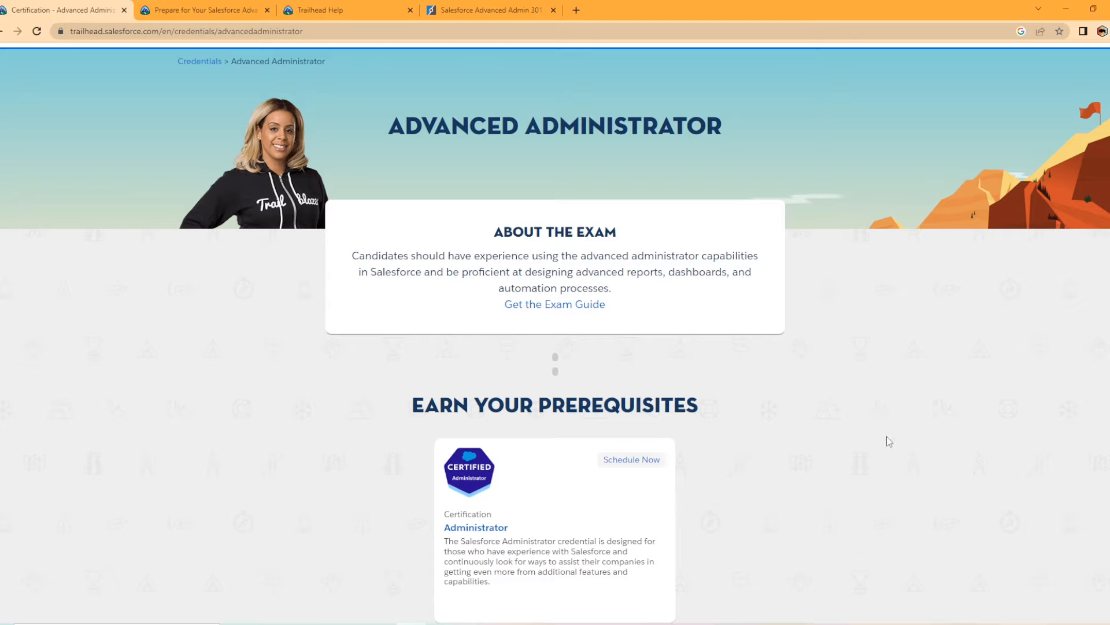
mouse_move(583, 200)
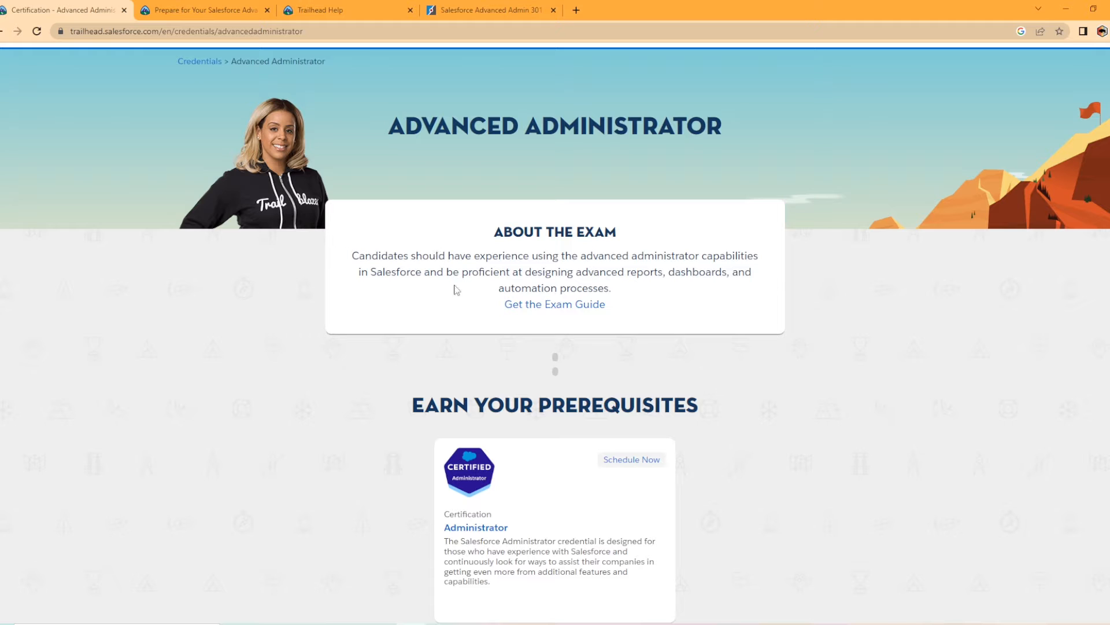
mouse_move(787, 327)
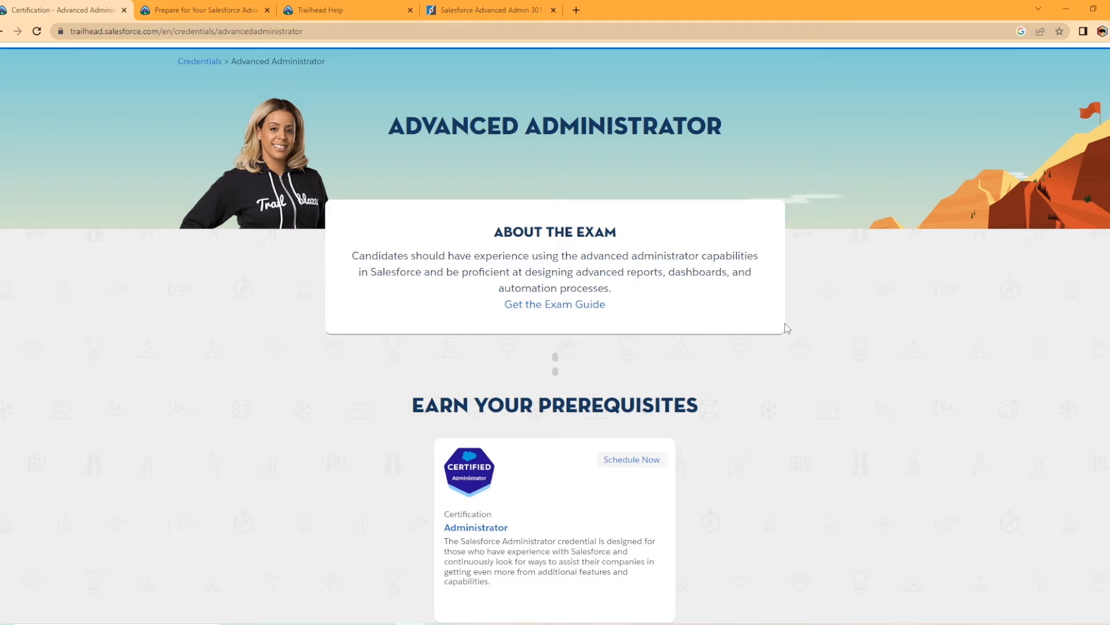
mouse_move(718, 289)
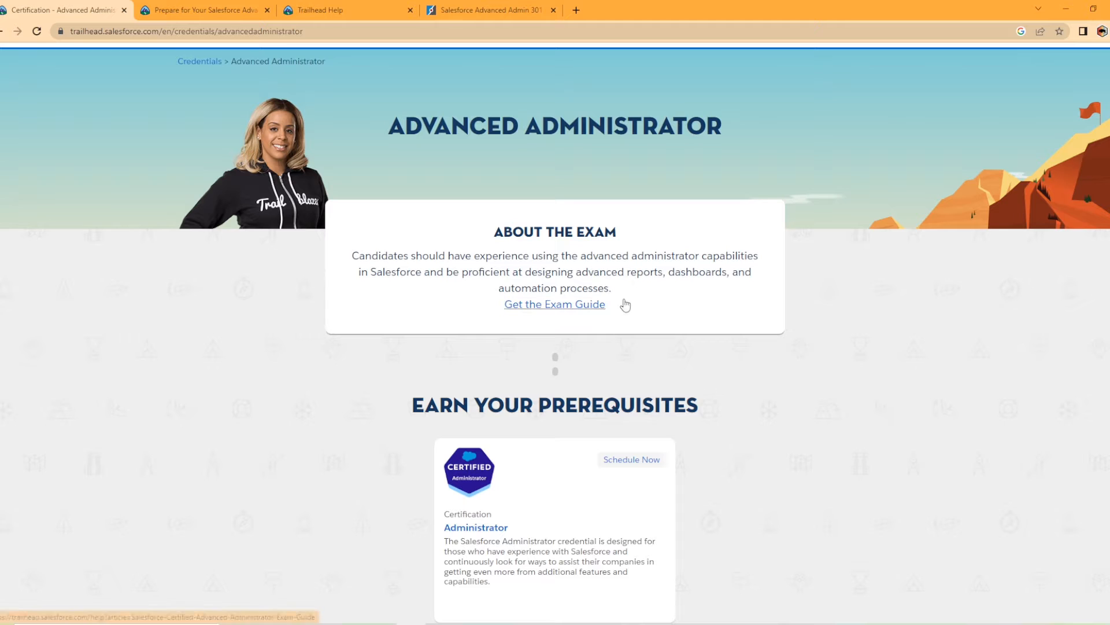
mouse_move(709, 321)
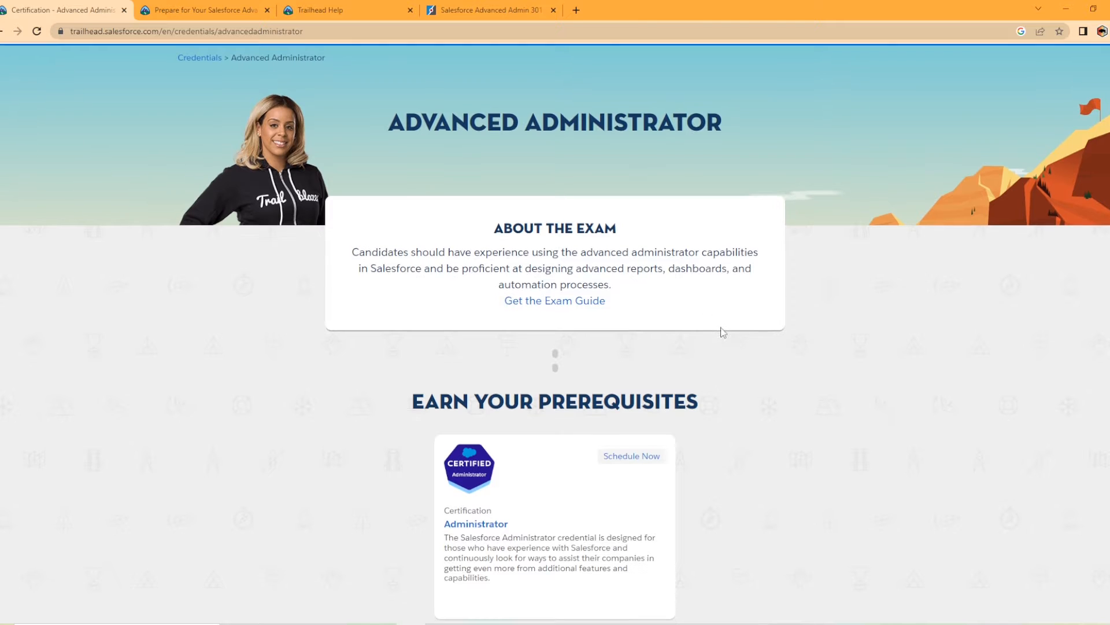
- Scroll past About the Exam to the Earn Your Prerequisites and Study & Prepare sections
scroll("down", 3)
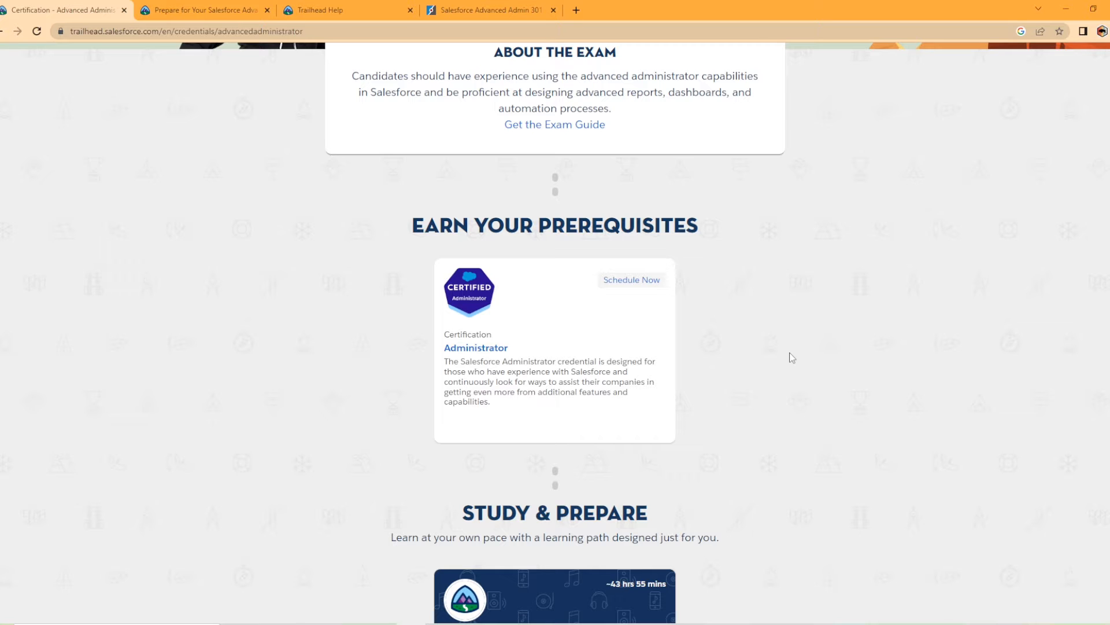
- Scroll down to the Prepare for Your Salesforce Advanced Administrator Credential trailmix card
scroll("down", 3)
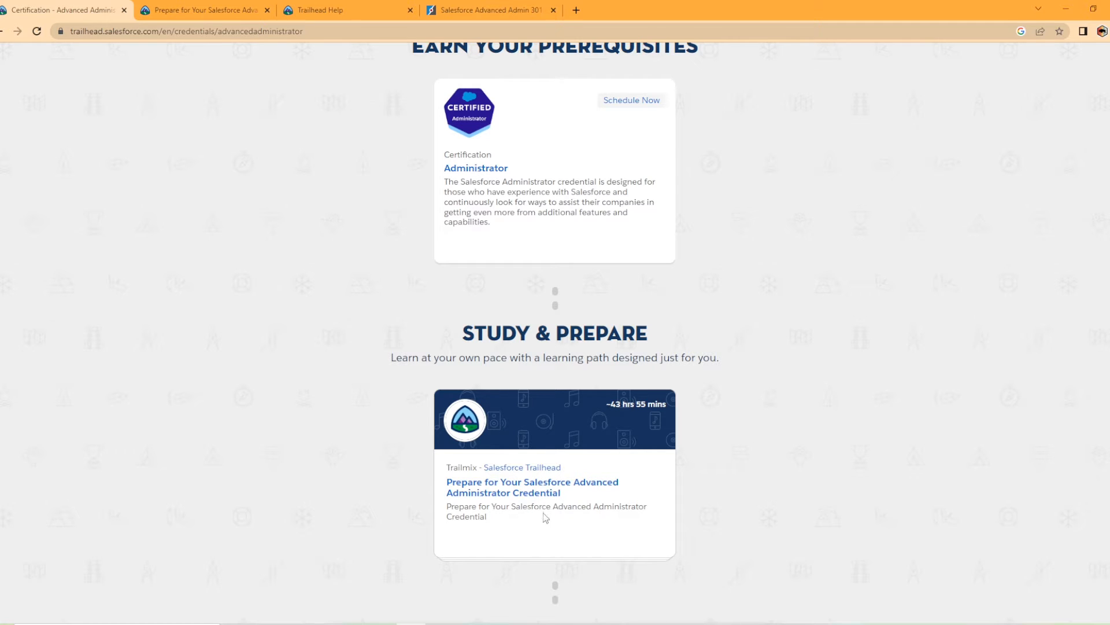
mouse_move(218, 60)
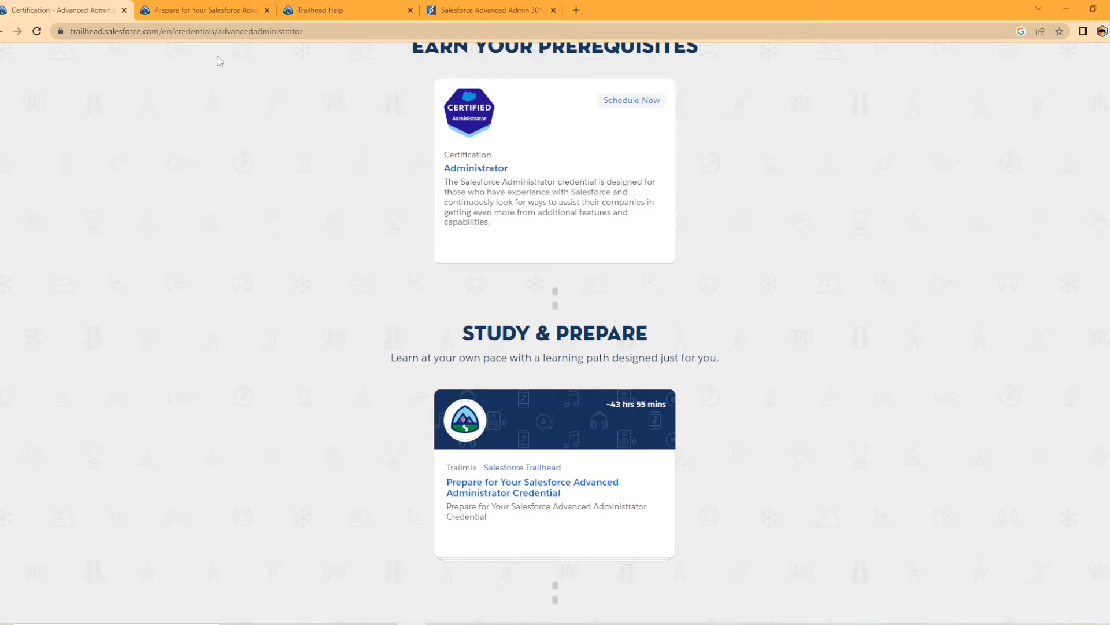
left_click(532, 487)
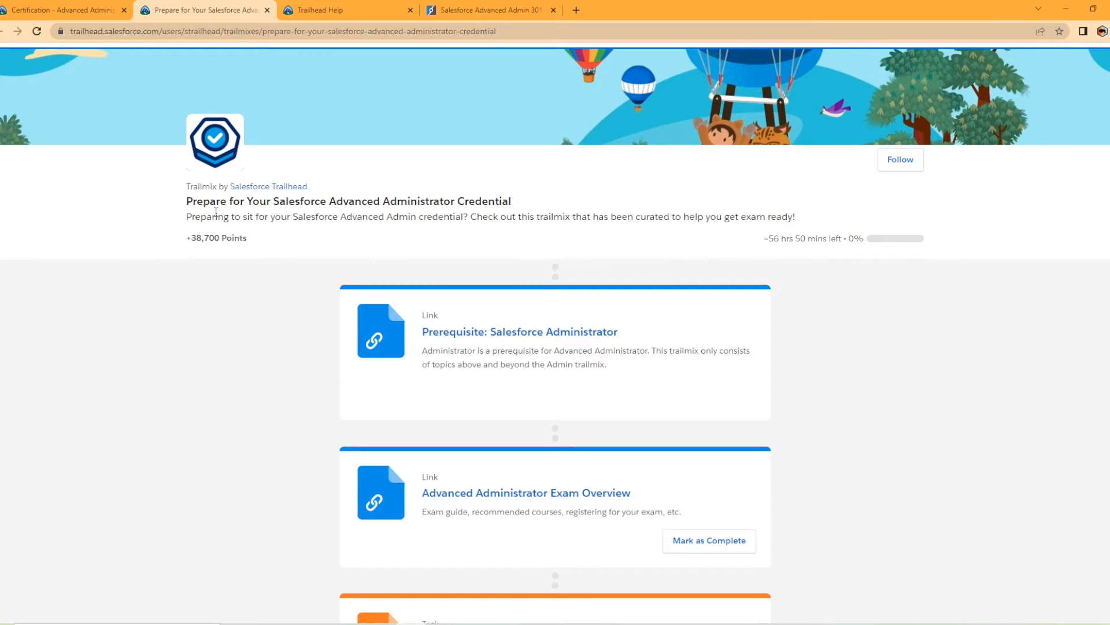
scroll("down", 3)
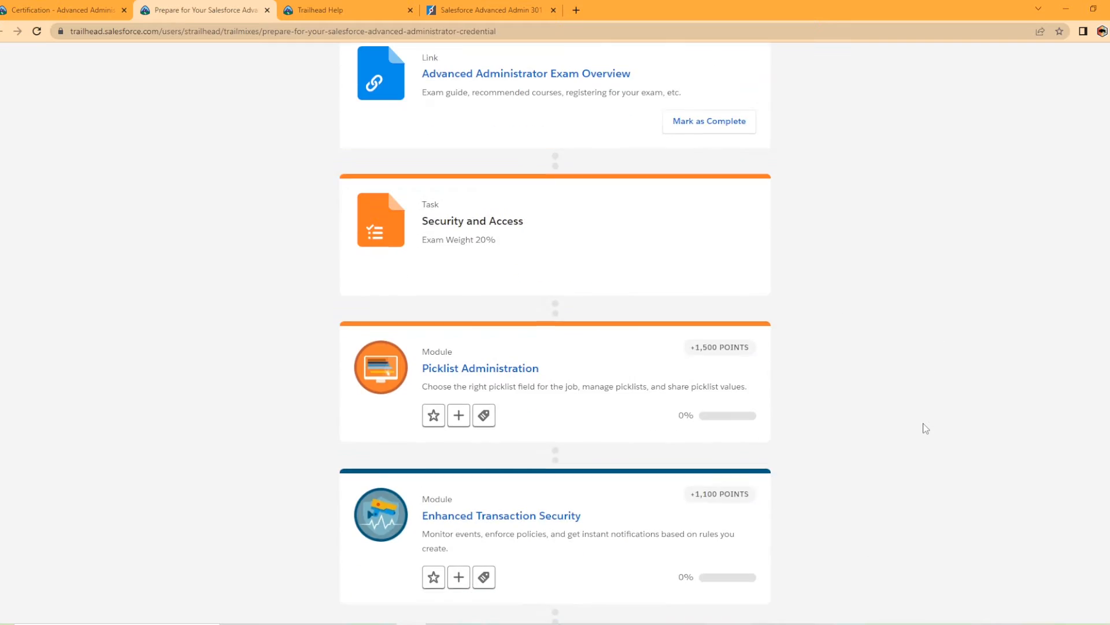
scroll("up", 3)
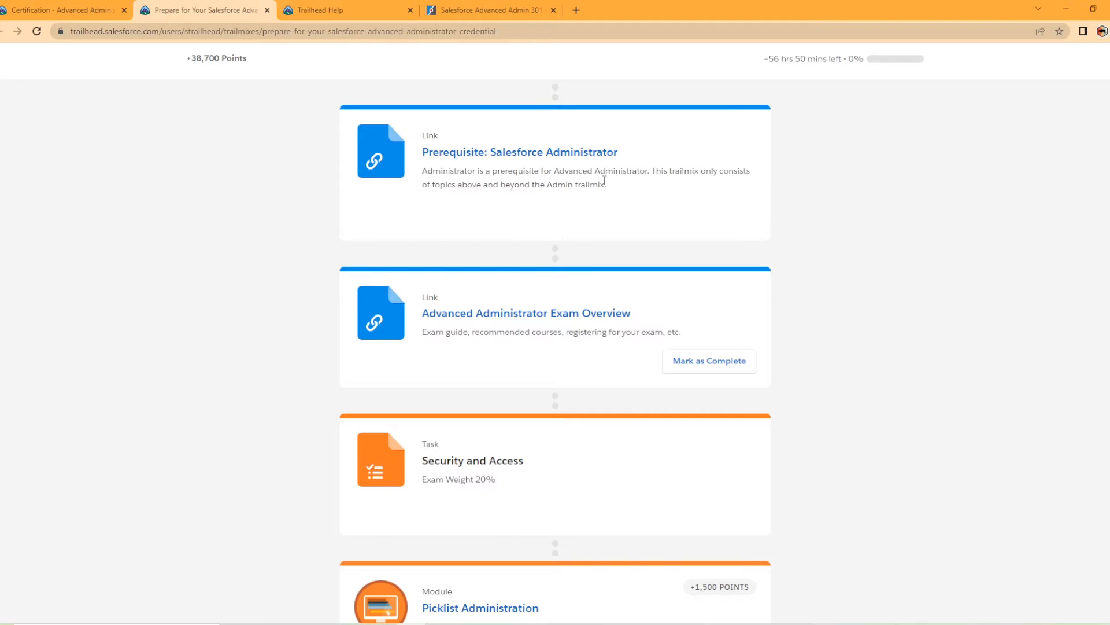
scroll("down", 3)
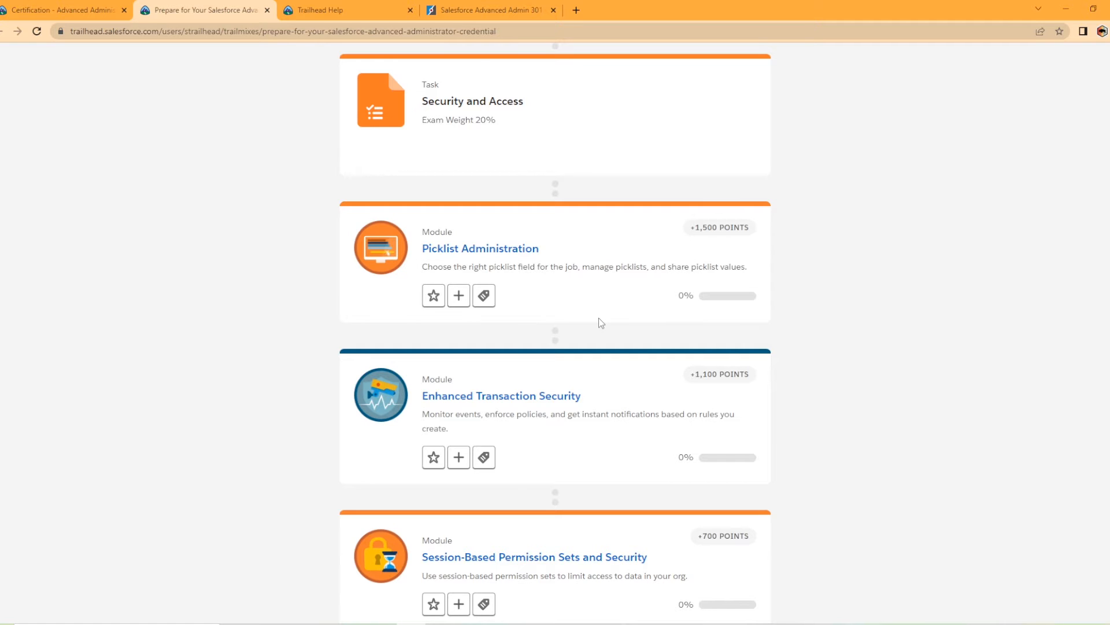
mouse_move(525, 418)
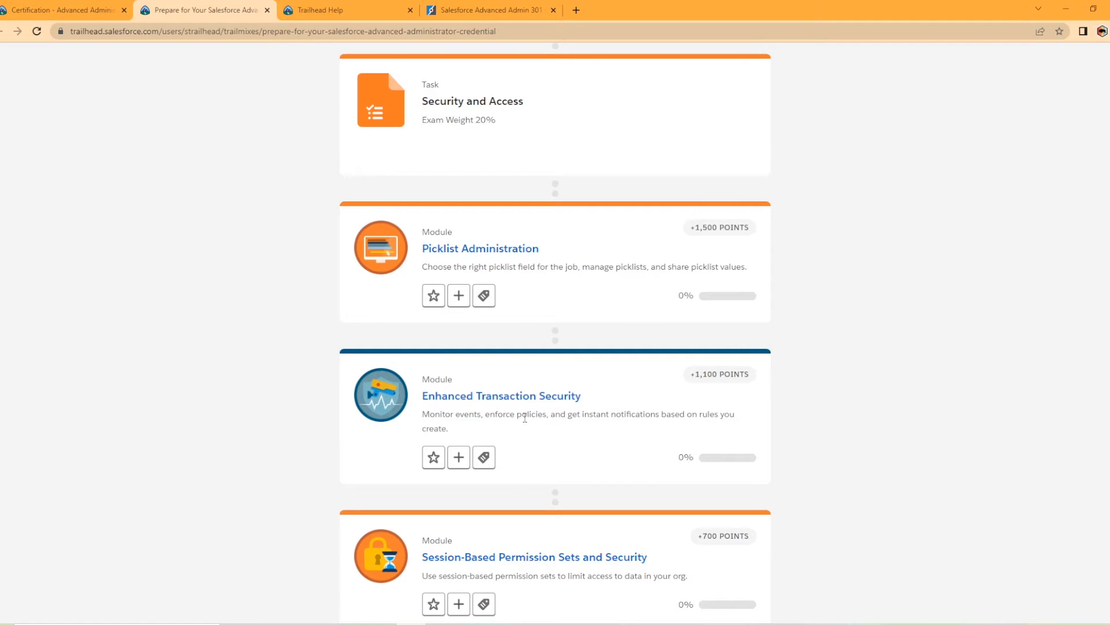
scroll("down", 3)
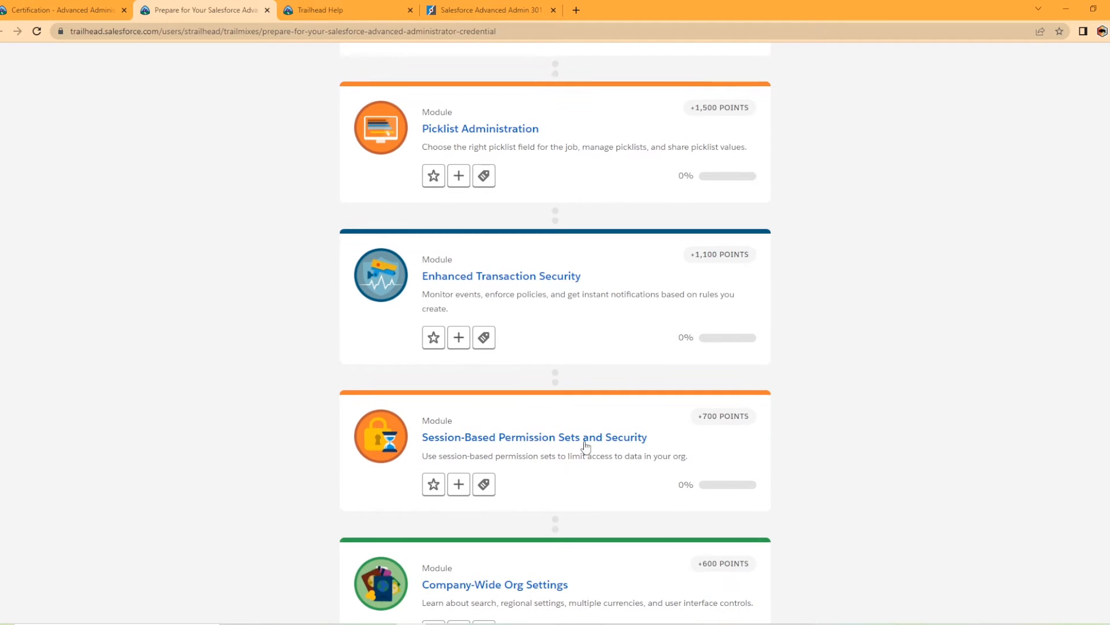
mouse_move(616, 471)
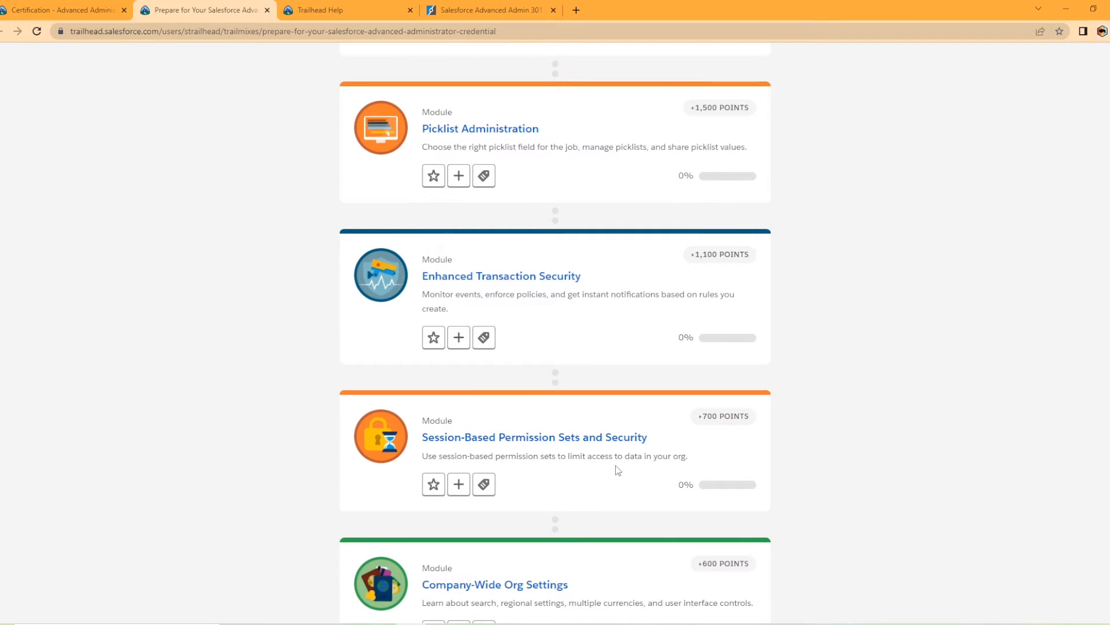
scroll("down", 3)
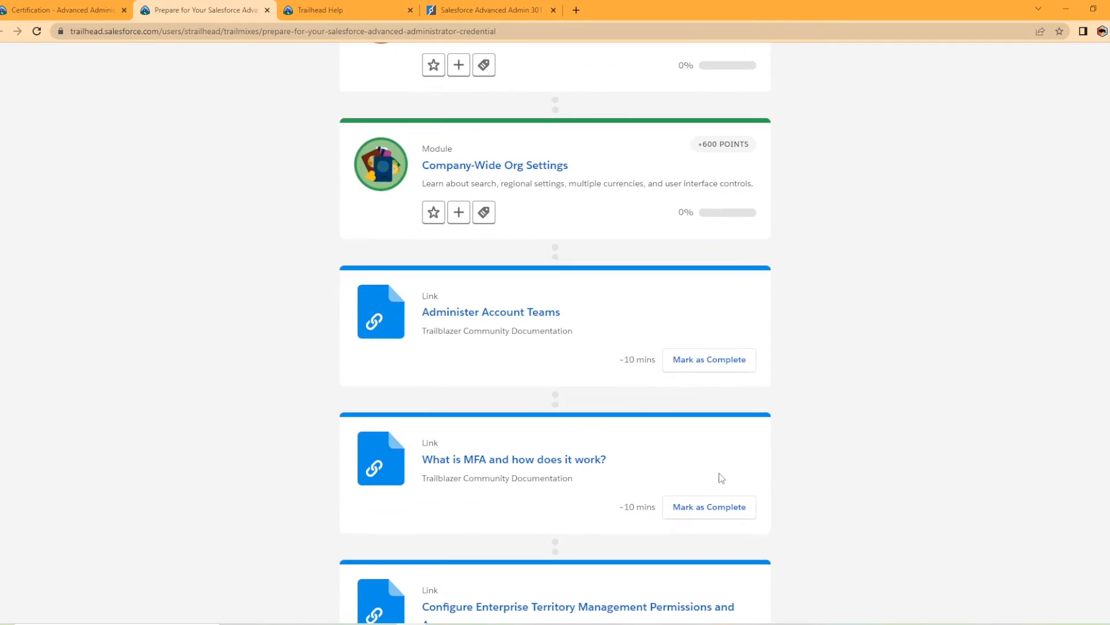
scroll("down", 3)
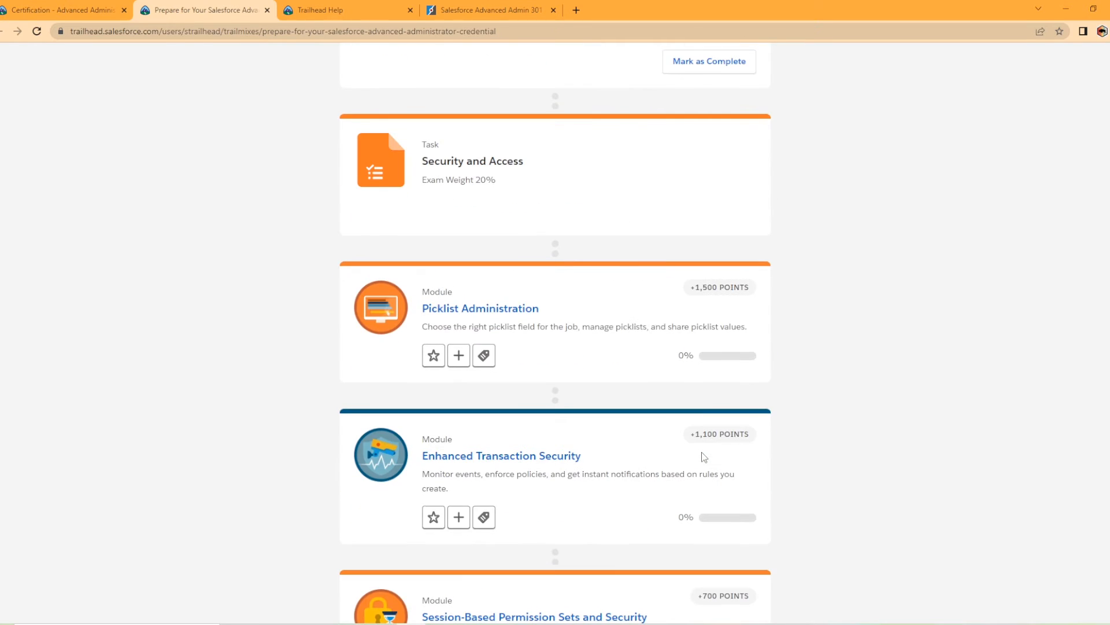
scroll("up", 3)
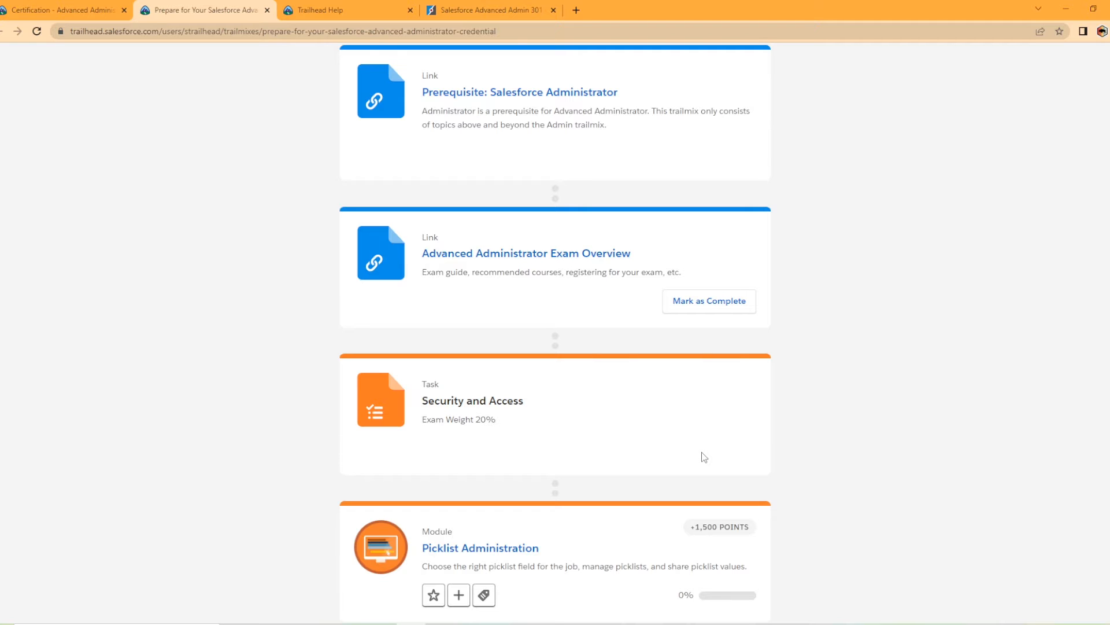
scroll("up", 3)
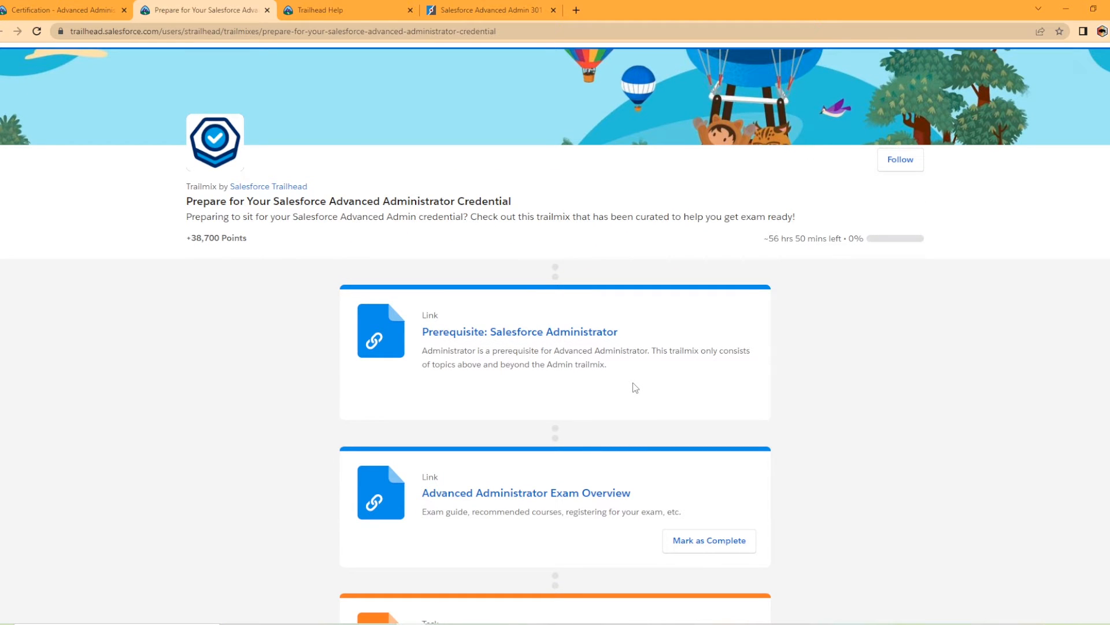
mouse_move(220, 250)
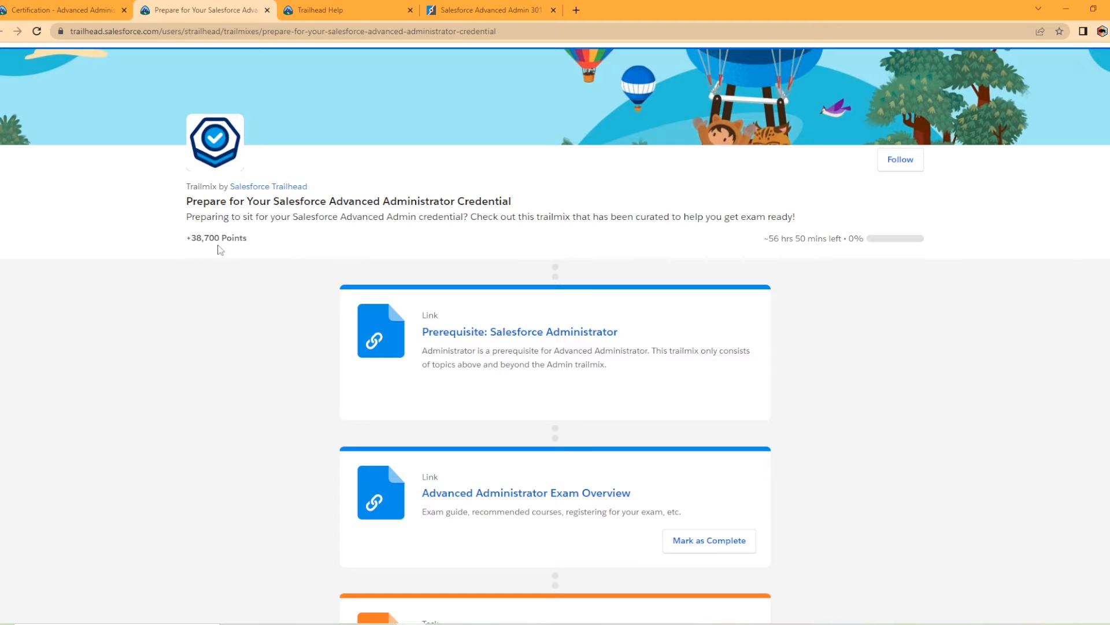
double_click(217, 237)
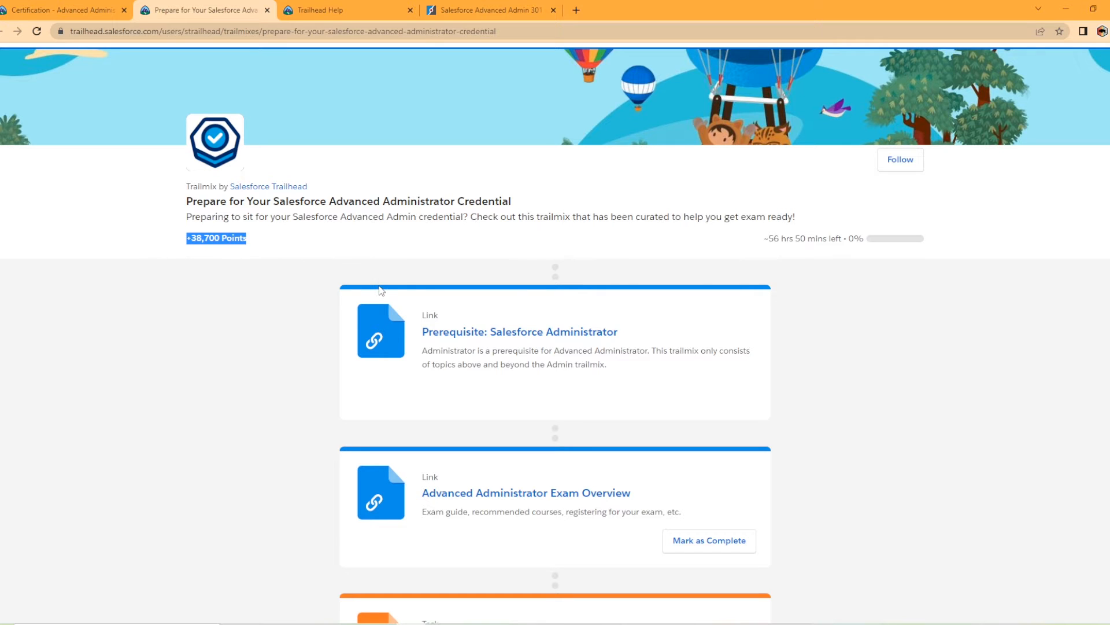
mouse_move(347, 160)
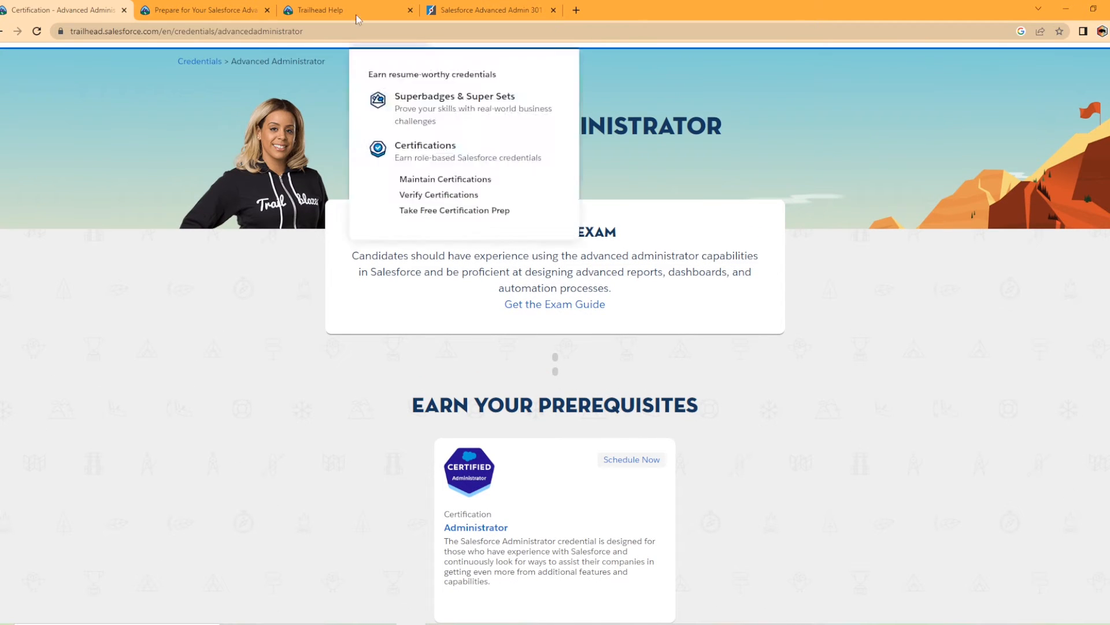
left_click(555, 304)
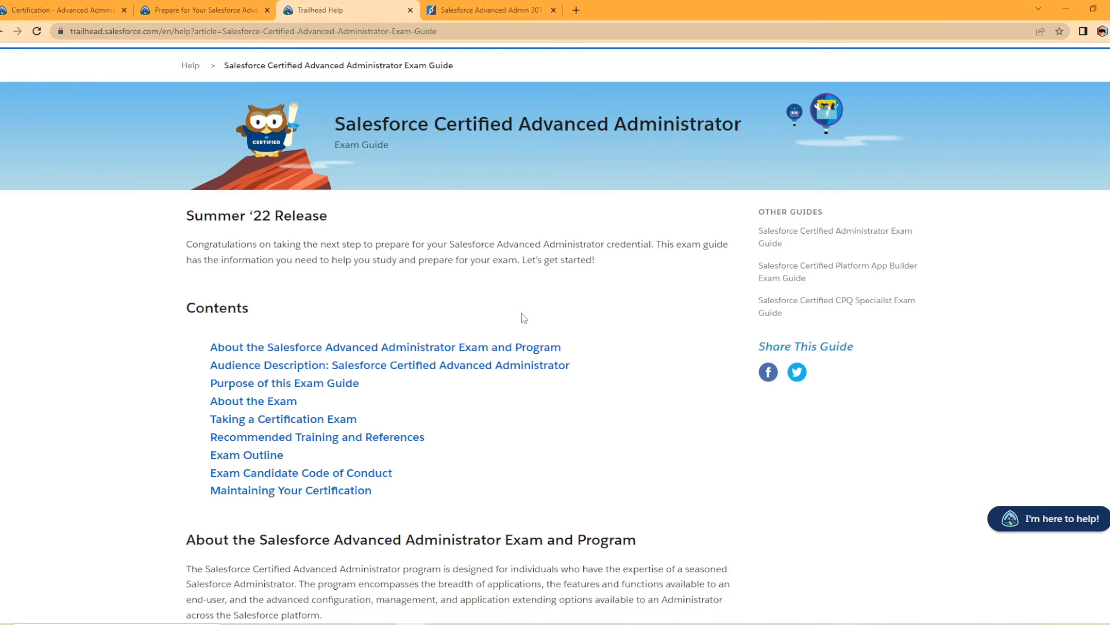
mouse_move(563, 374)
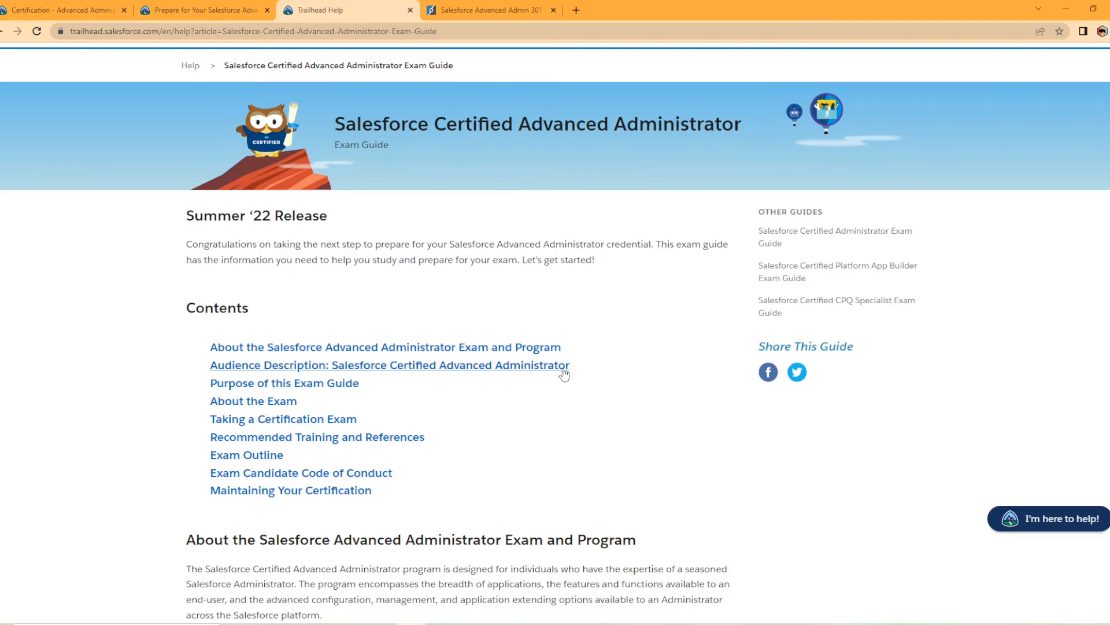
scroll("down", 3)
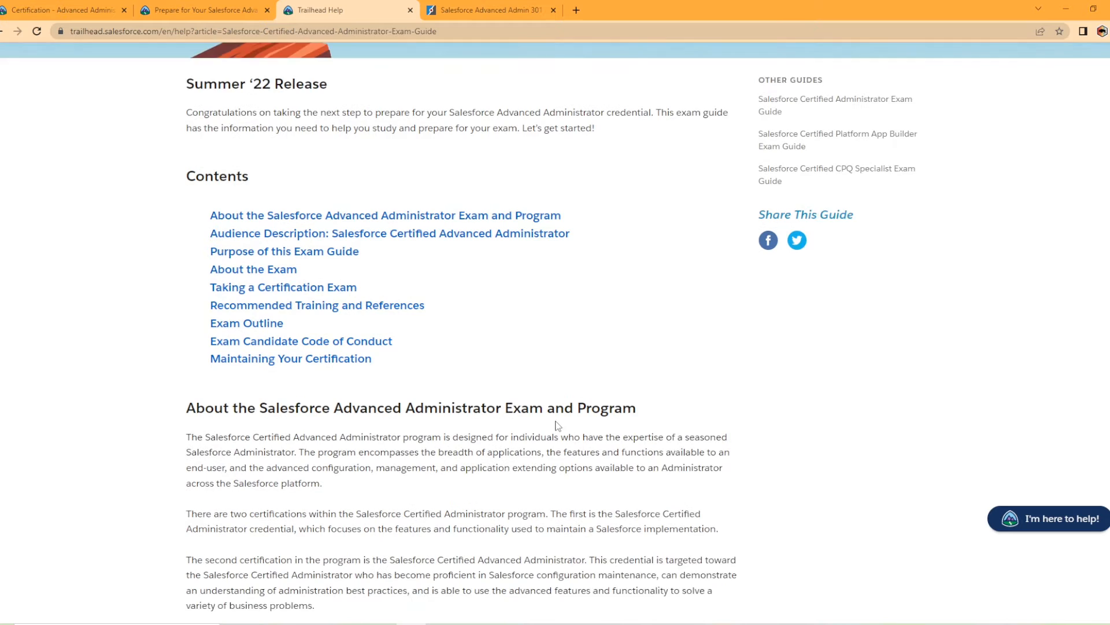
scroll("down", 3)
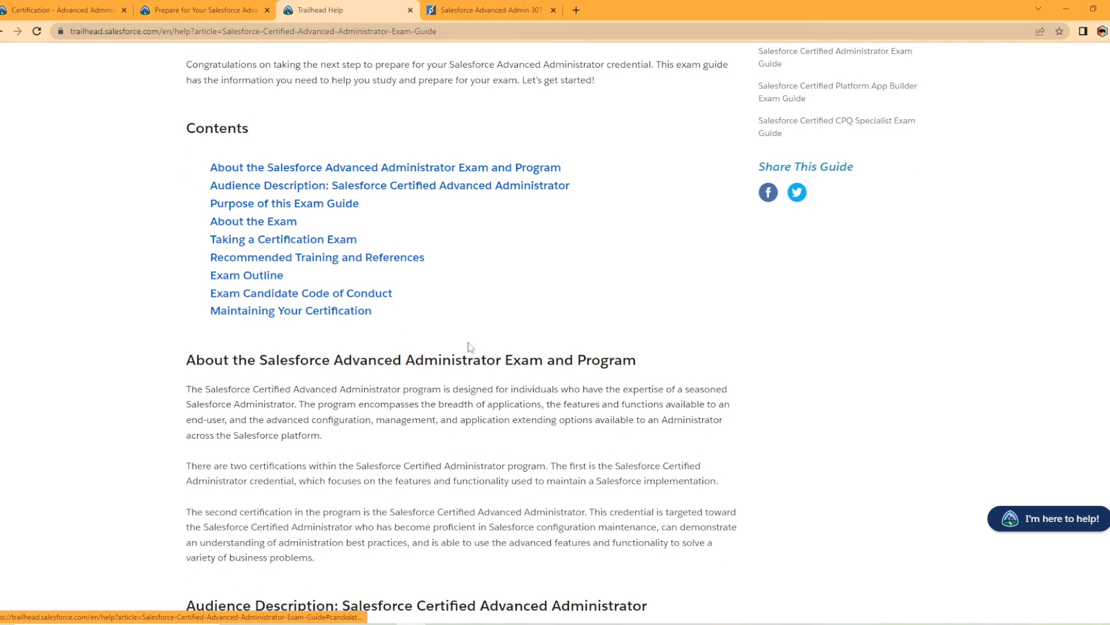
scroll("down", 3)
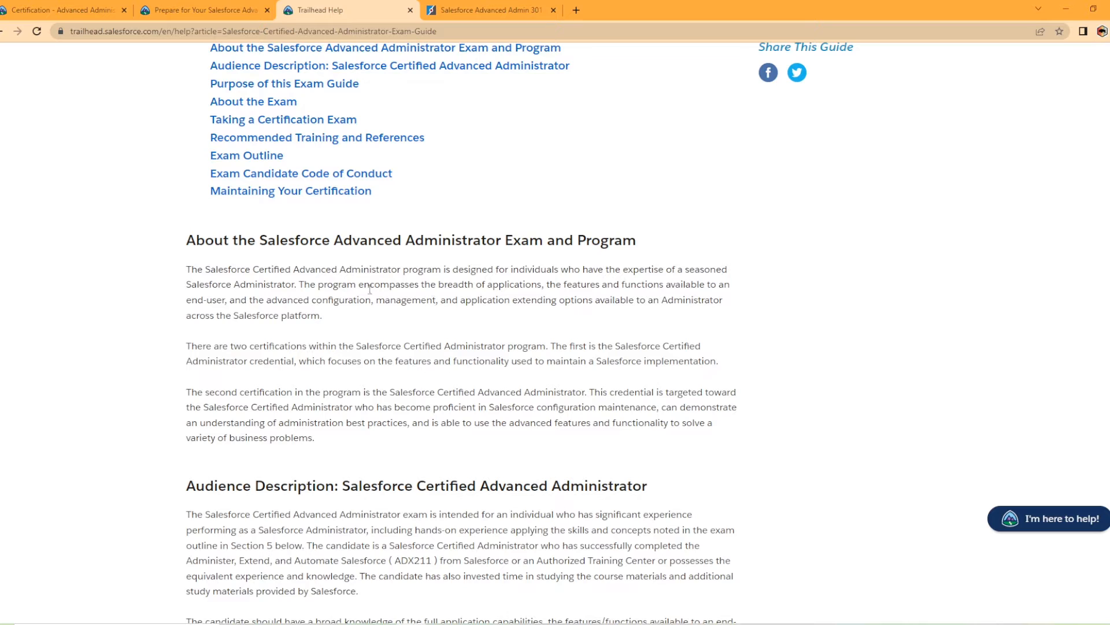
mouse_move(629, 285)
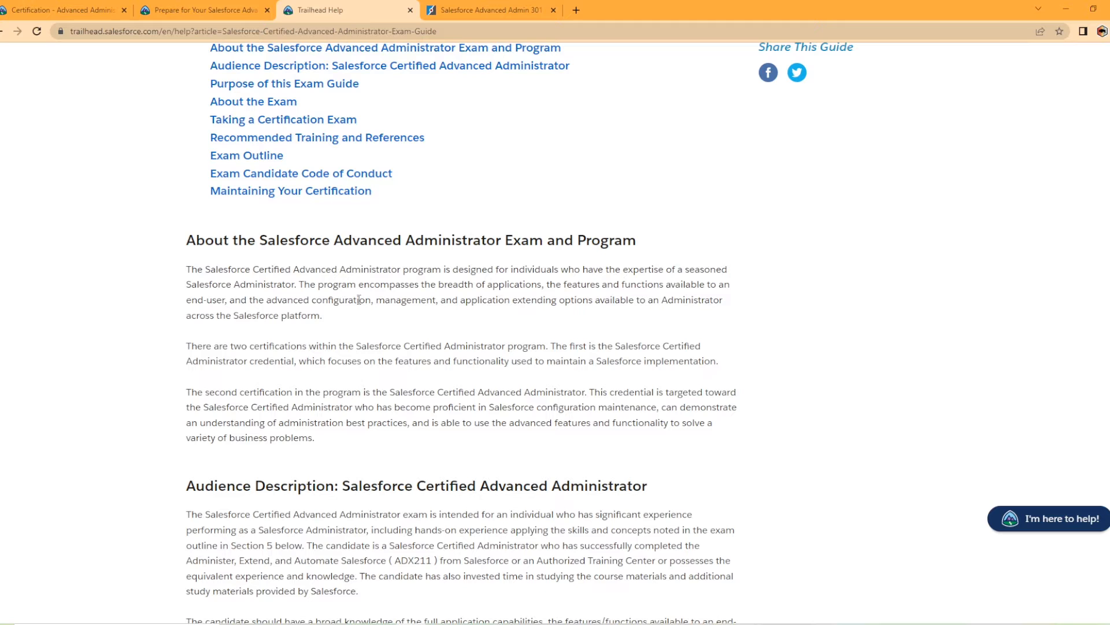
mouse_move(320, 389)
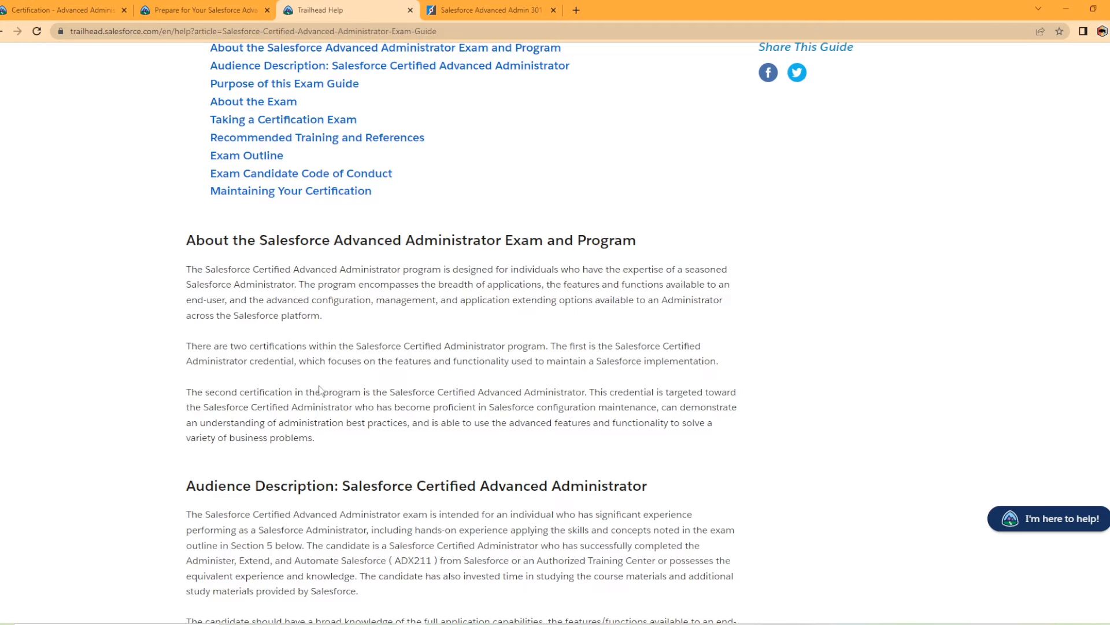
mouse_move(411, 360)
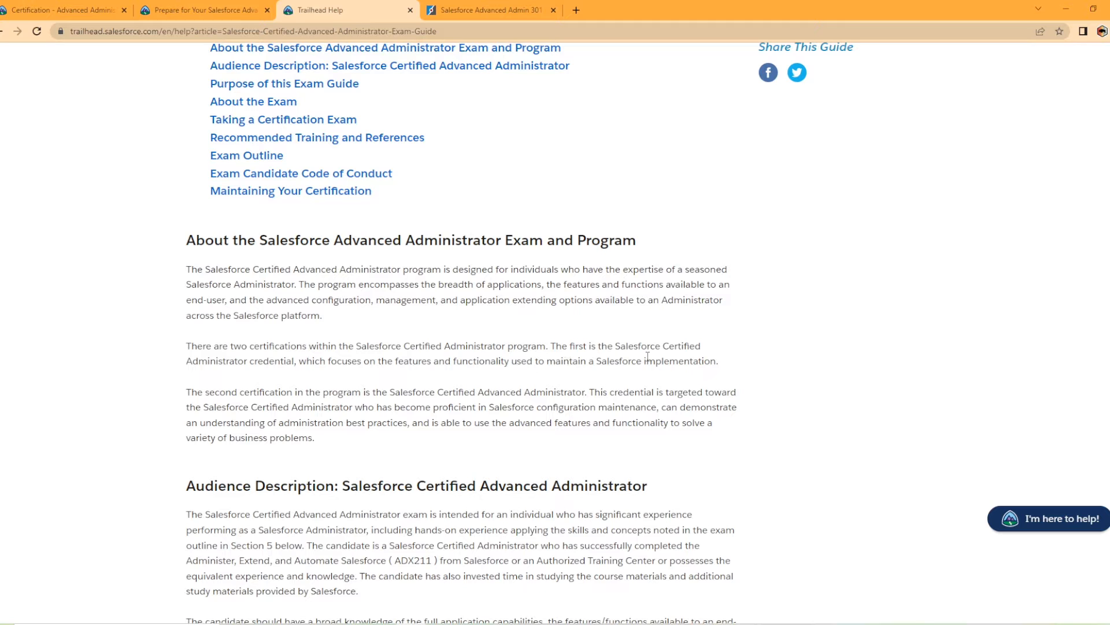
mouse_move(273, 384)
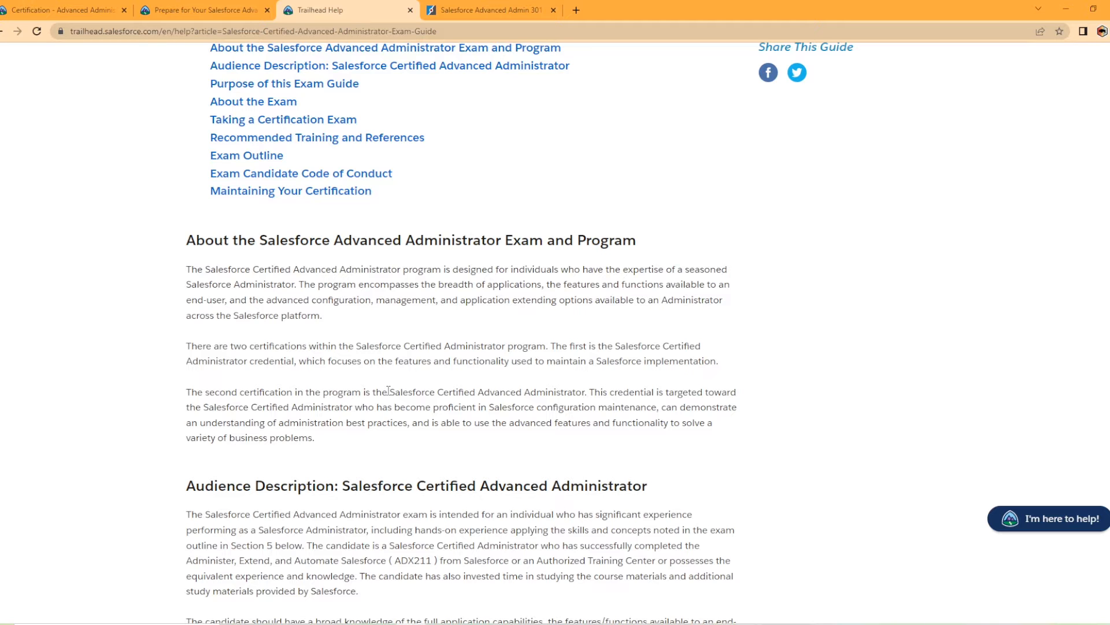
- Scroll past Audience Description and Purpose to the exam's question count, 105-minute limit, 65% pass mark and fees
scroll("down", 3)
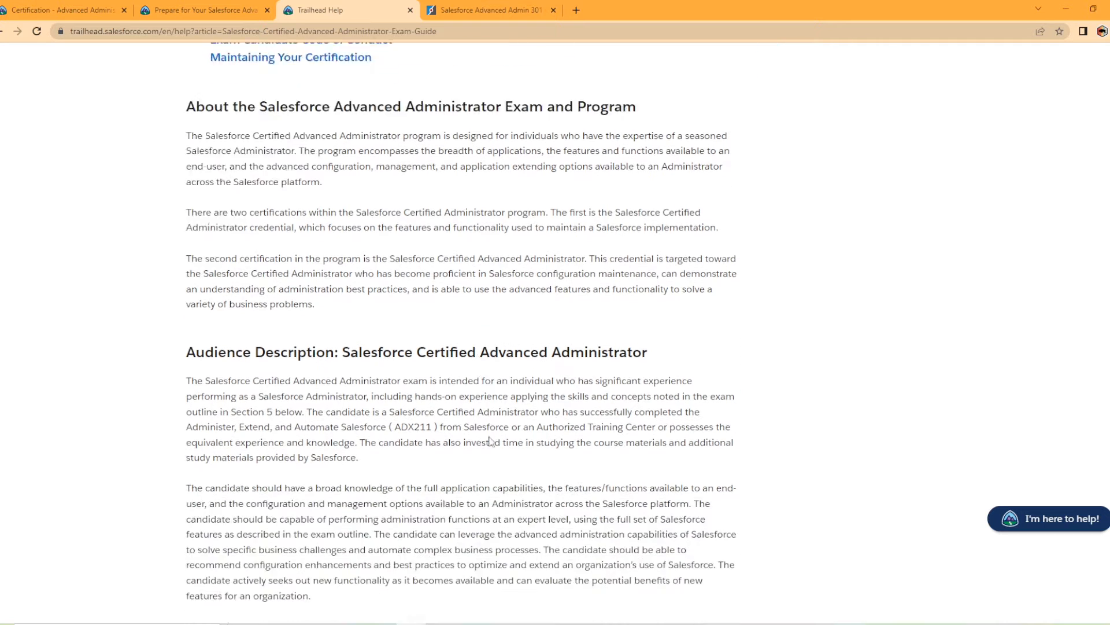
scroll("down", 3)
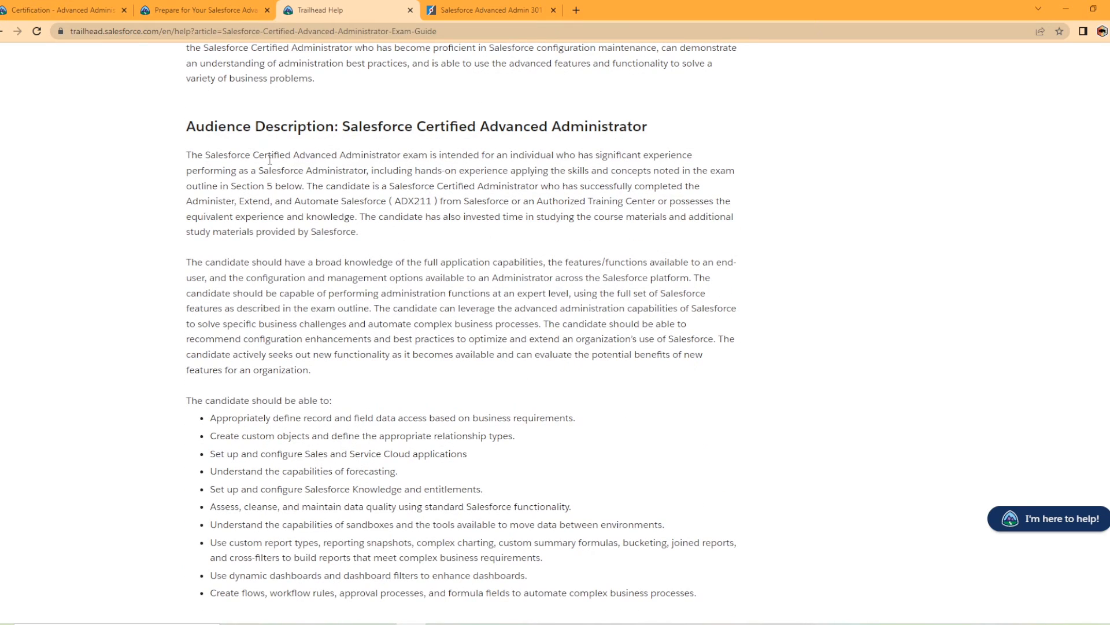
scroll("down", 3)
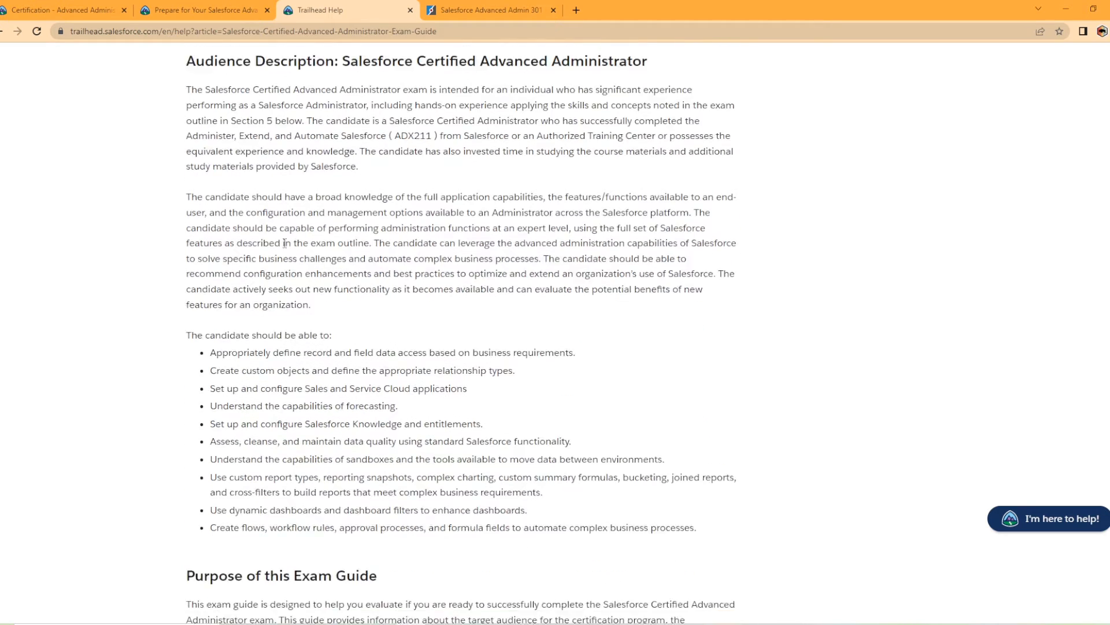
scroll("down", 3)
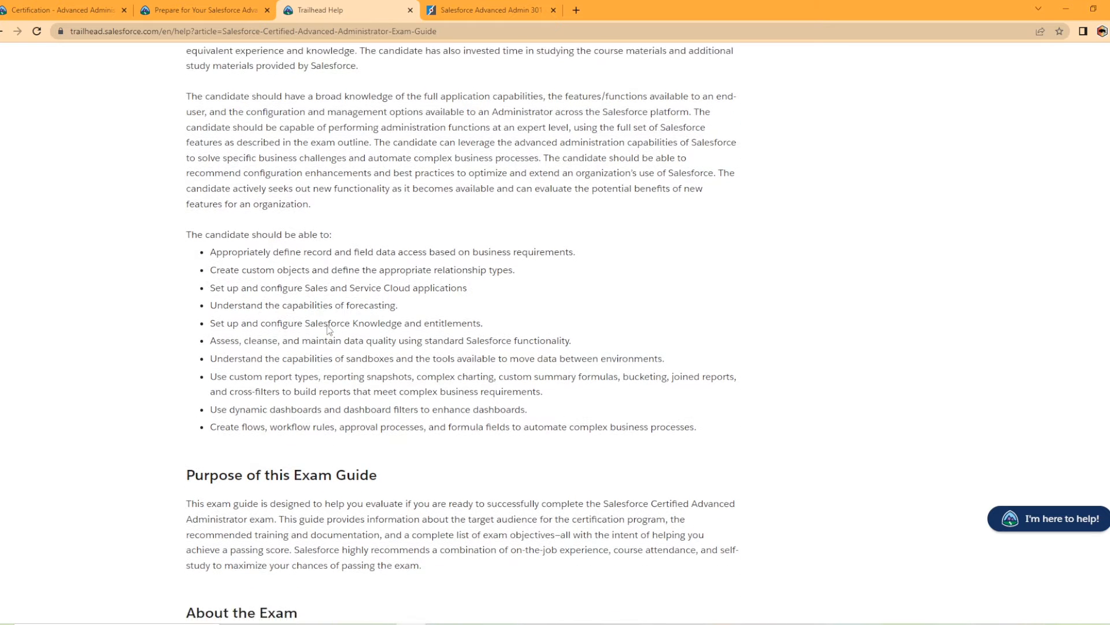
scroll("down", 3)
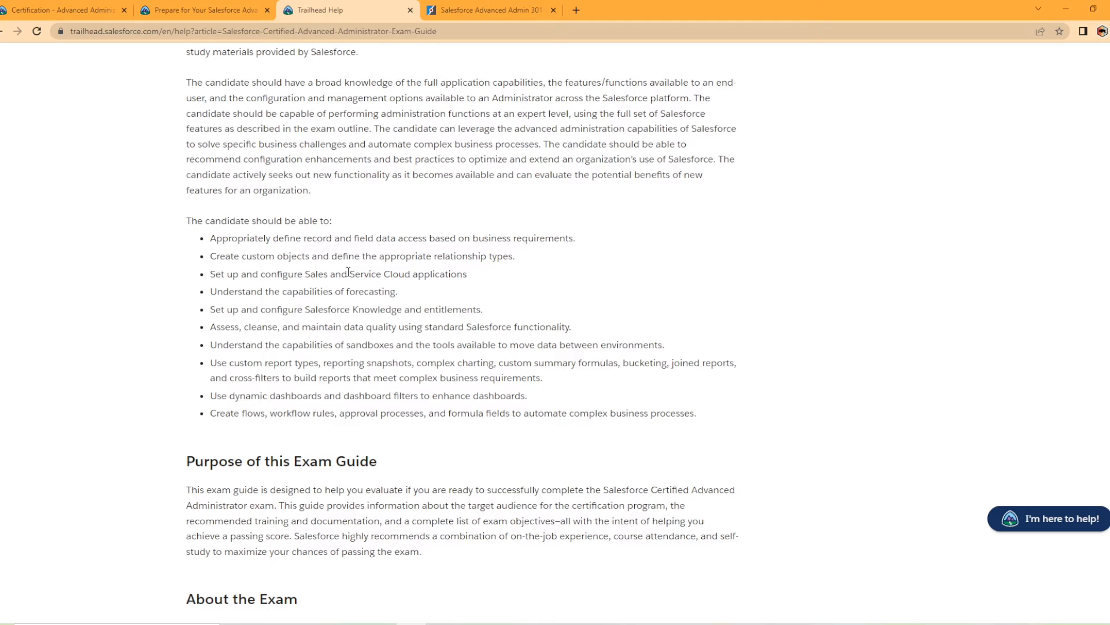
mouse_move(269, 427)
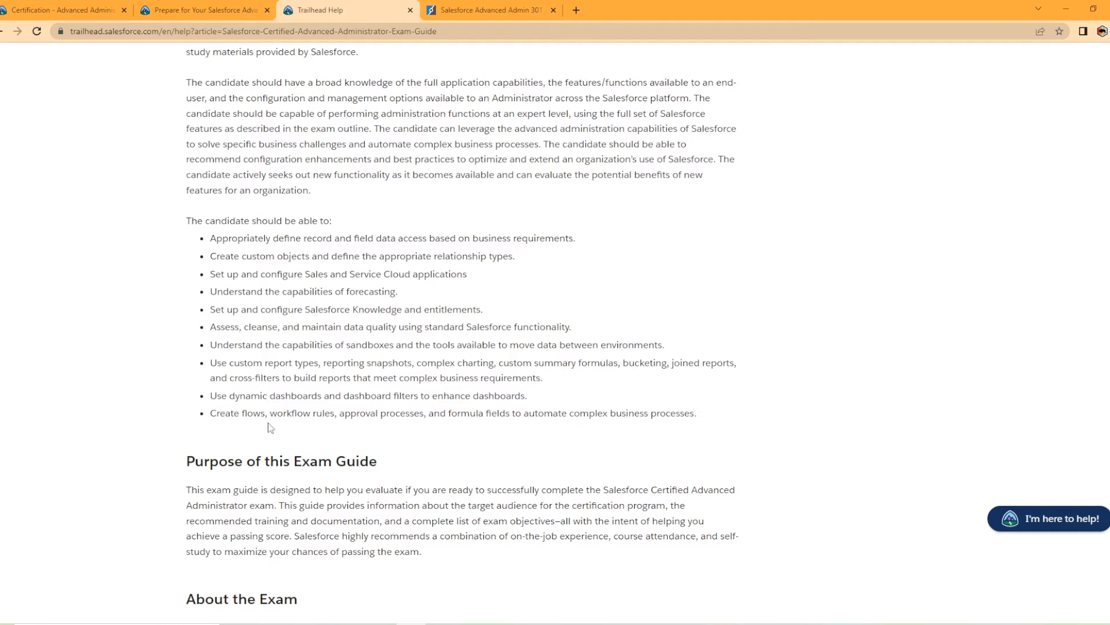
mouse_move(452, 428)
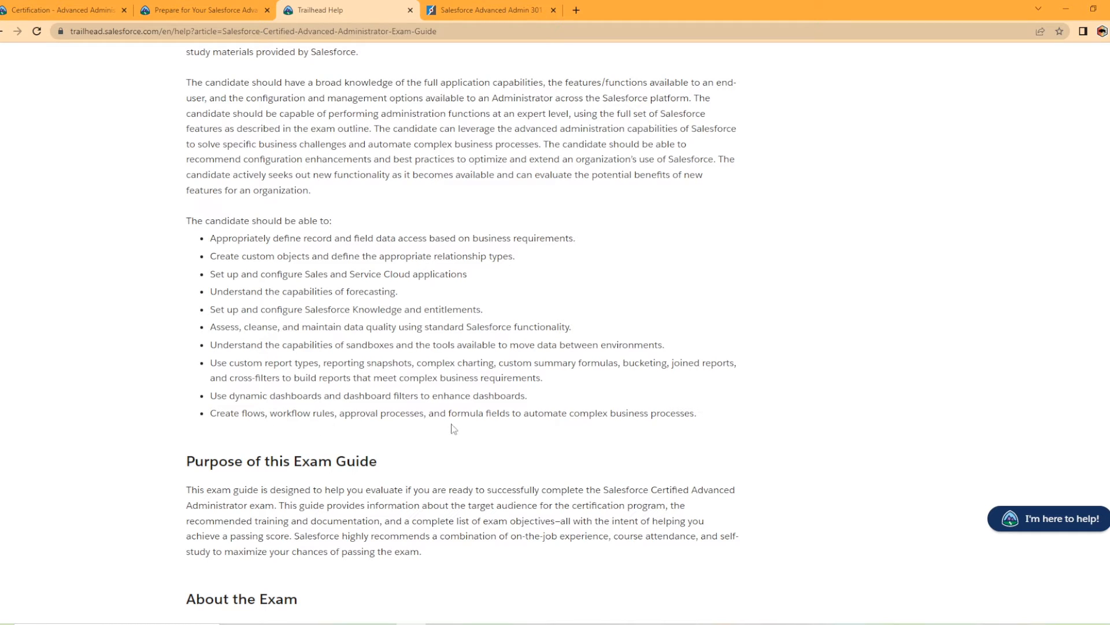
mouse_move(526, 428)
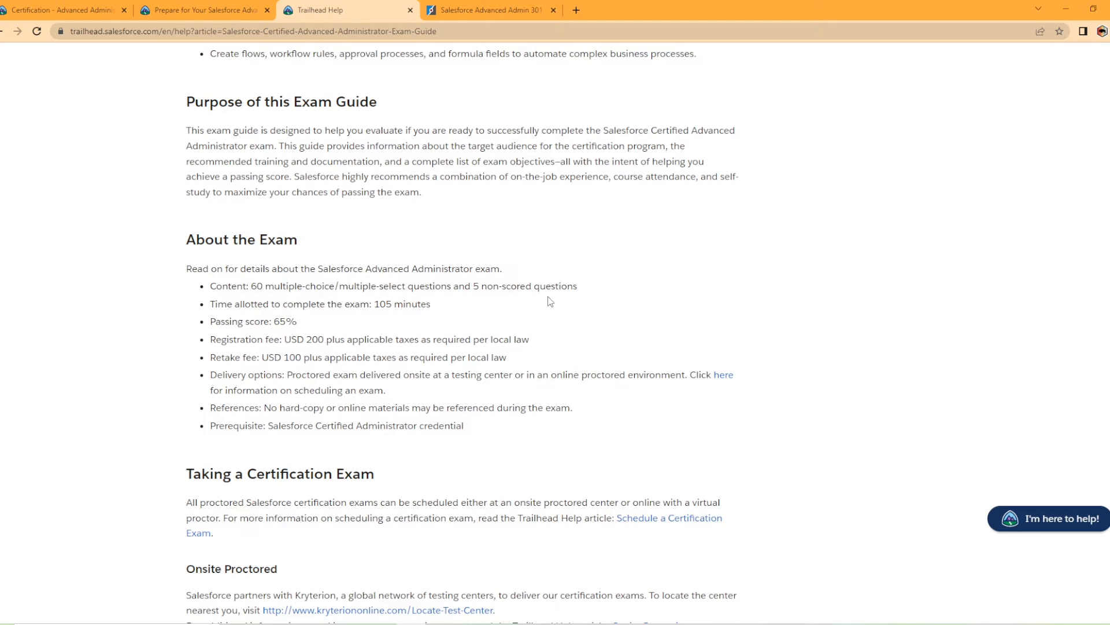
mouse_move(263, 257)
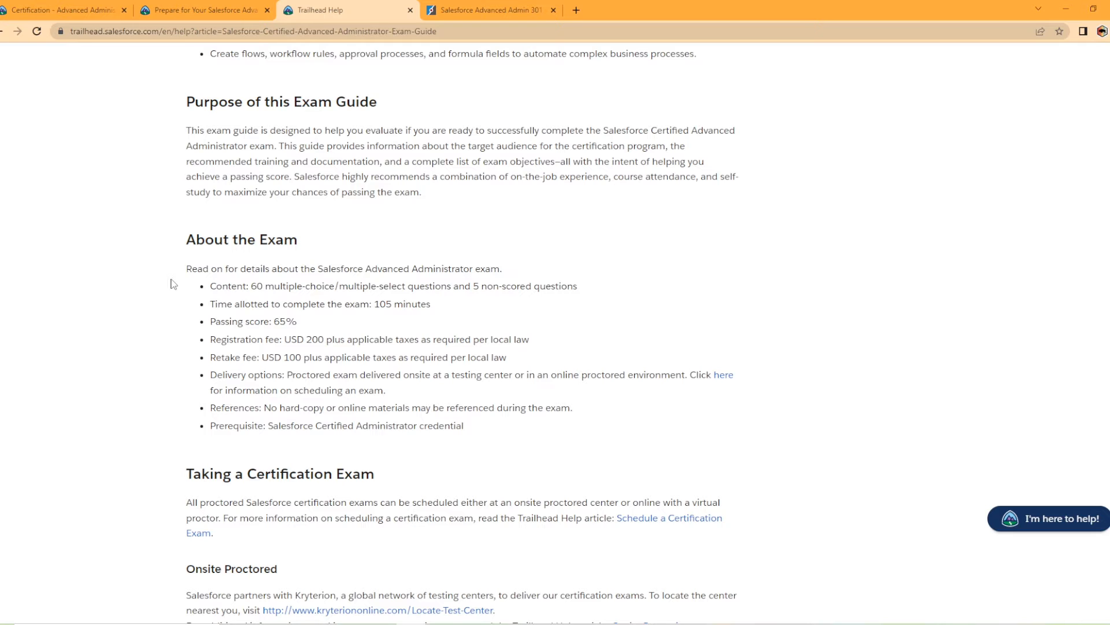
mouse_move(472, 437)
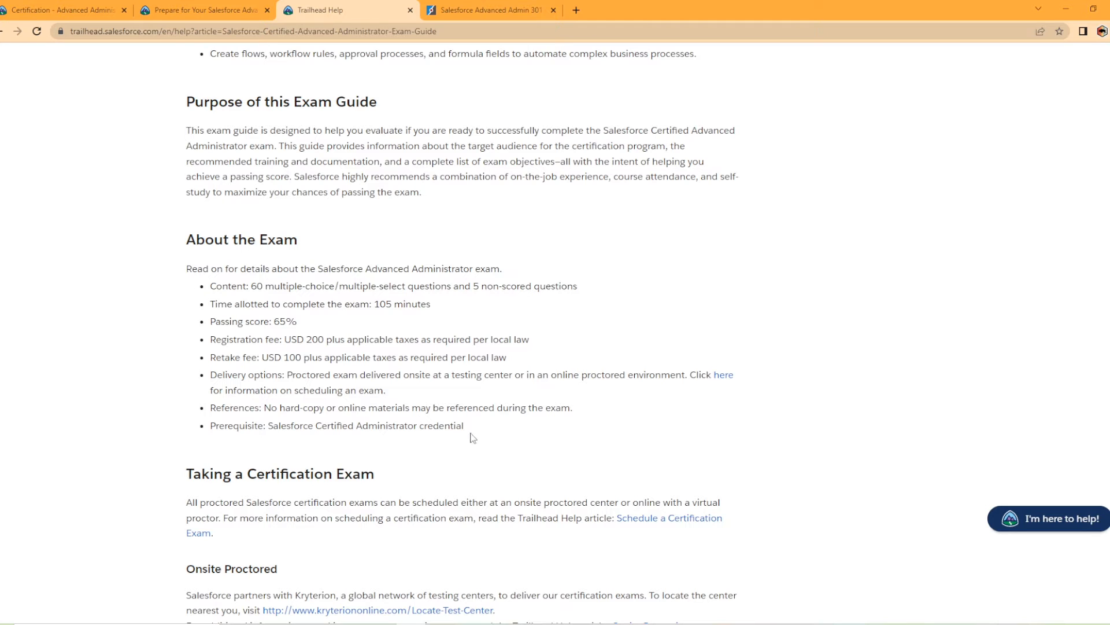
mouse_move(471, 432)
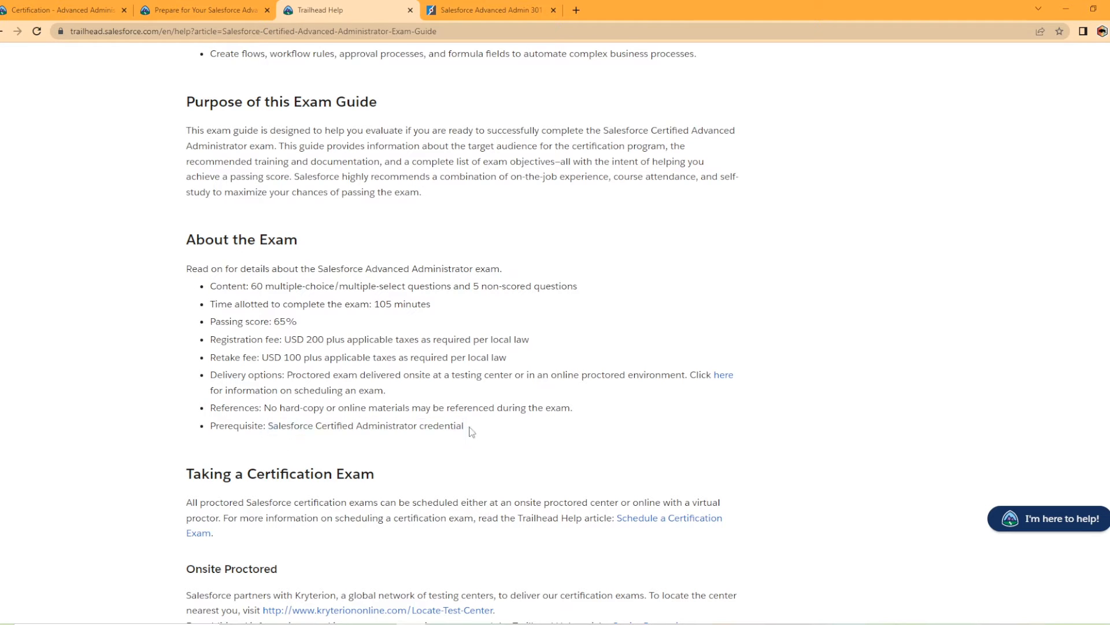
mouse_move(486, 433)
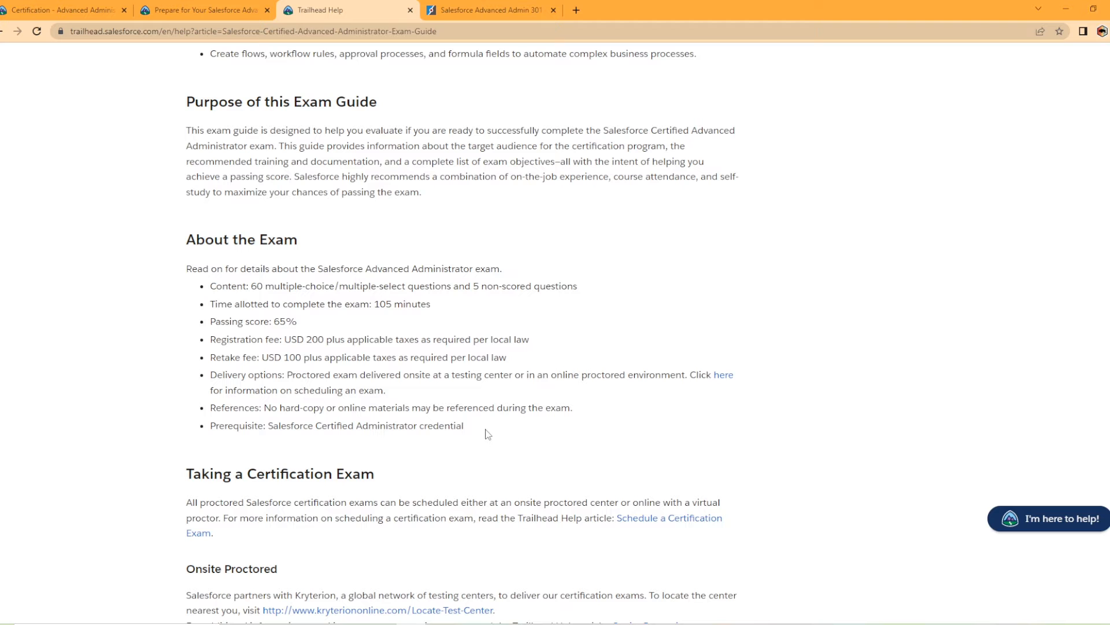
- Scroll past Taking a Certification Exam to the recommended trailmix, superbadges and courses
scroll("down", 3)
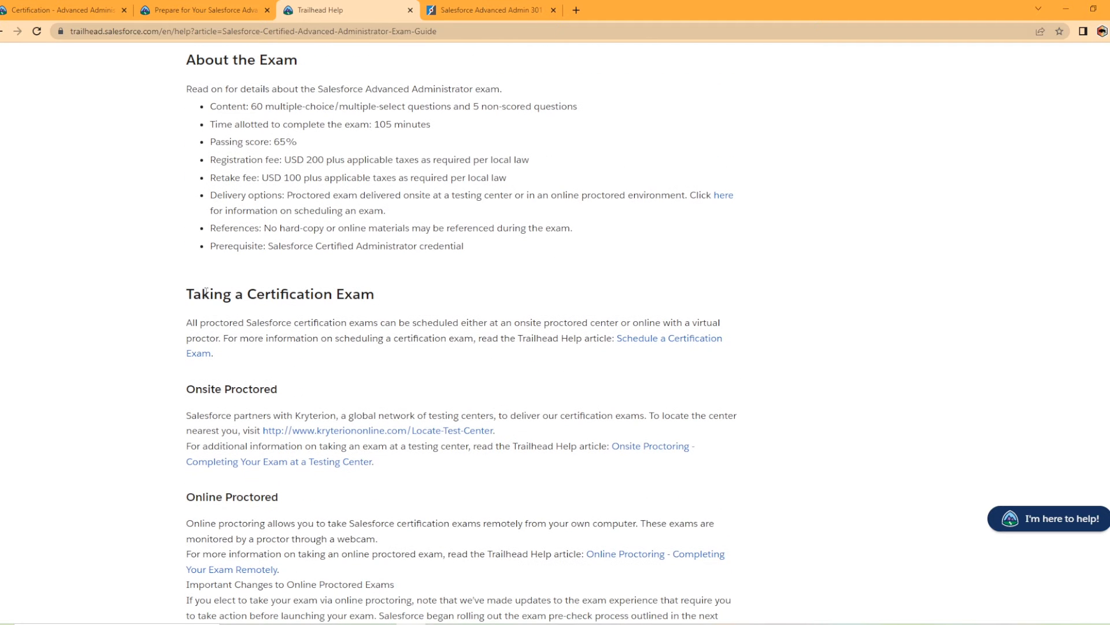
mouse_move(299, 327)
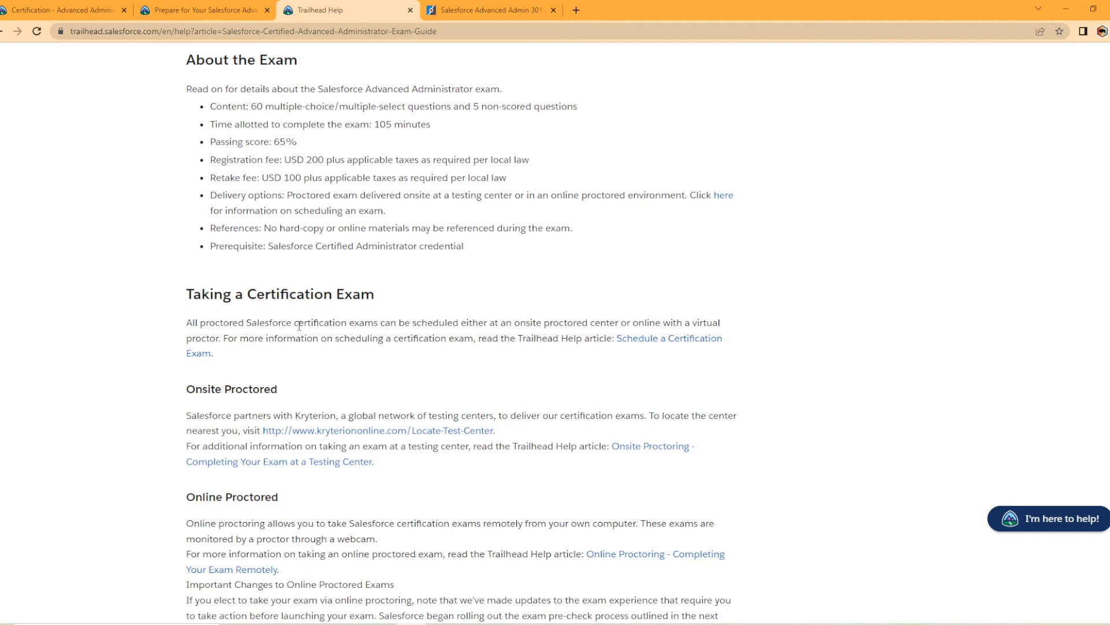
scroll("down", 3)
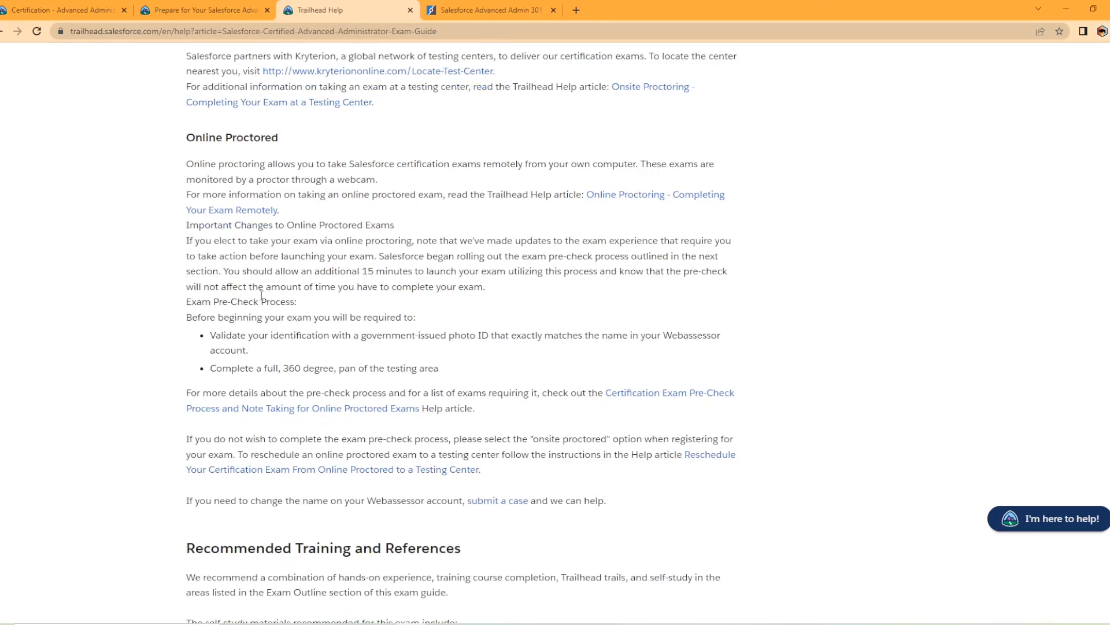
scroll("down", 3)
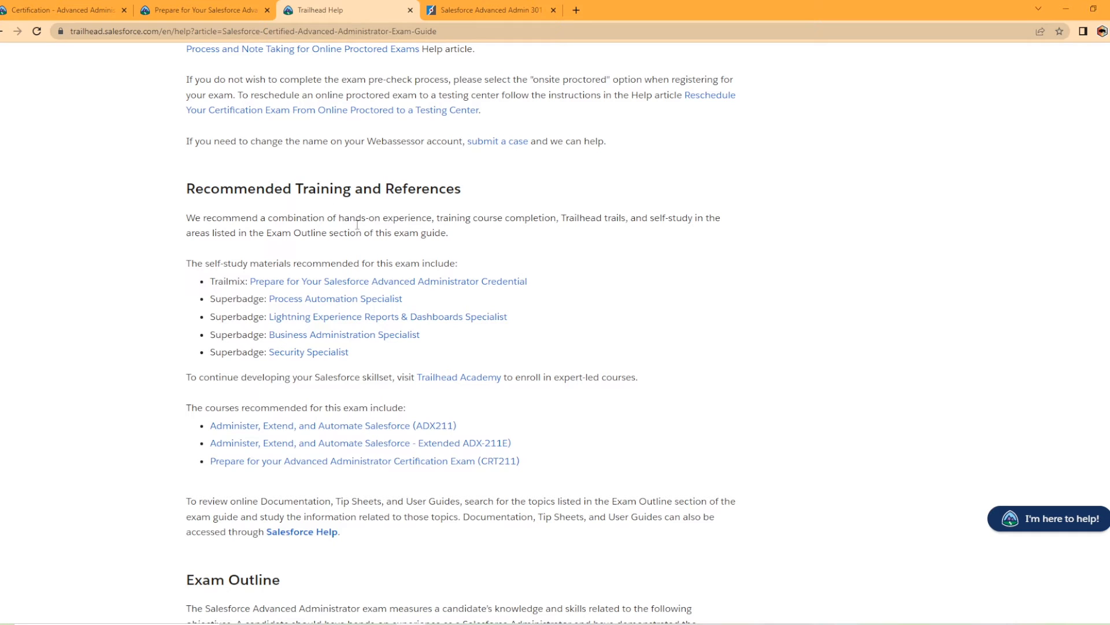
mouse_move(220, 287)
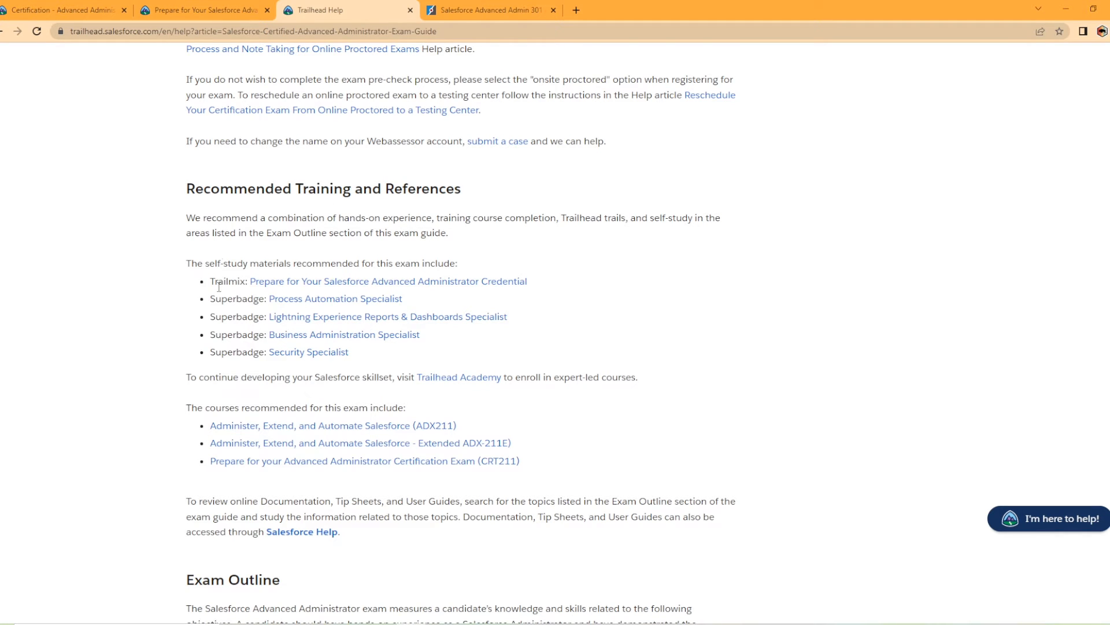
mouse_move(270, 313)
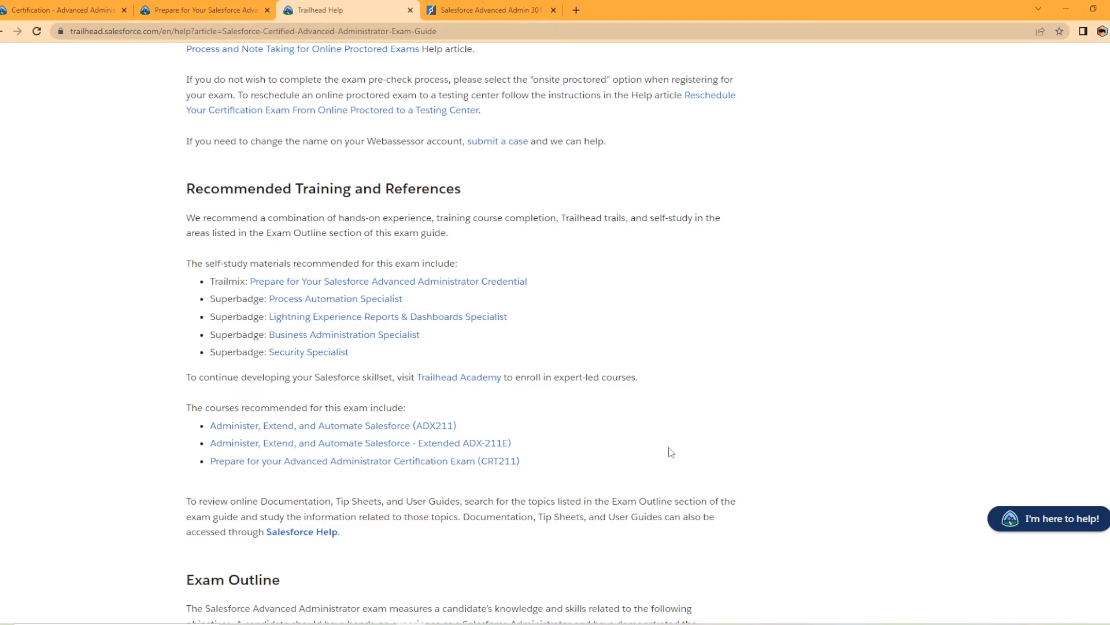
mouse_move(357, 422)
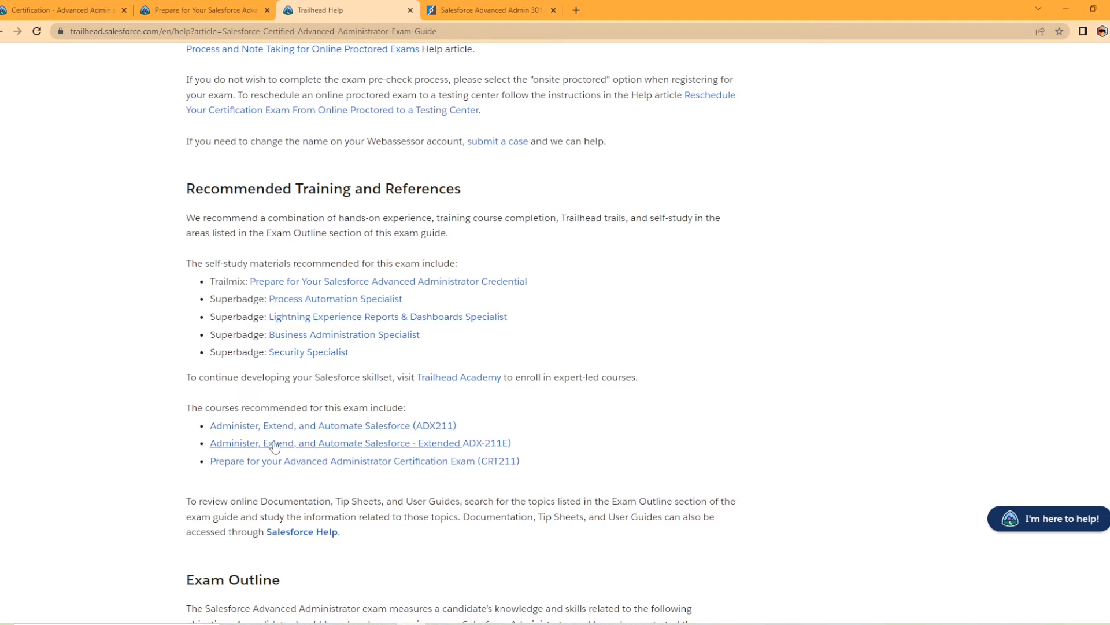
- Scroll to the Exam Outline and toggle the Security and Access: 20% topic
scroll("down", 3)
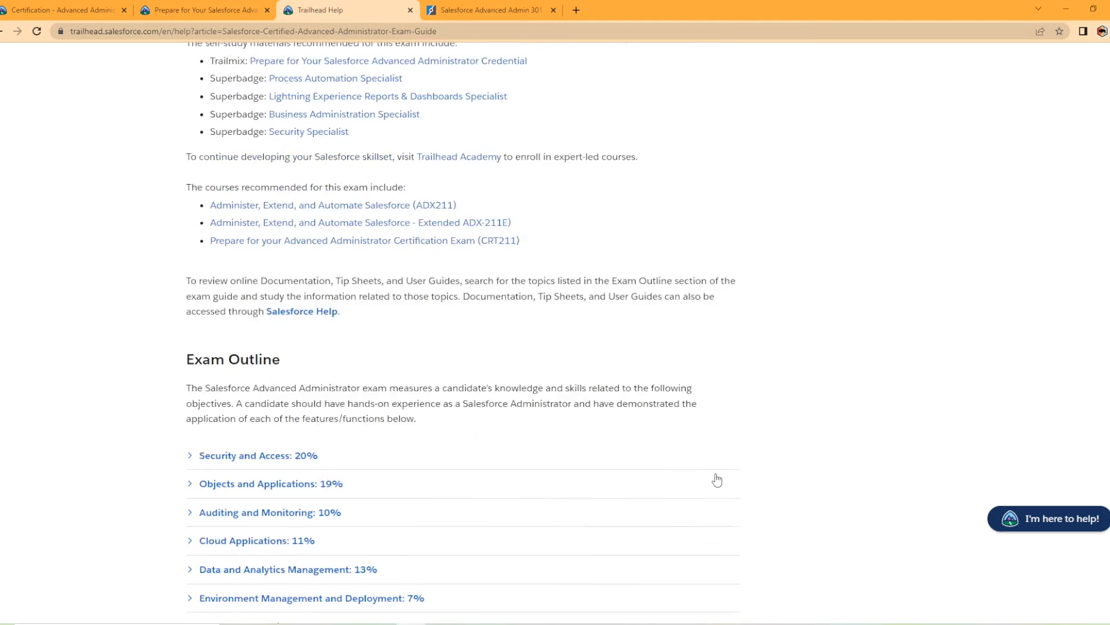
scroll("down", 3)
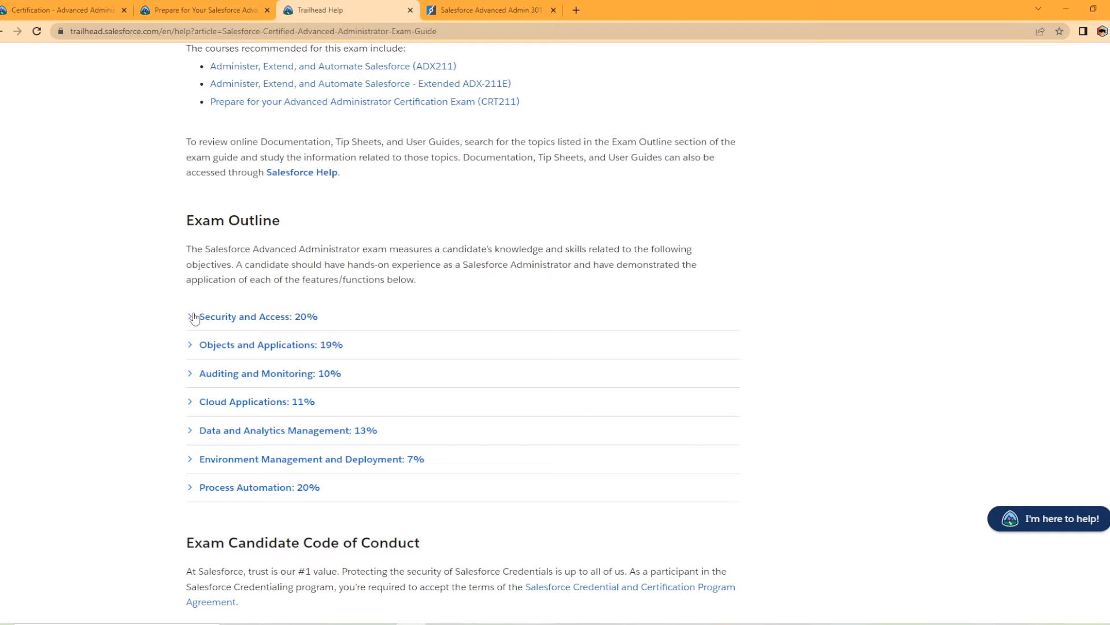
left_click(258, 316)
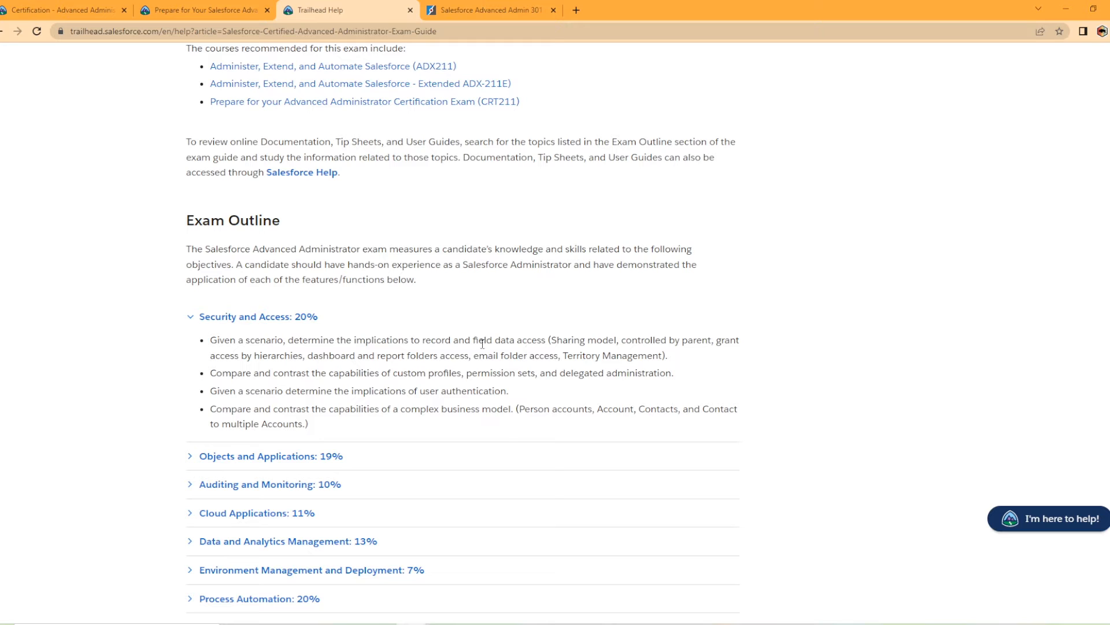
mouse_move(140, 301)
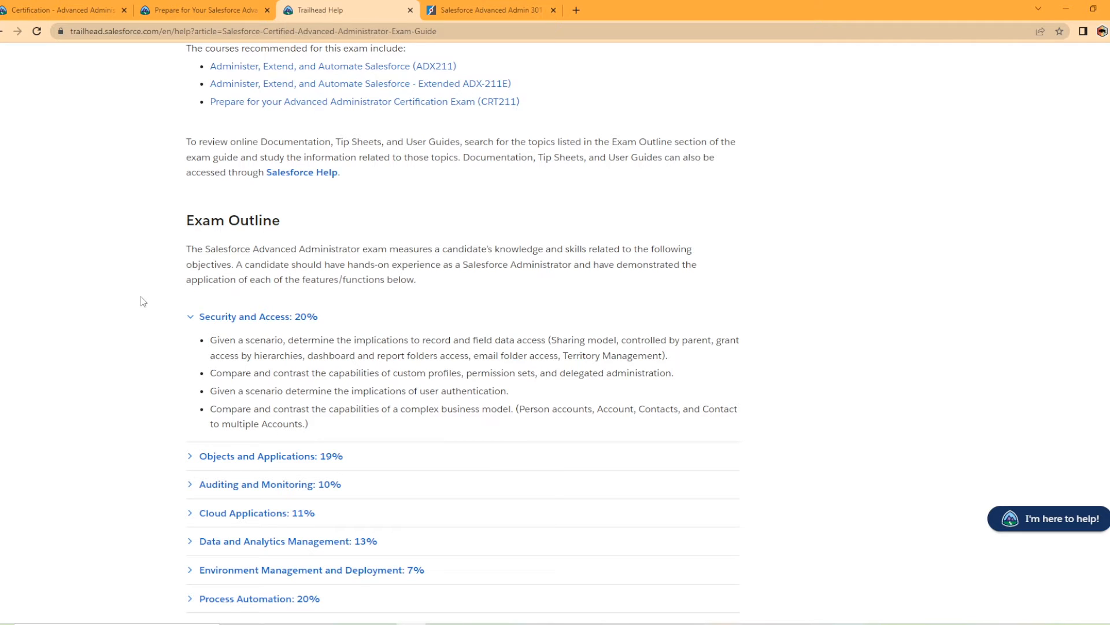
mouse_move(180, 325)
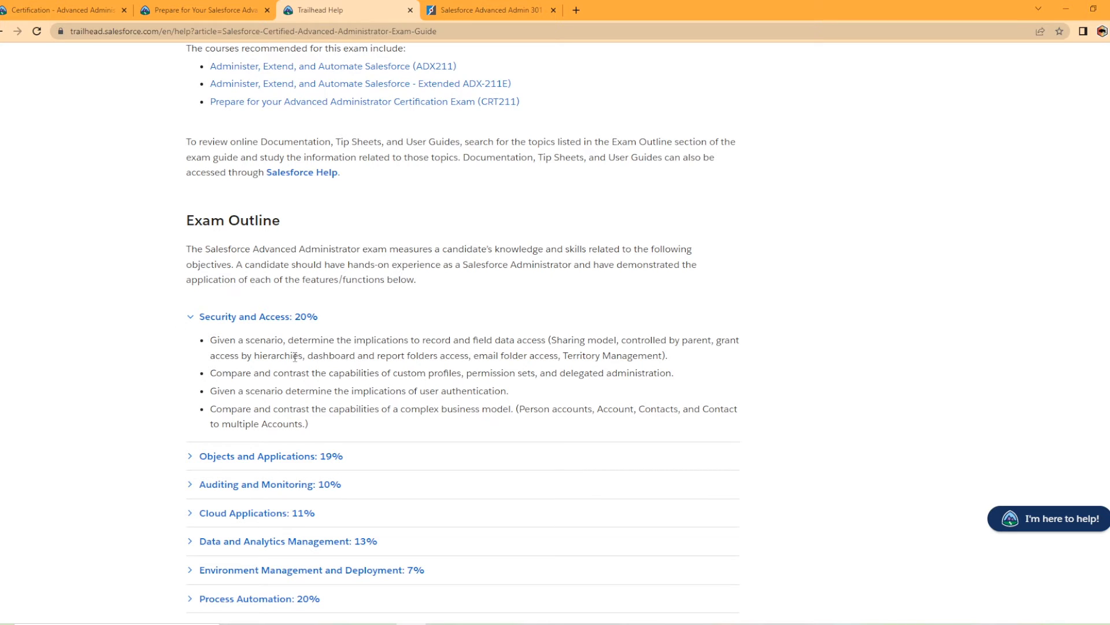
mouse_move(279, 370)
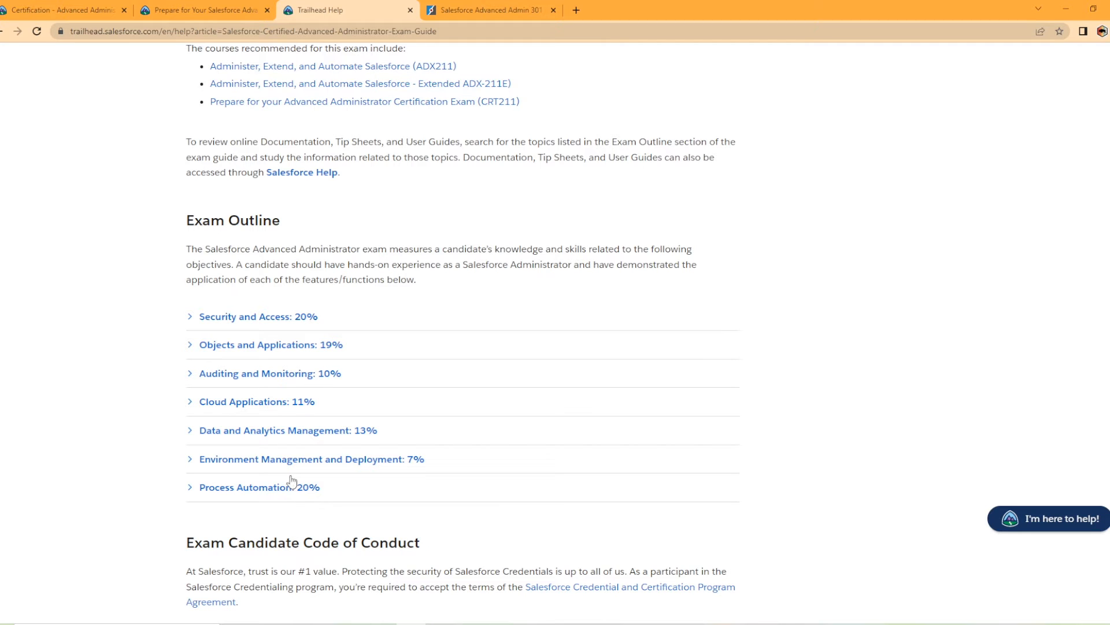
mouse_move(316, 384)
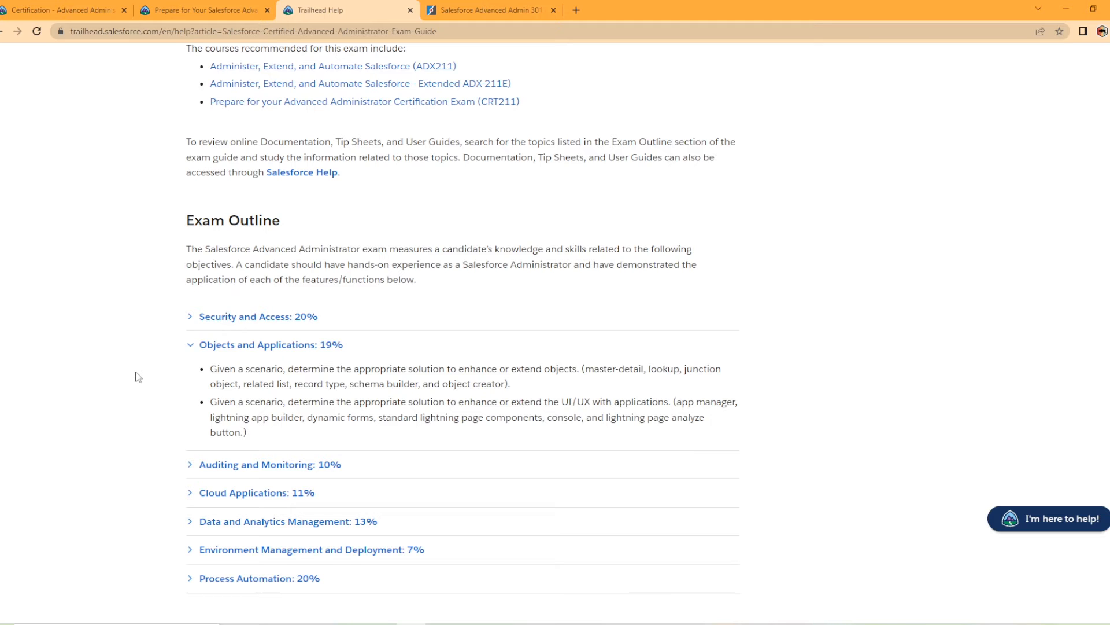
mouse_move(320, 432)
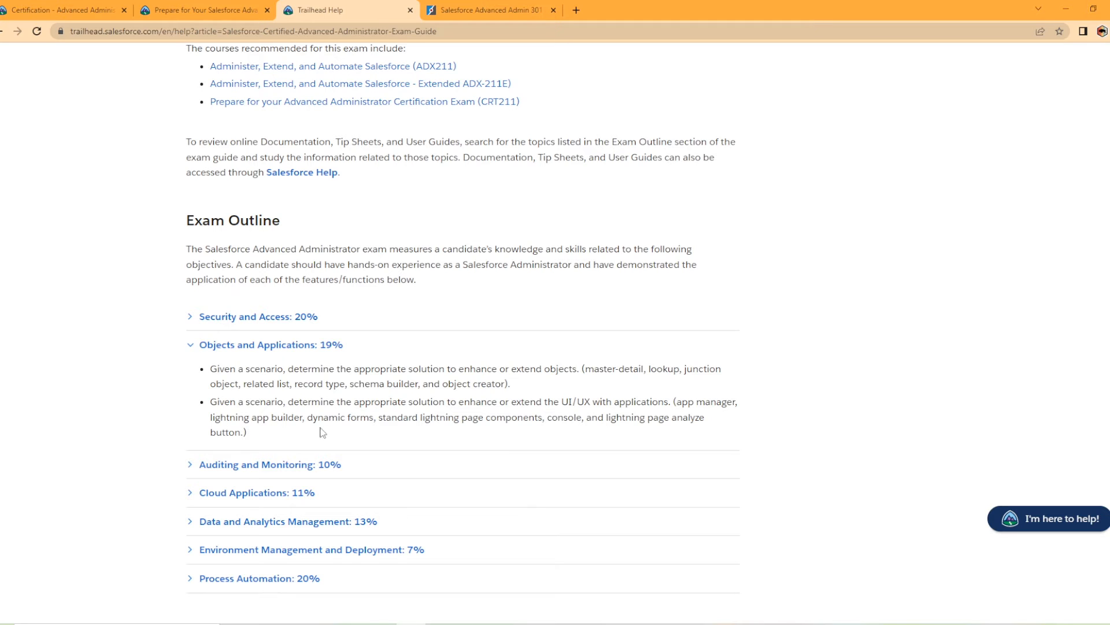
mouse_move(289, 380)
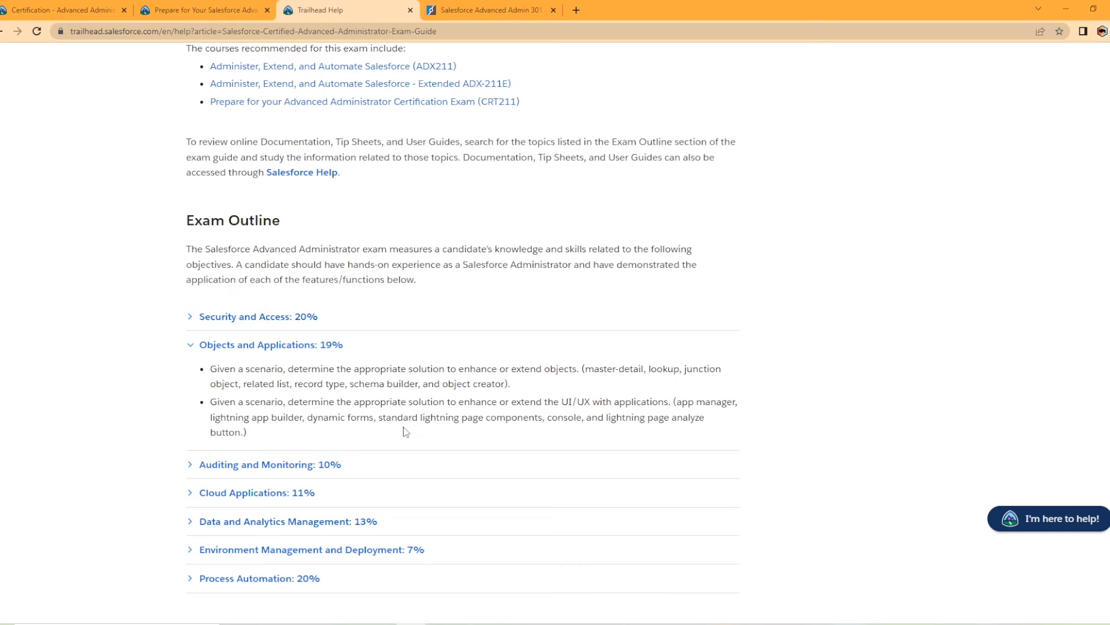
mouse_move(485, 401)
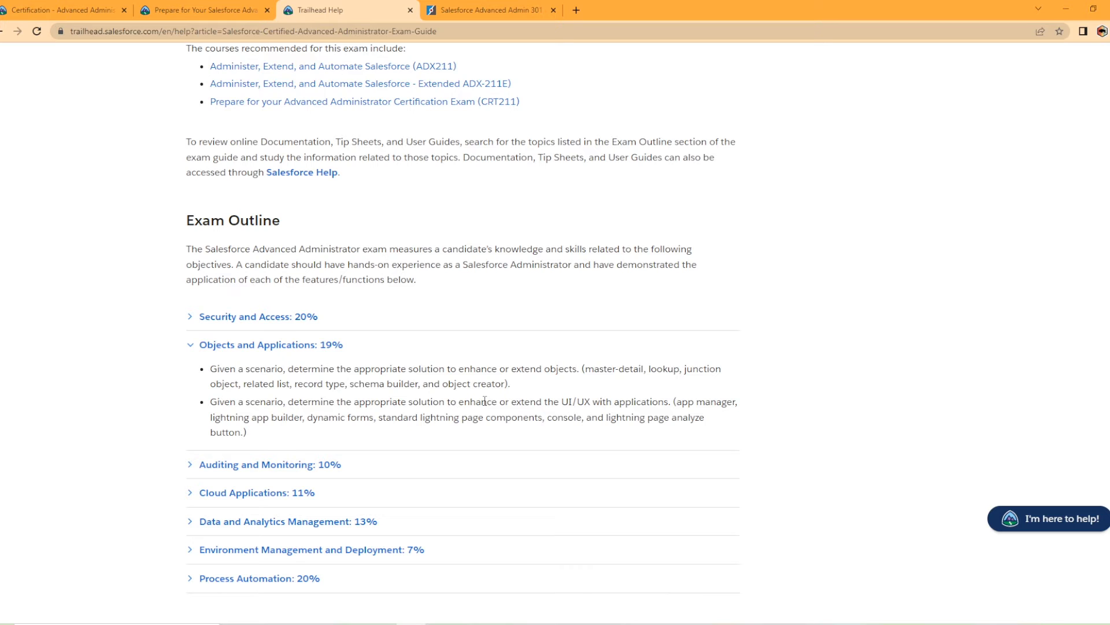
mouse_move(635, 404)
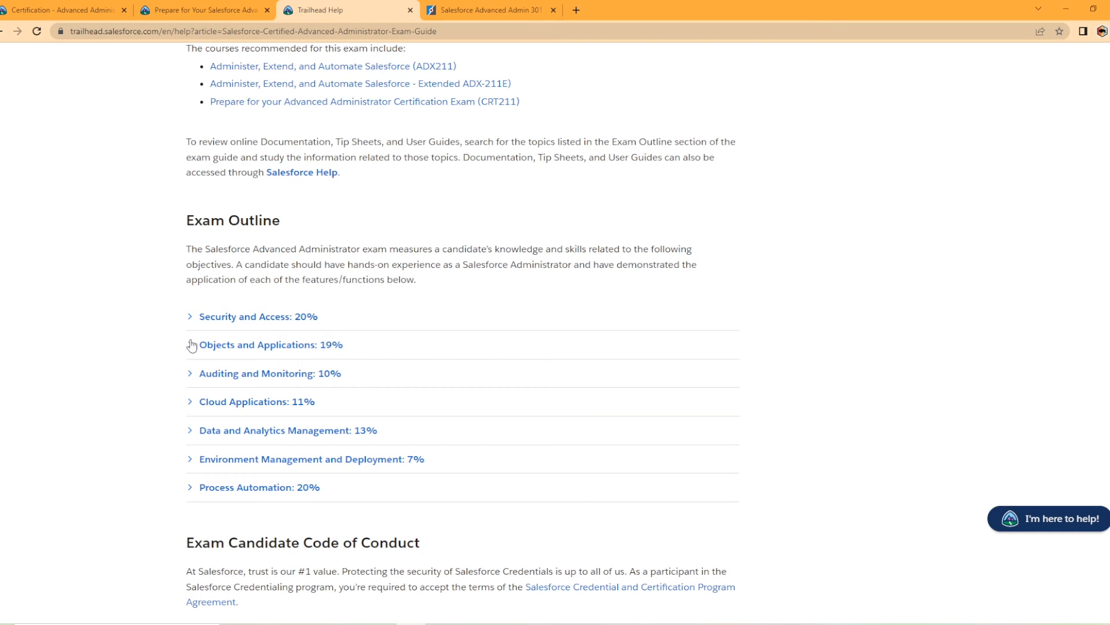
mouse_move(233, 403)
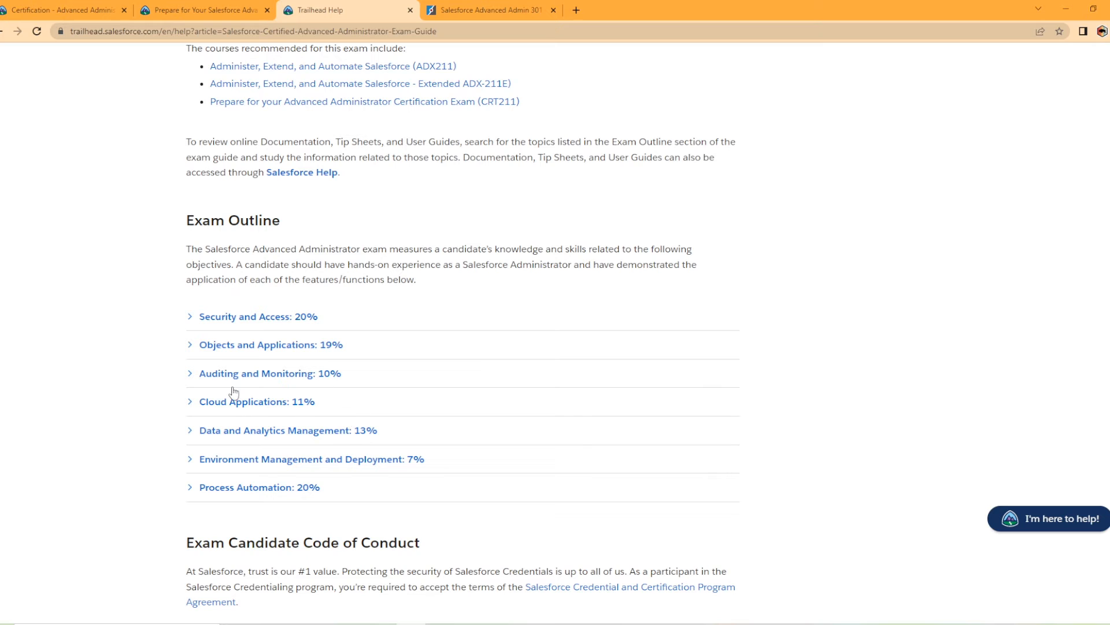
mouse_move(191, 375)
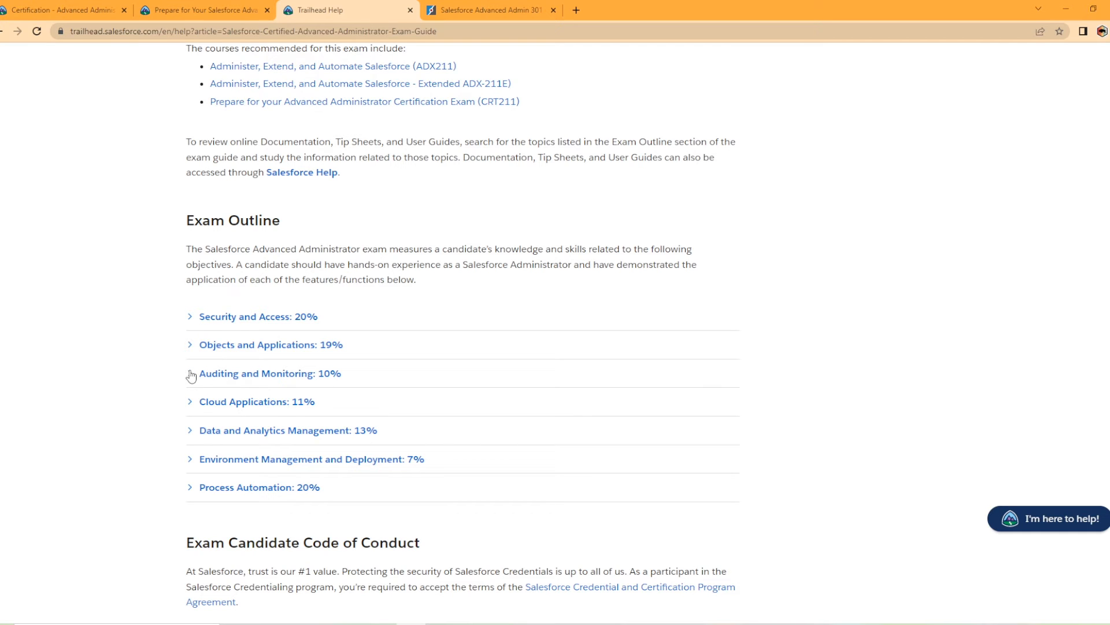
- Expand Auditing and Monitoring: 10% to show its three objectives
left_click(258, 374)
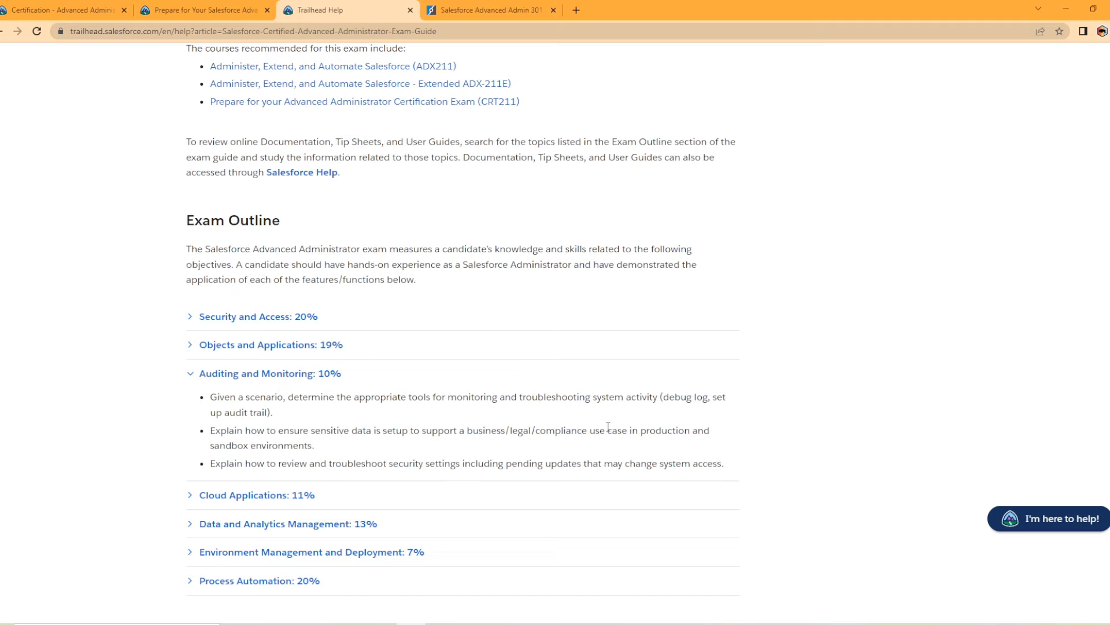
mouse_move(664, 416)
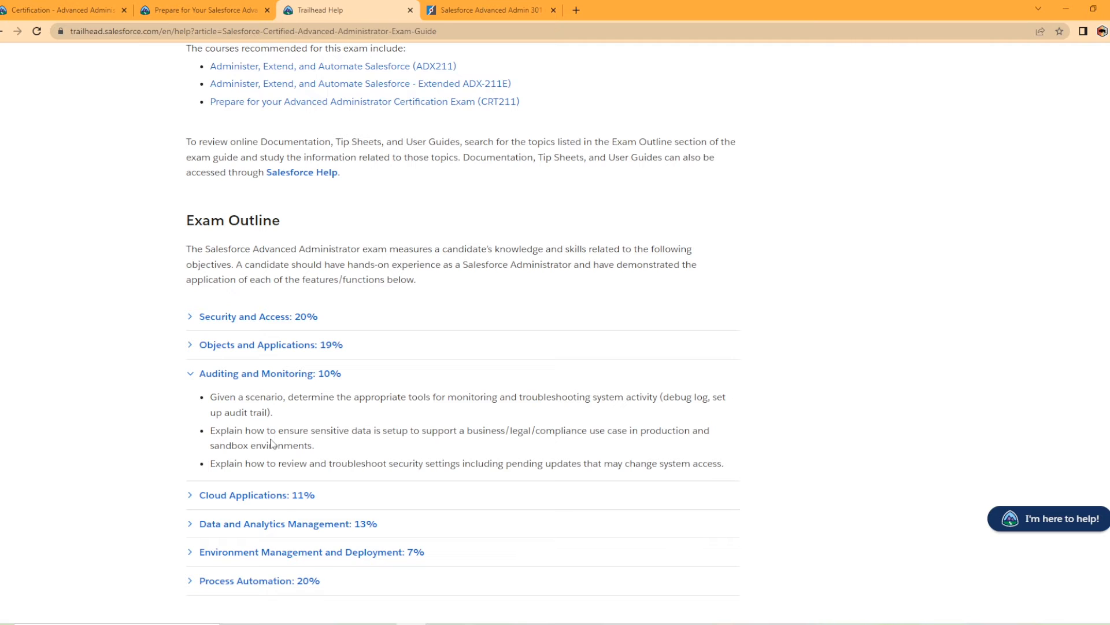
mouse_move(177, 408)
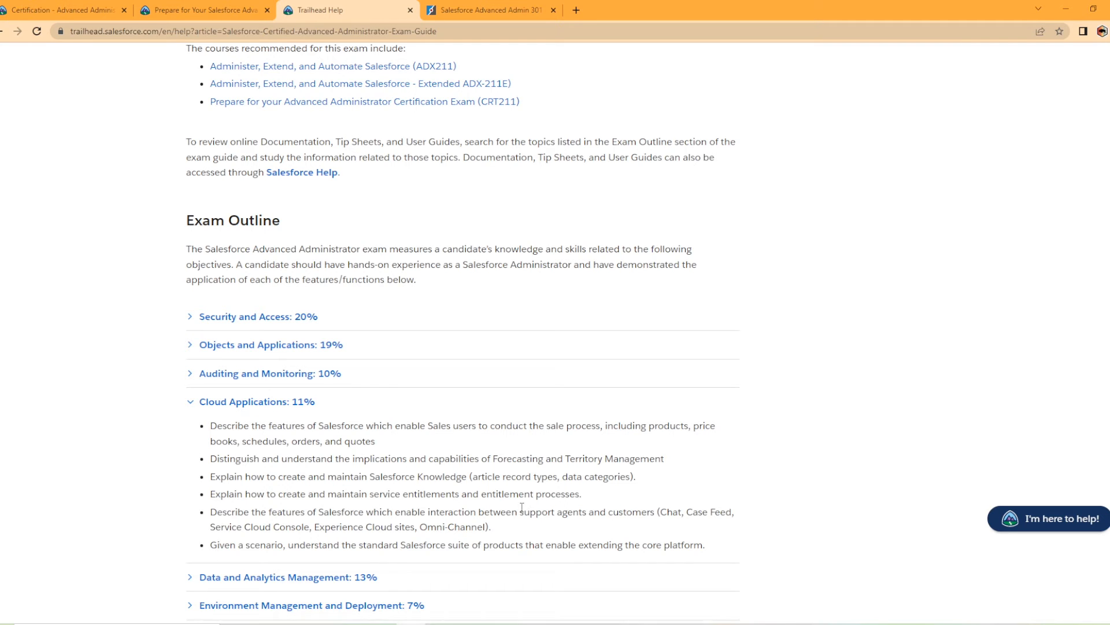
mouse_move(382, 551)
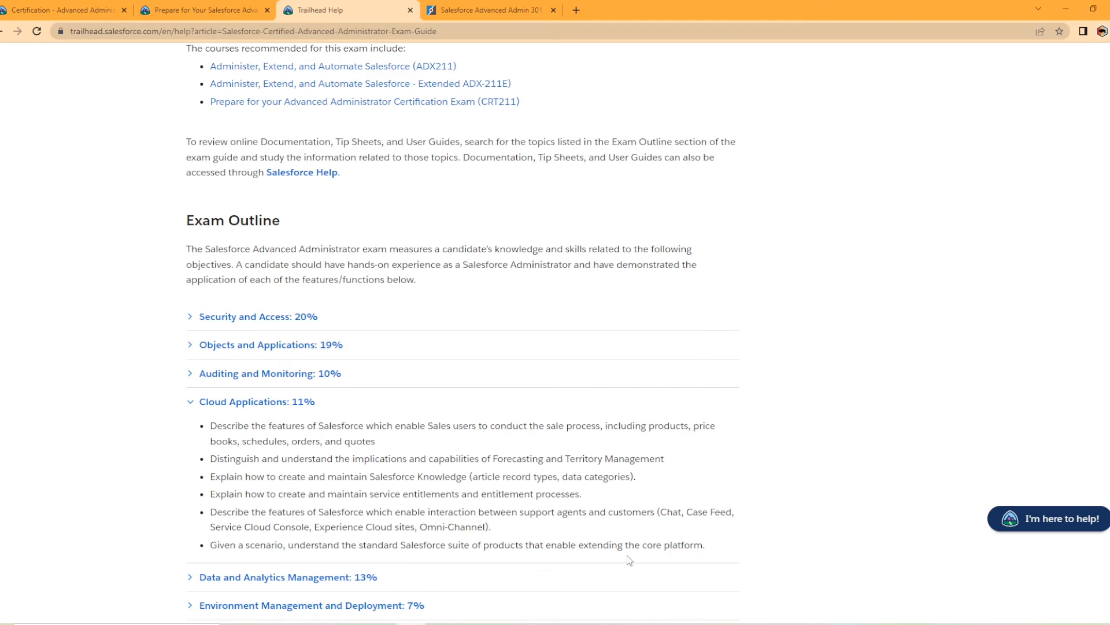
mouse_move(651, 547)
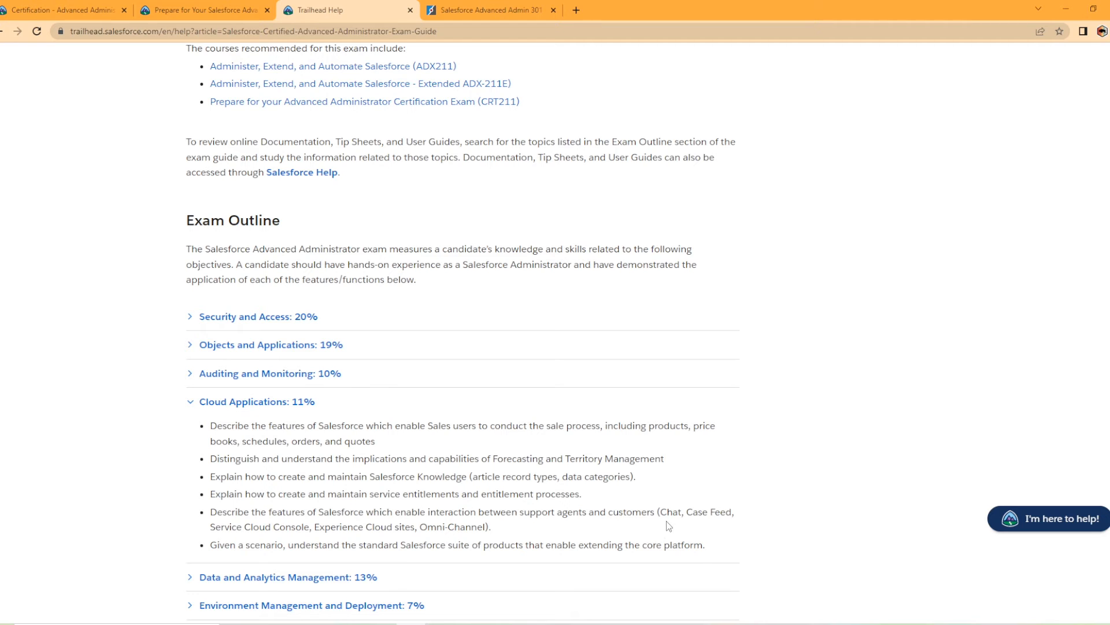
mouse_move(243, 525)
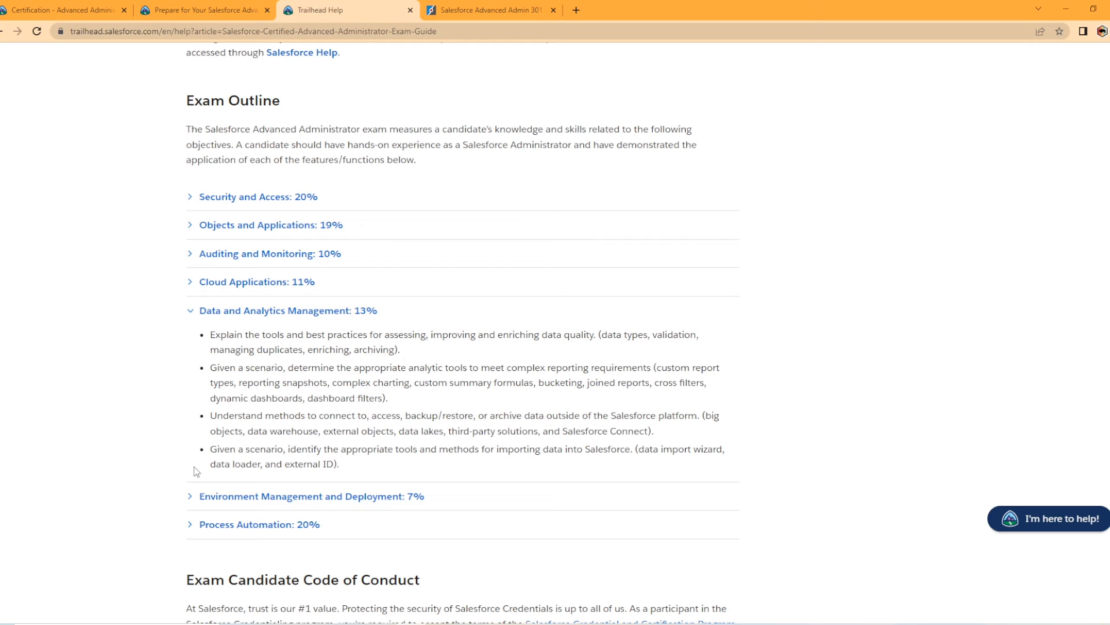
mouse_move(452, 395)
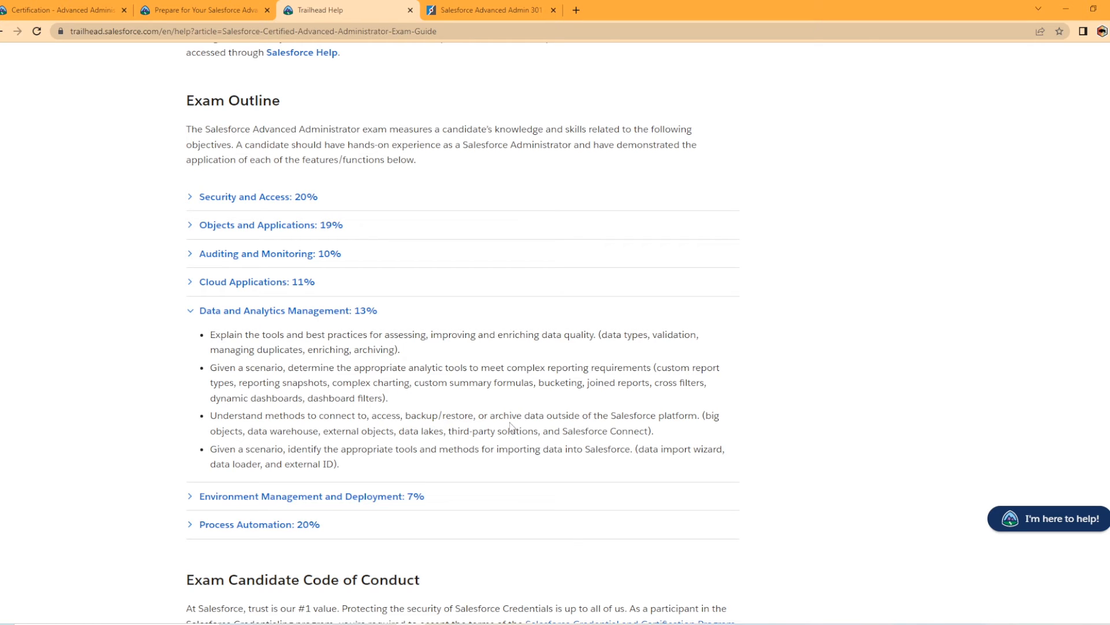
mouse_move(652, 428)
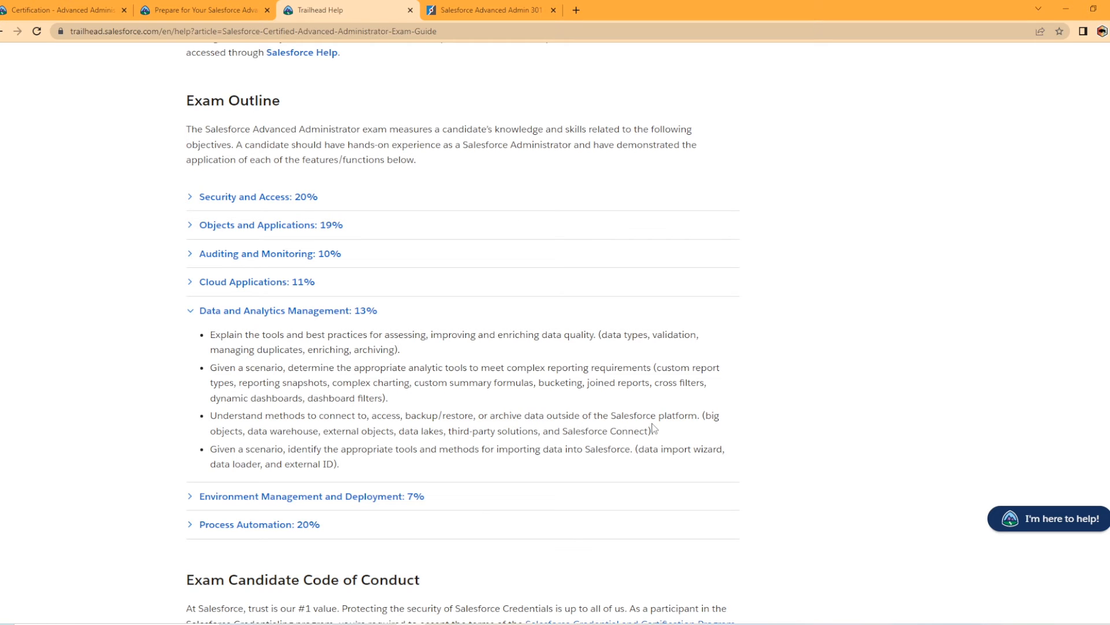
mouse_move(245, 443)
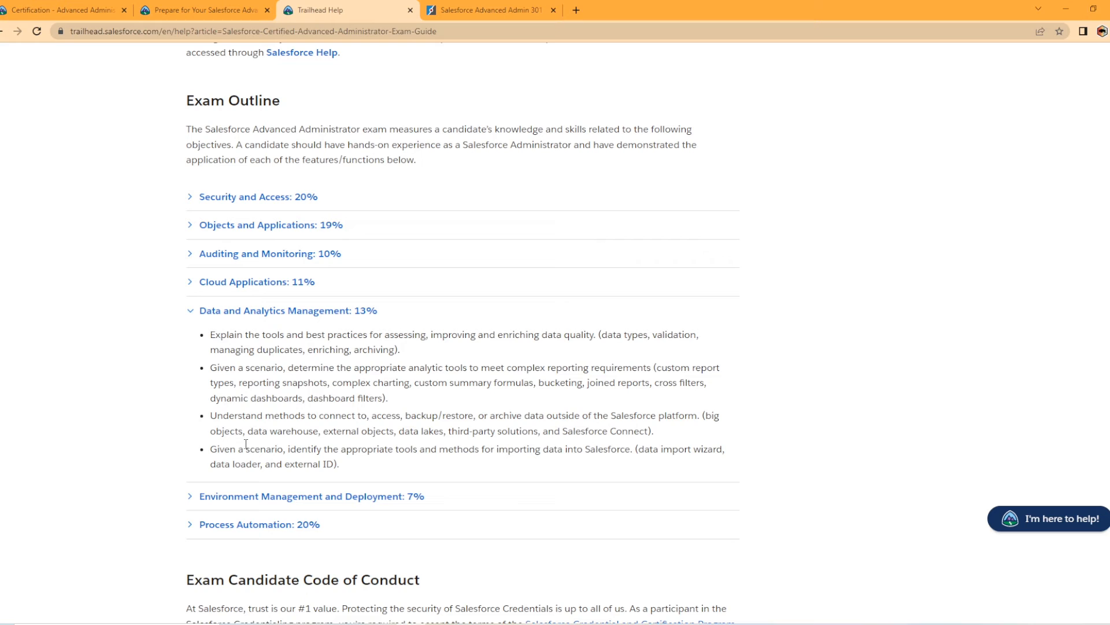
mouse_move(421, 444)
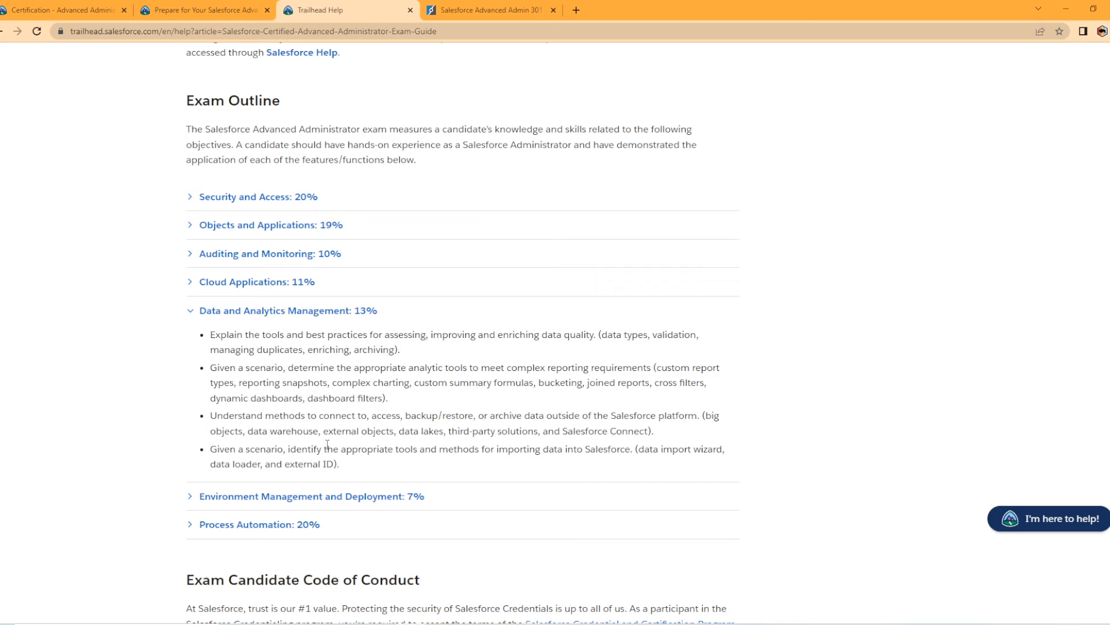
mouse_move(501, 474)
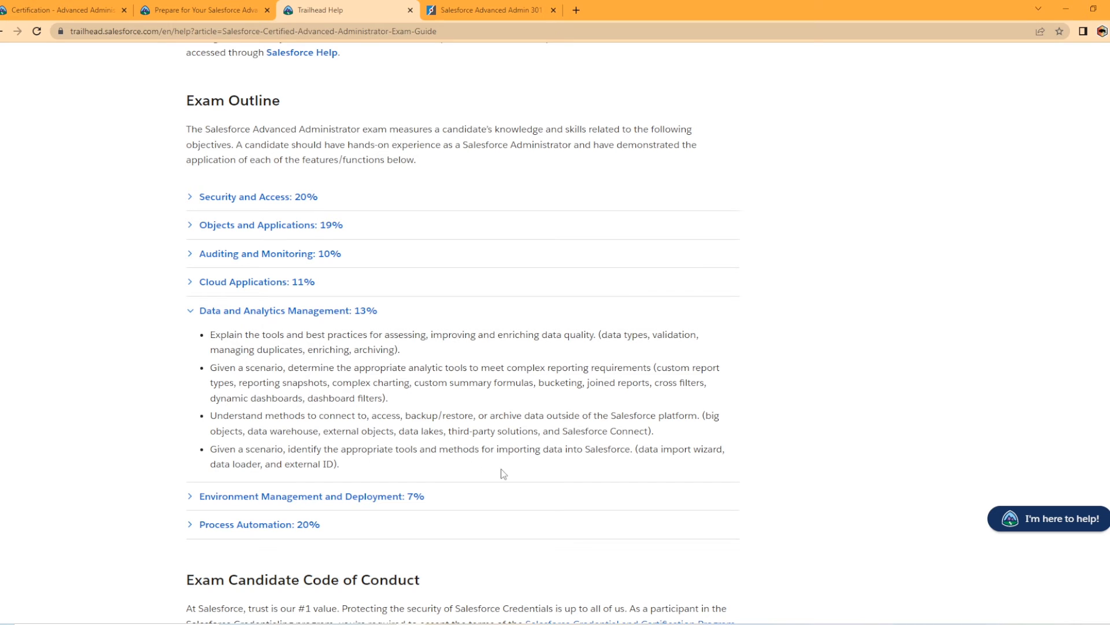
mouse_move(618, 465)
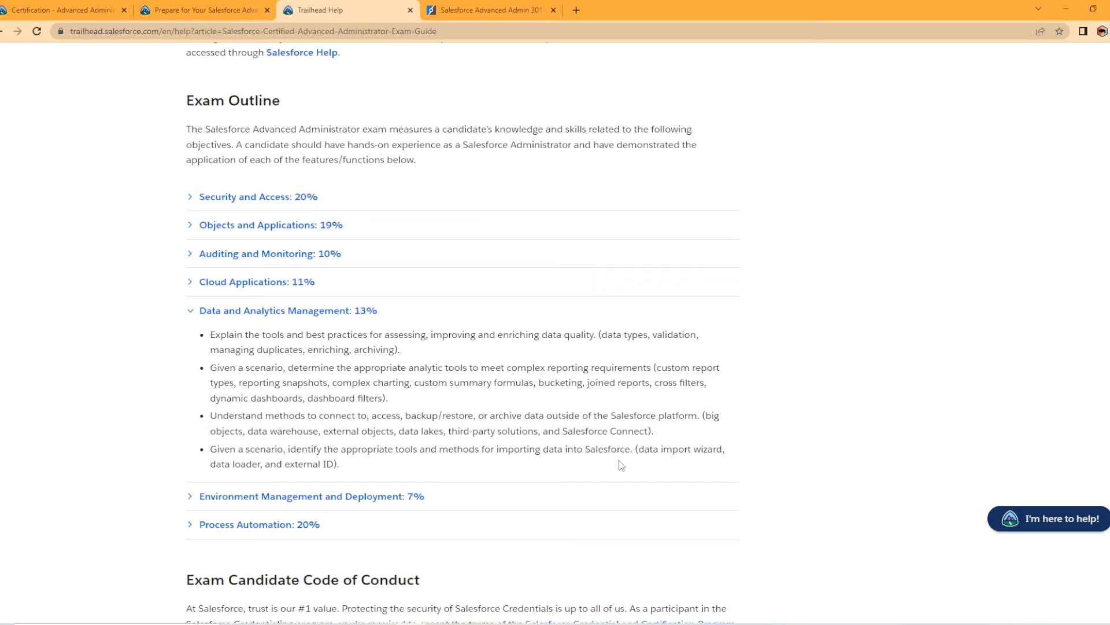
mouse_move(321, 480)
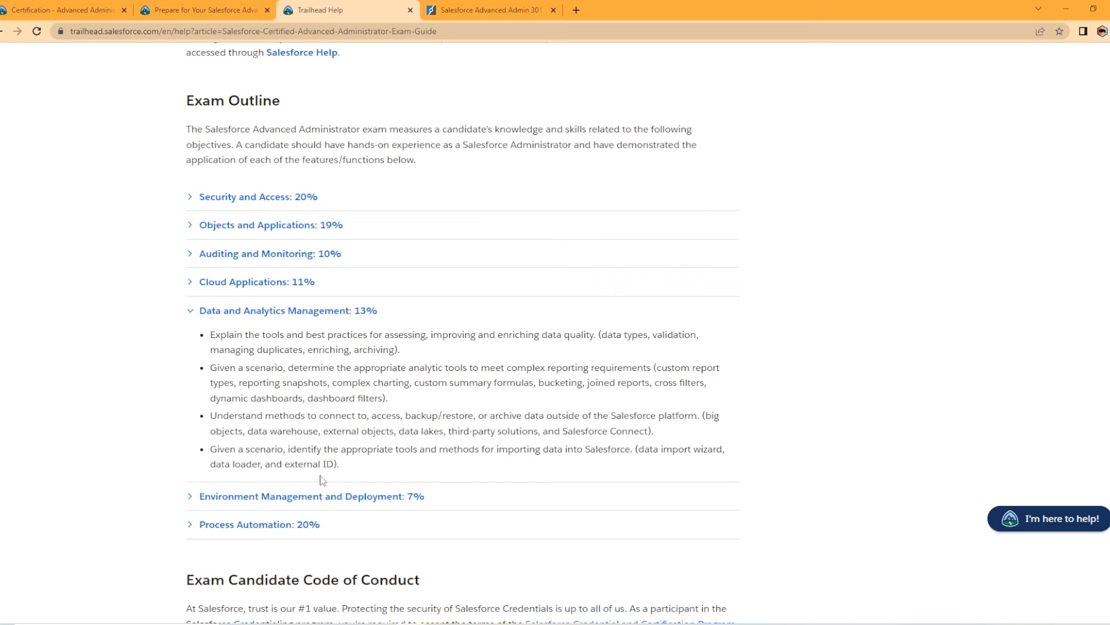
mouse_move(500, 439)
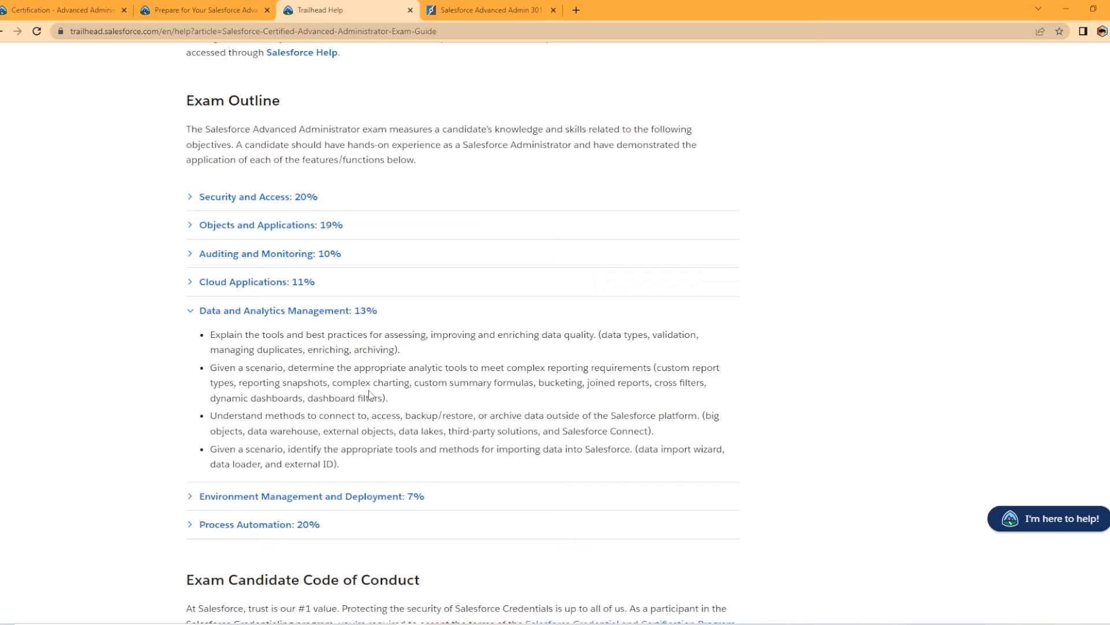
mouse_move(601, 355)
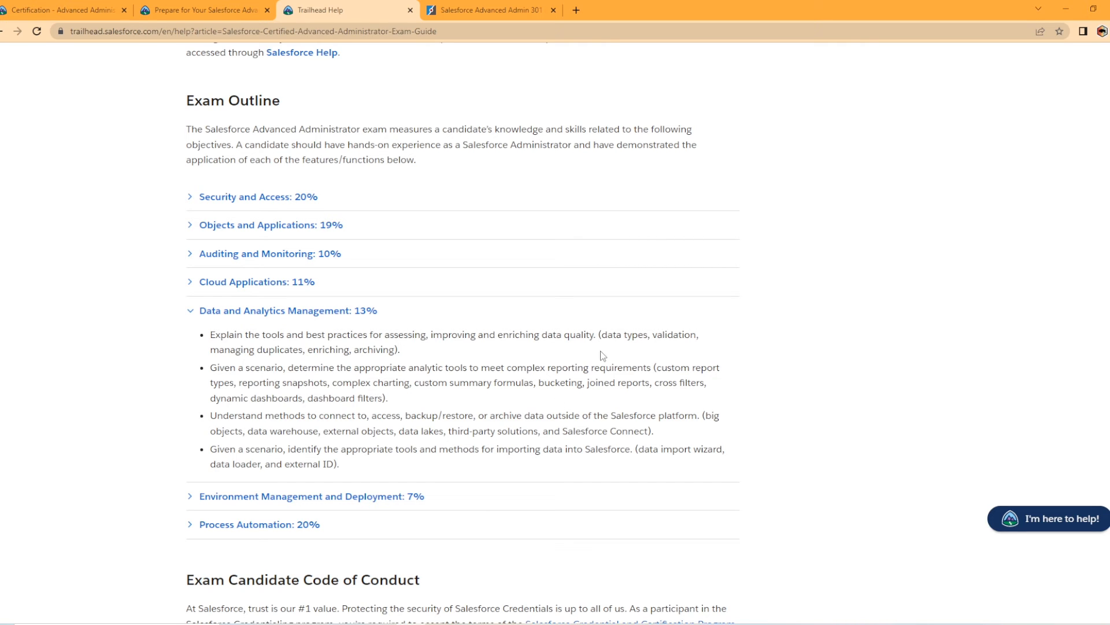
mouse_move(263, 364)
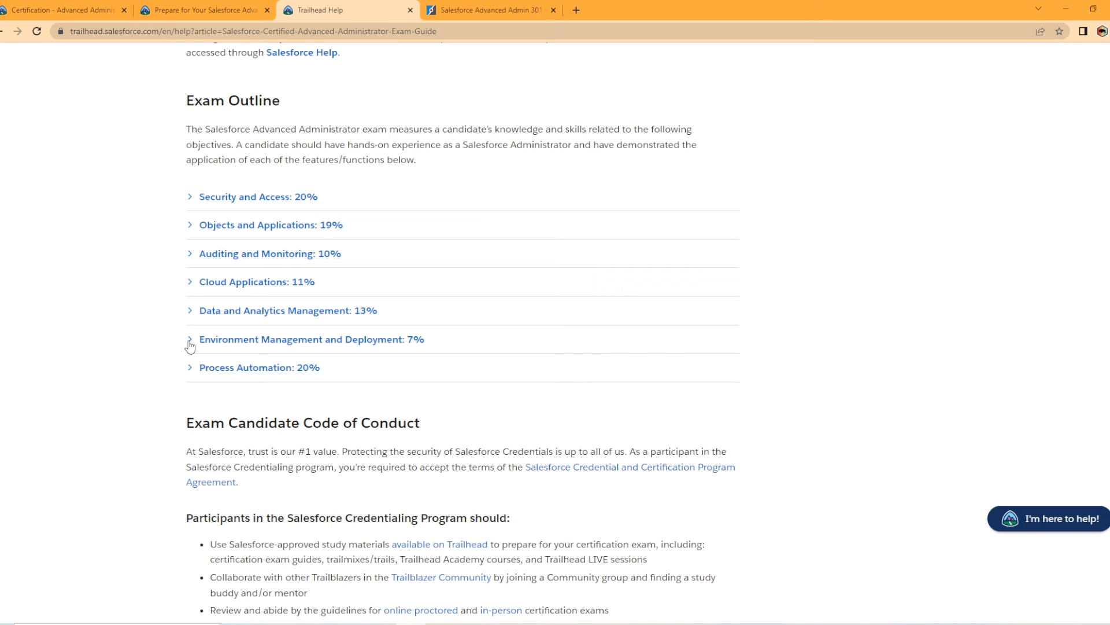
- Expand Environment Management and Deployment: 7% to show its two metadata objectives
left_click(190, 339)
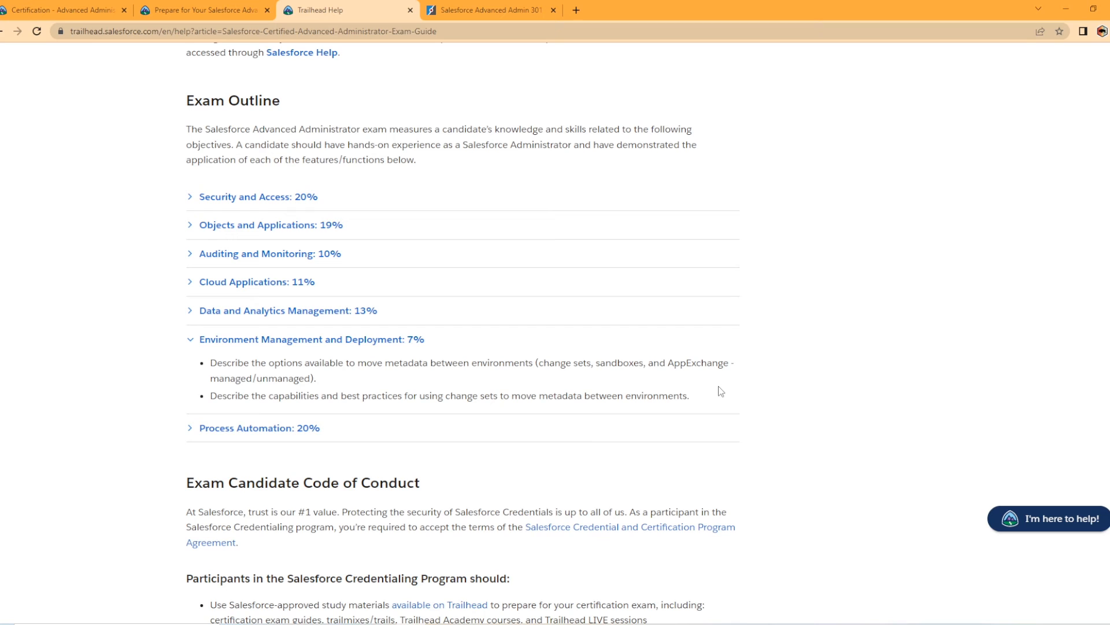
mouse_move(400, 388)
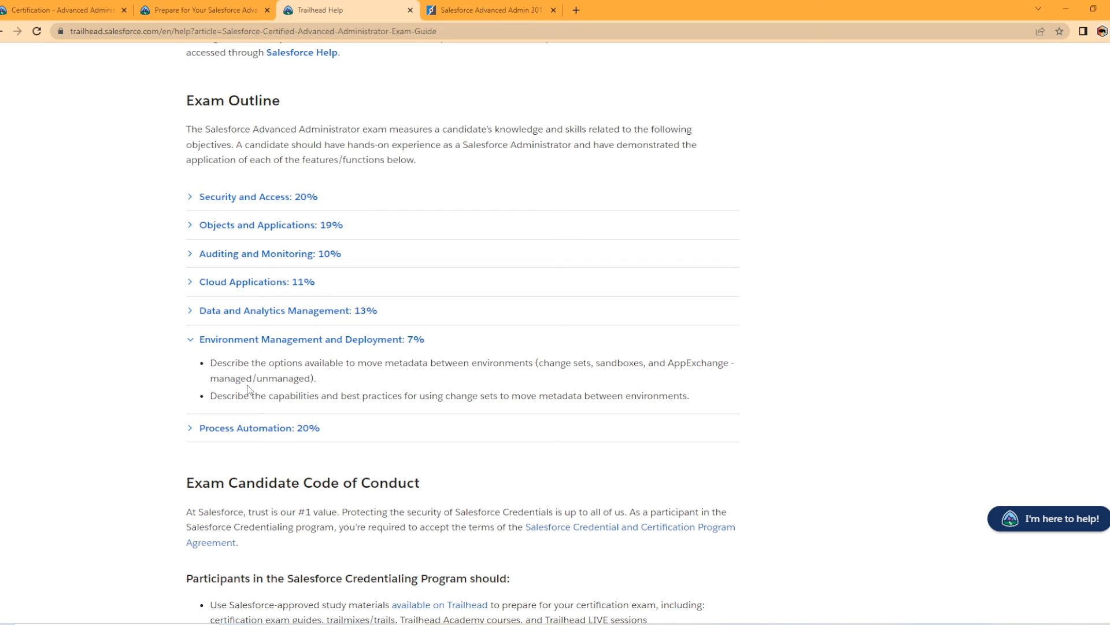
mouse_move(317, 373)
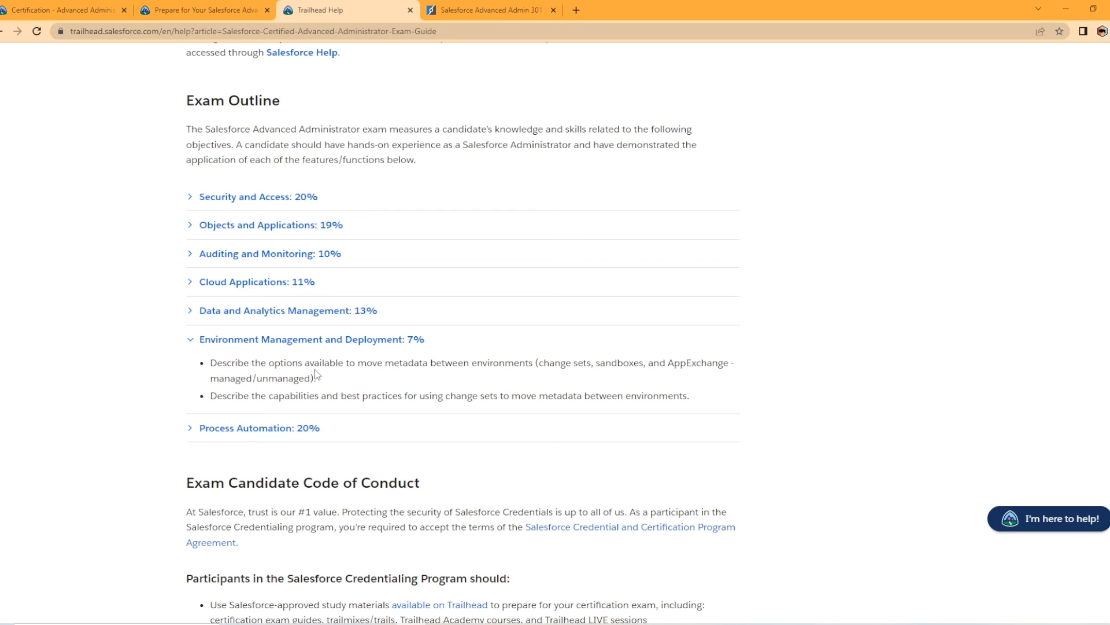
mouse_move(206, 381)
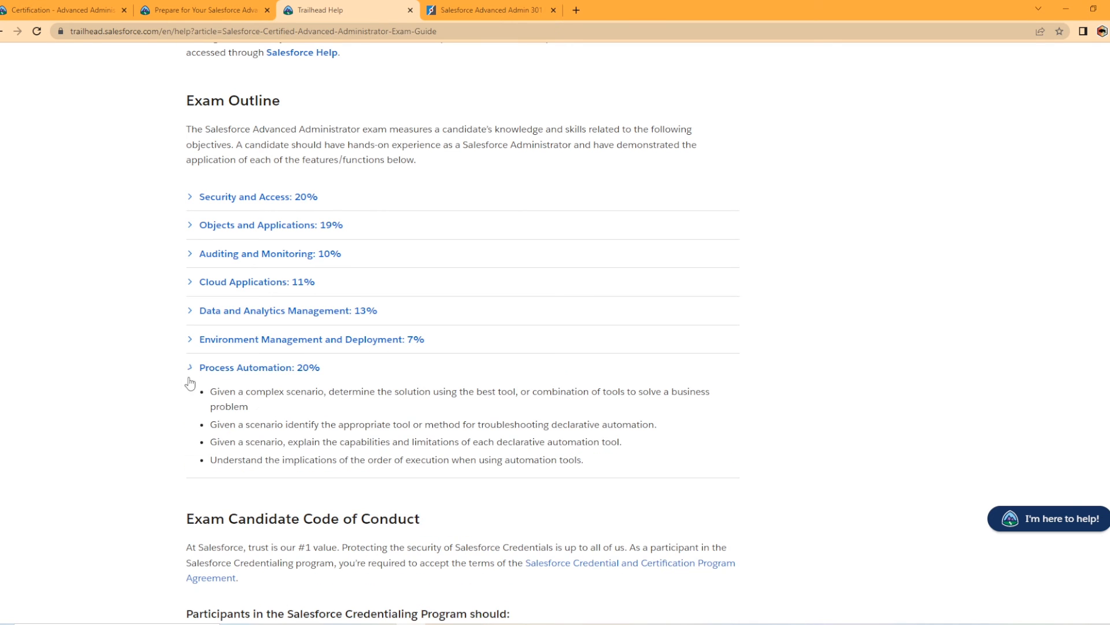
- Expand Process Automation: 20% to show its four automation objectives
left_click(188, 367)
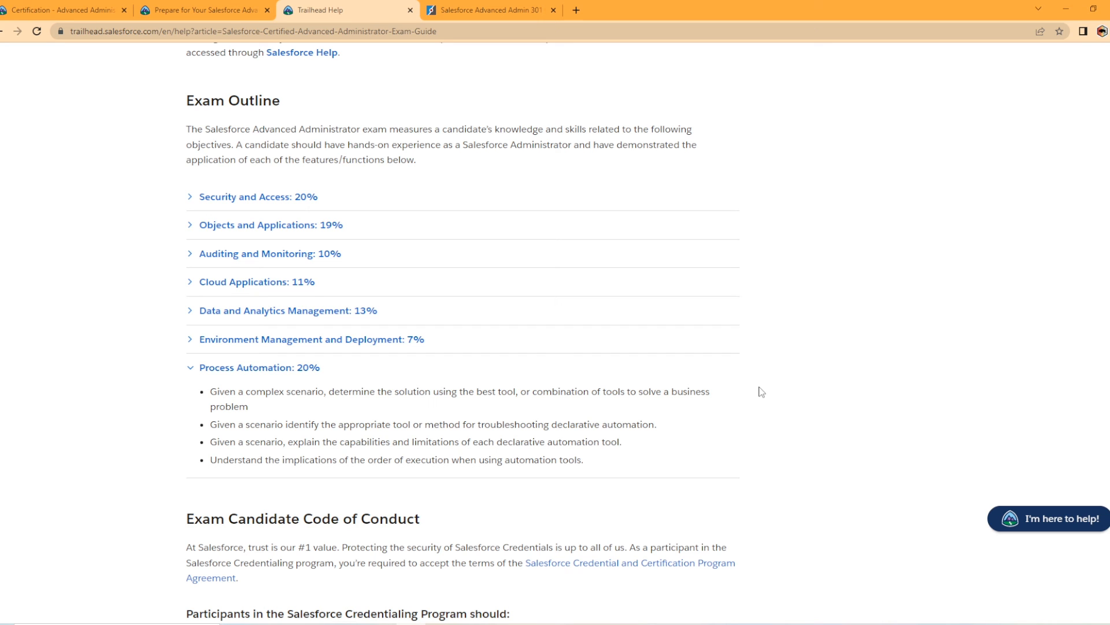
mouse_move(512, 457)
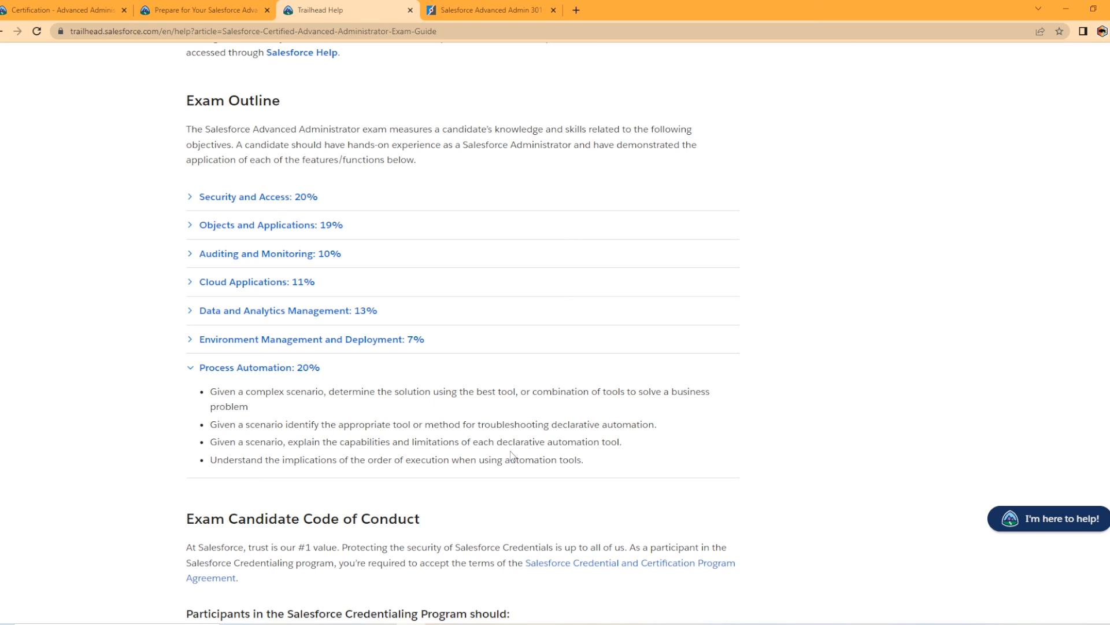
mouse_move(330, 186)
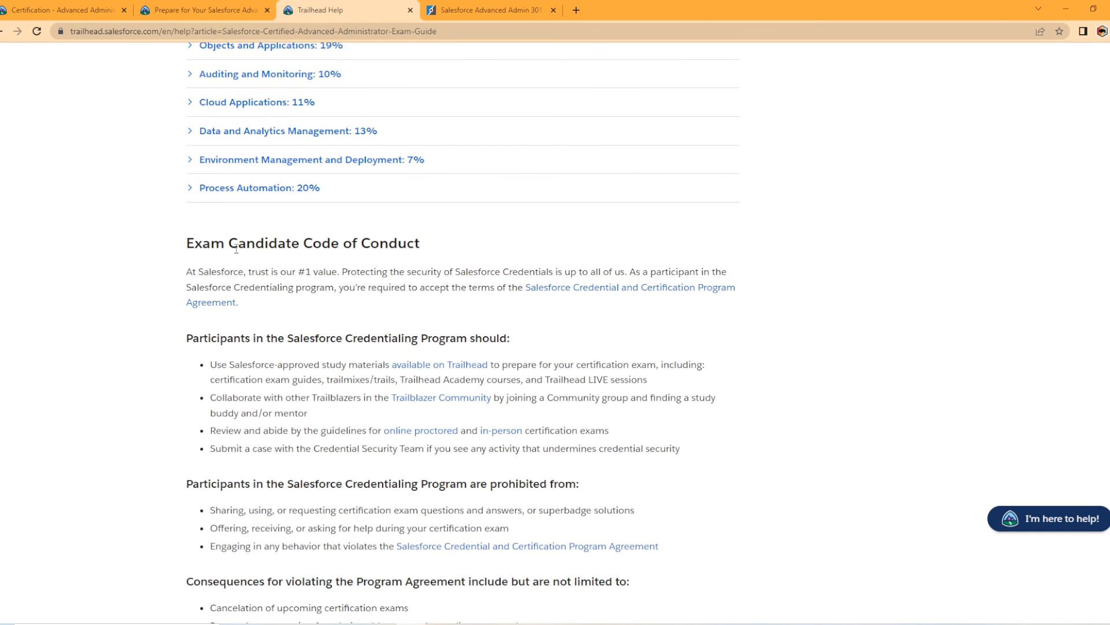
- Scroll through Code of Conduct and Maintaining Your Certification, then back up to the Contents list
scroll("down", 3)
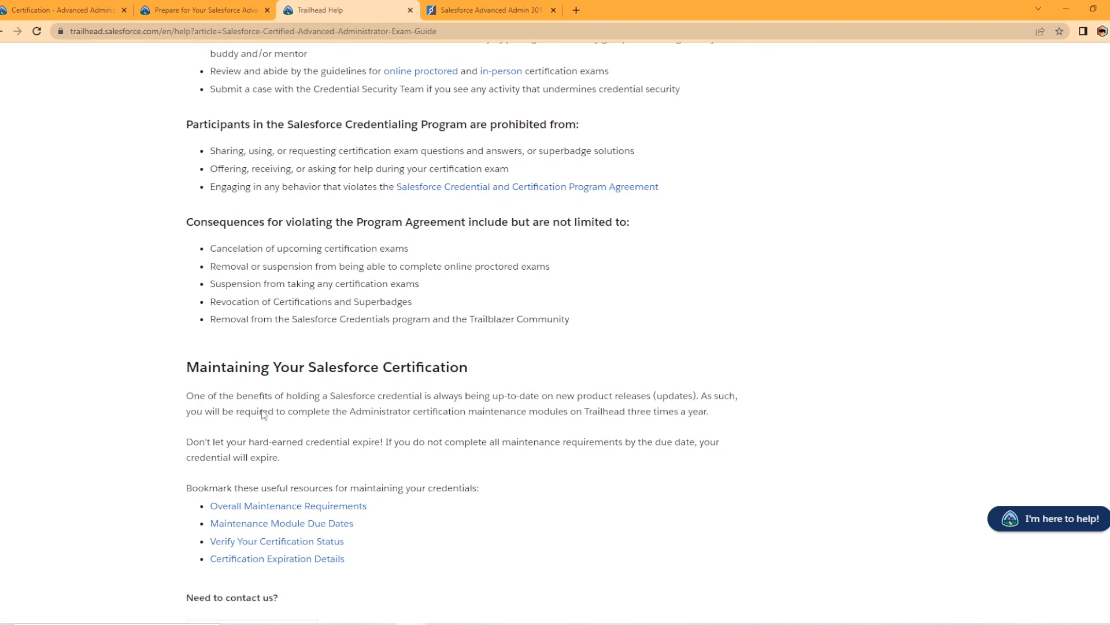
scroll("down", 3)
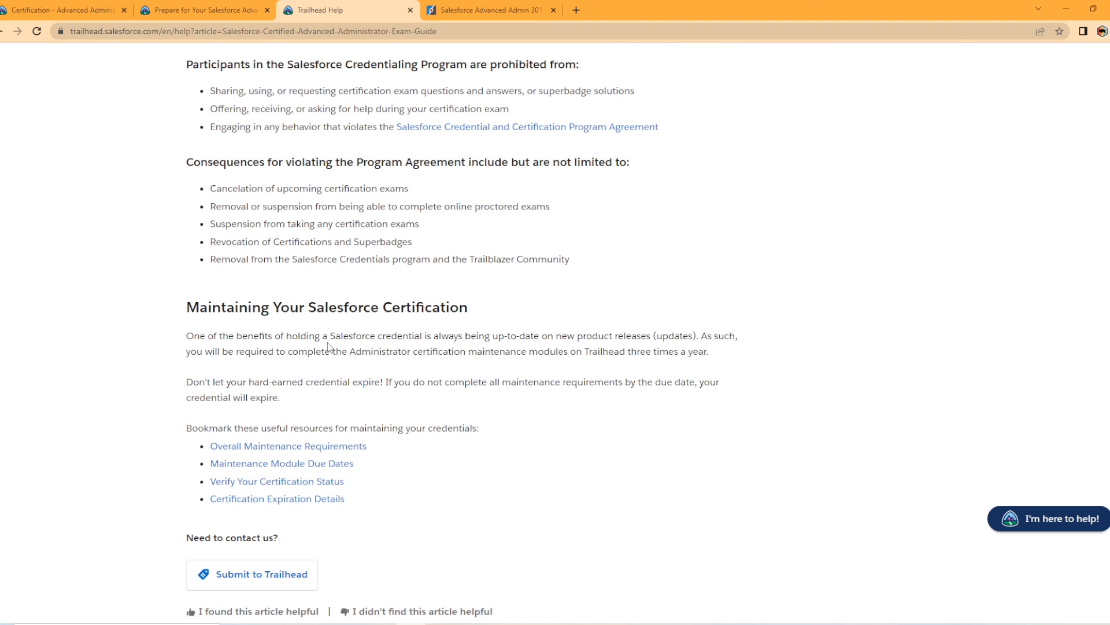
scroll("up", 3)
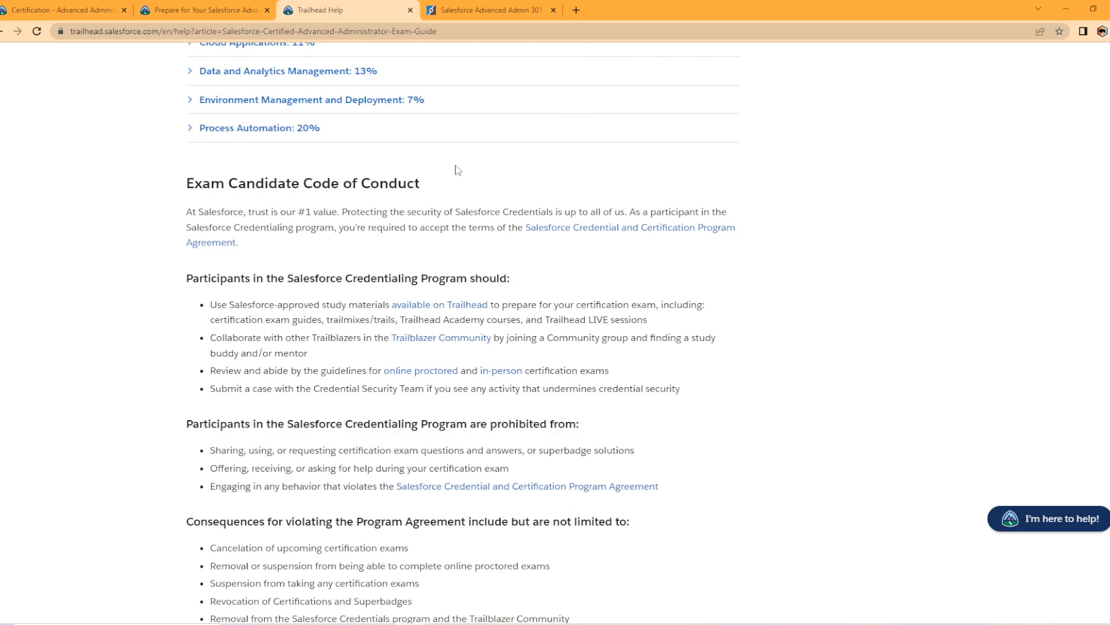
scroll("up", 3)
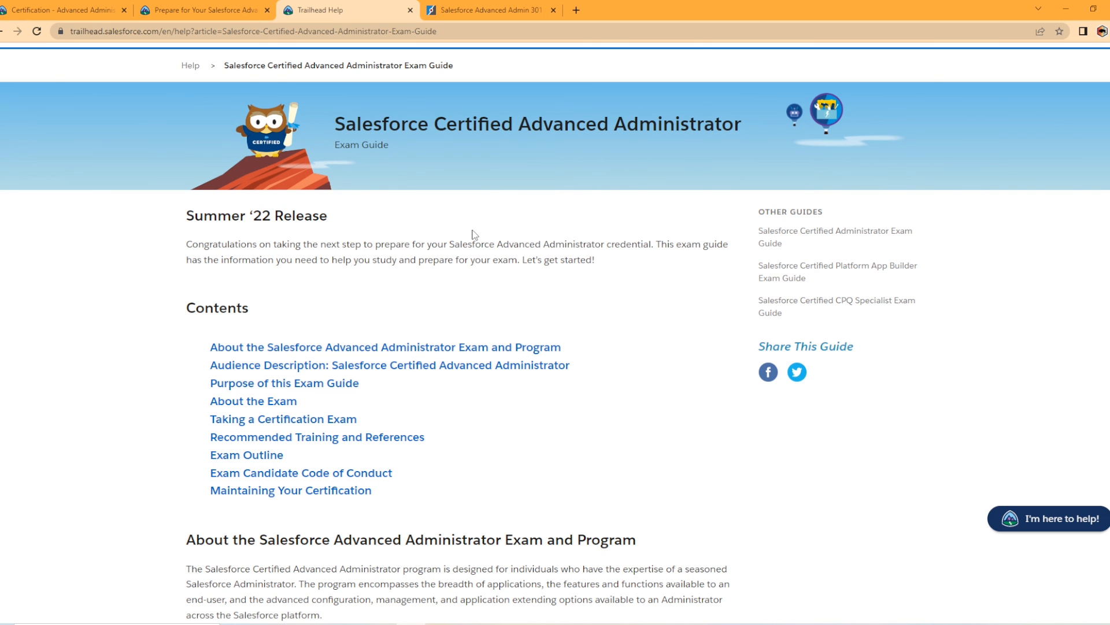
- Switch to the Focus on Force Advanced Admin 301 guide and scroll past Key Facts to the weighting table
left_click(488, 10)
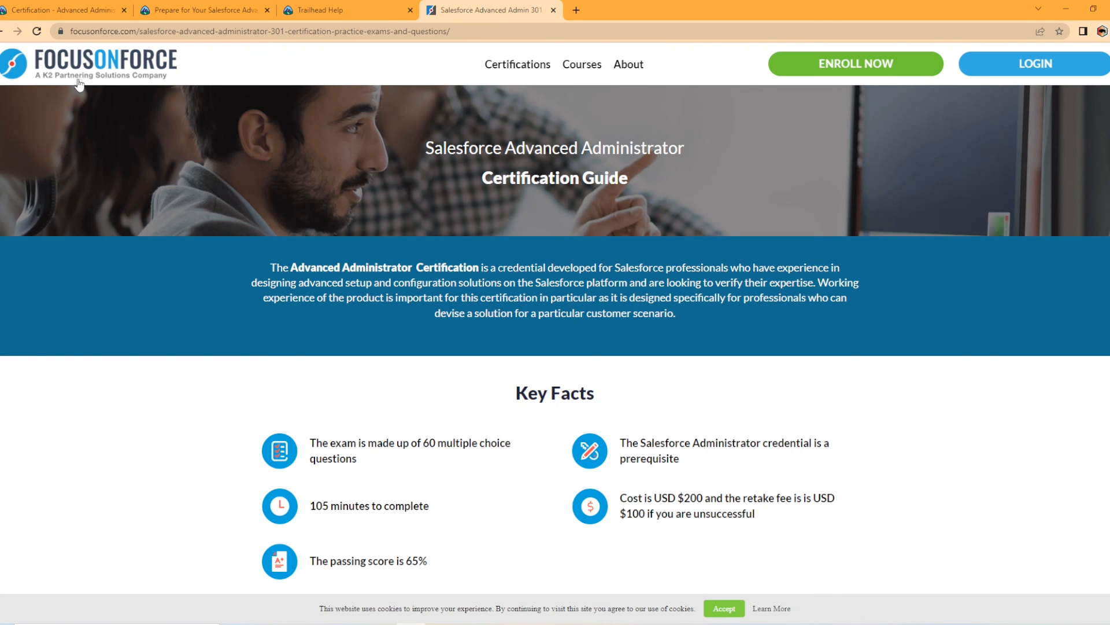
mouse_move(585, 206)
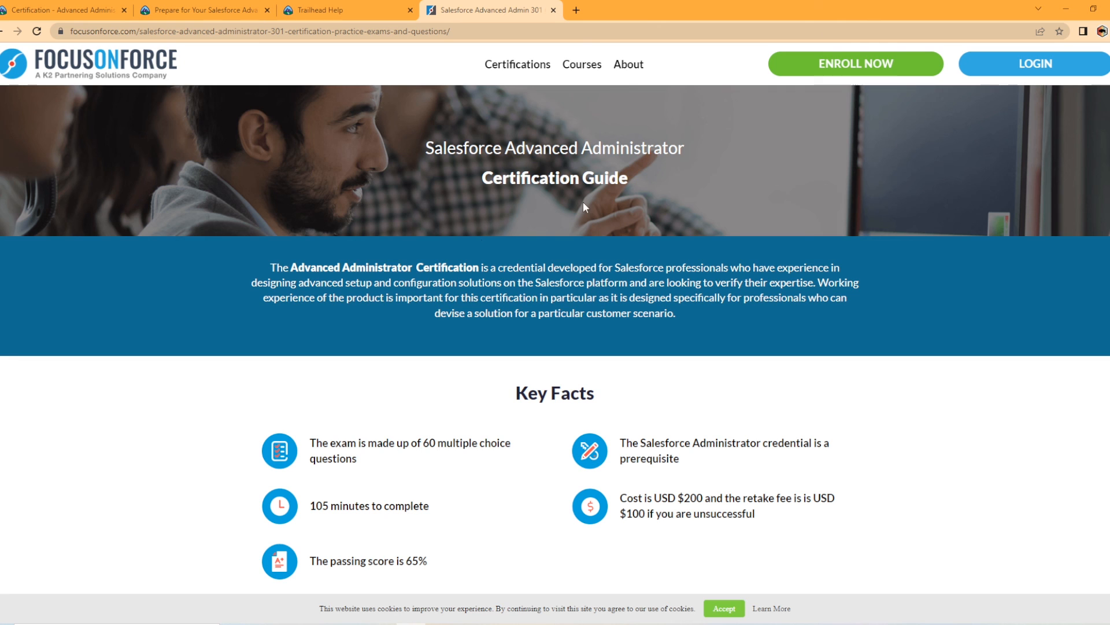
scroll("down", 3)
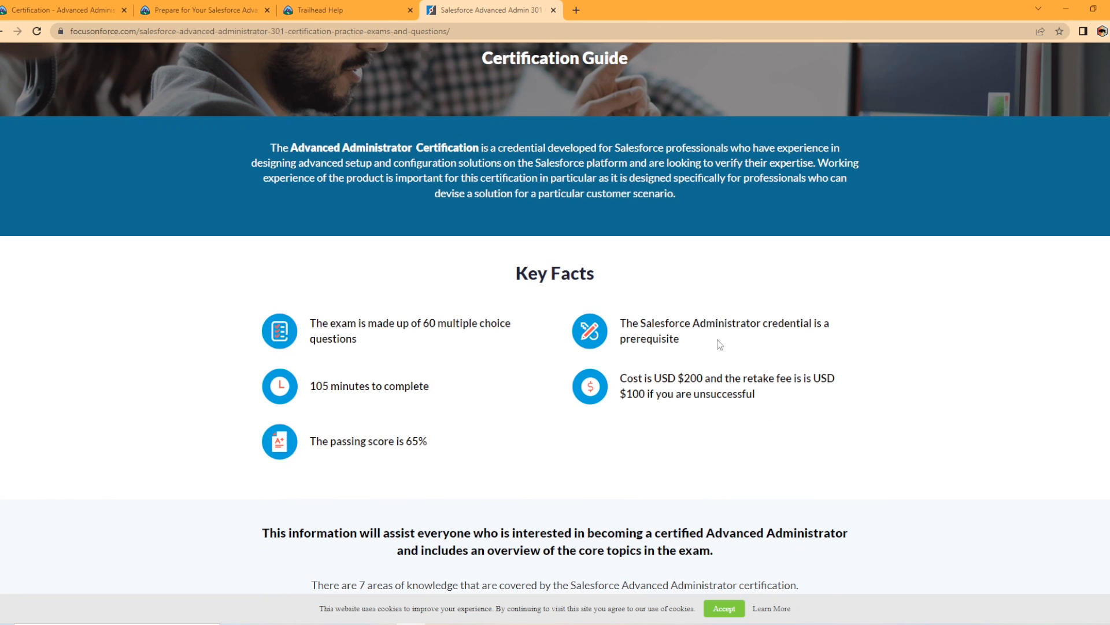
mouse_move(610, 500)
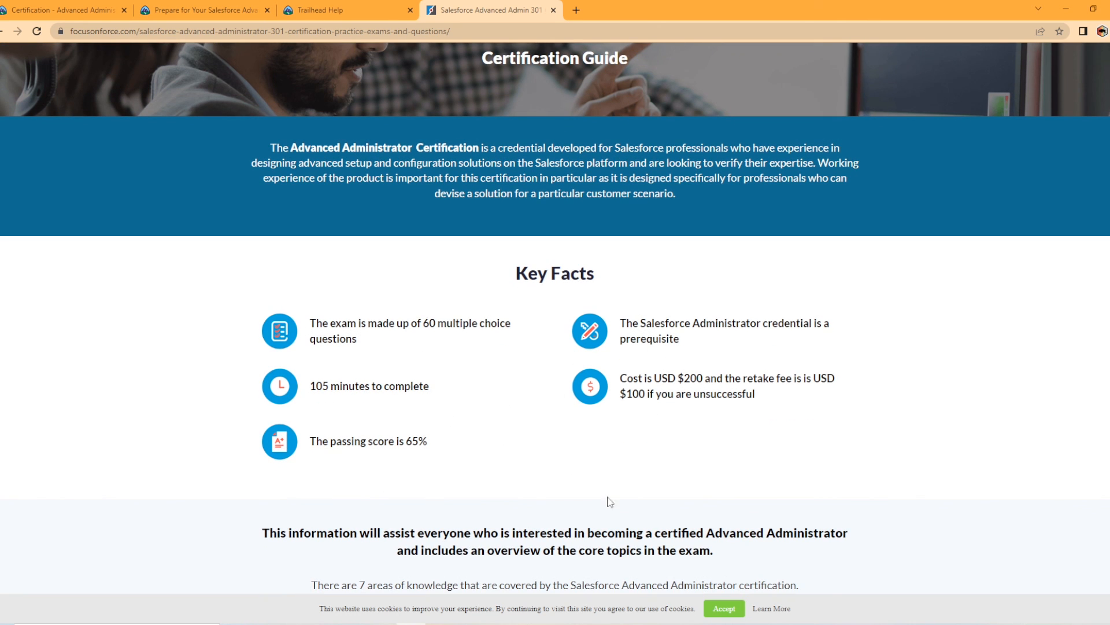
scroll("down", 3)
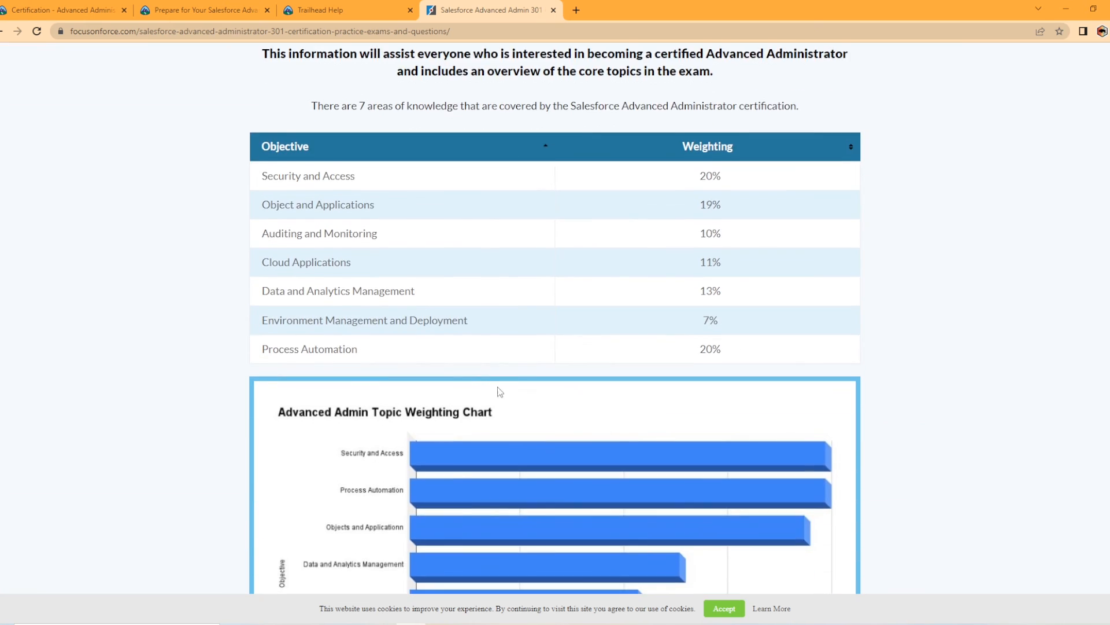
scroll("down", 3)
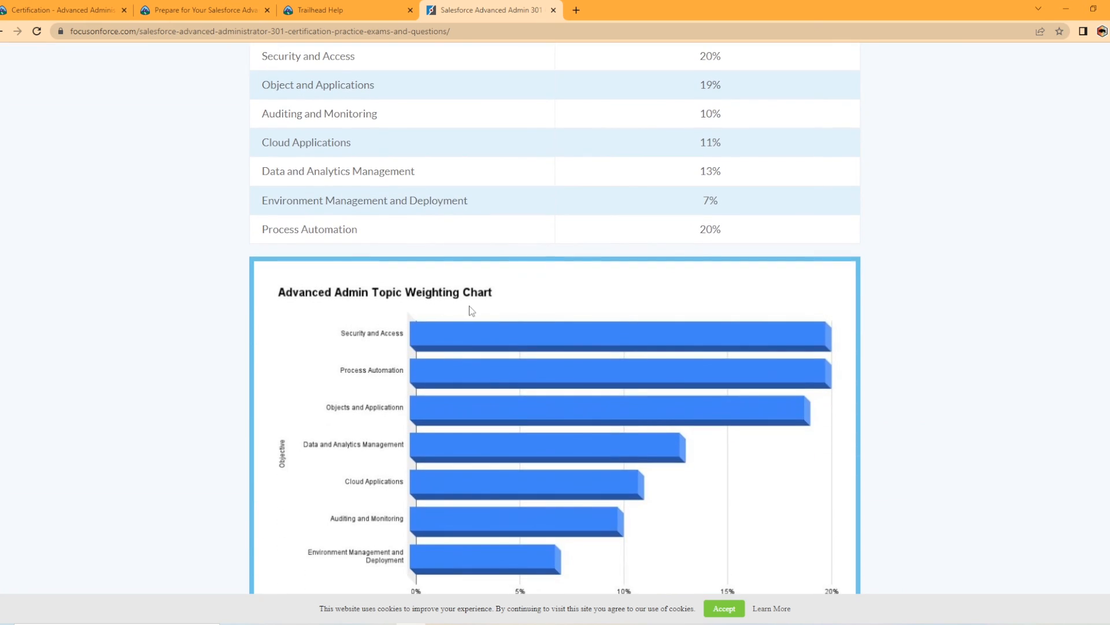
- Scroll through the Advanced Admin Topic Weighting Chart into the Cloud Applications certification contents
scroll("down", 3)
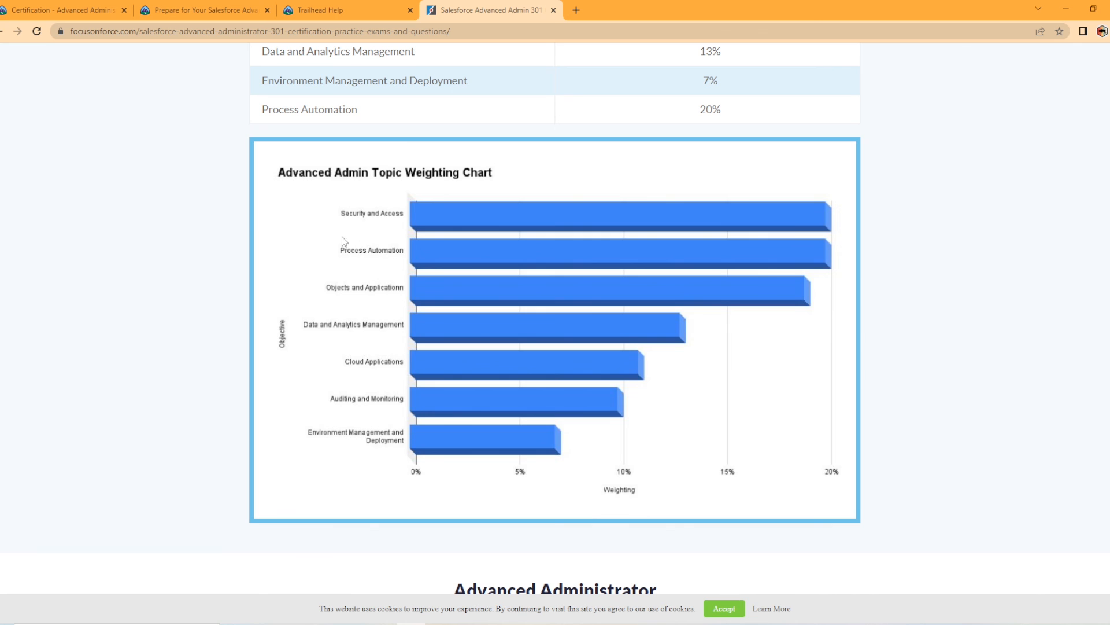
mouse_move(368, 262)
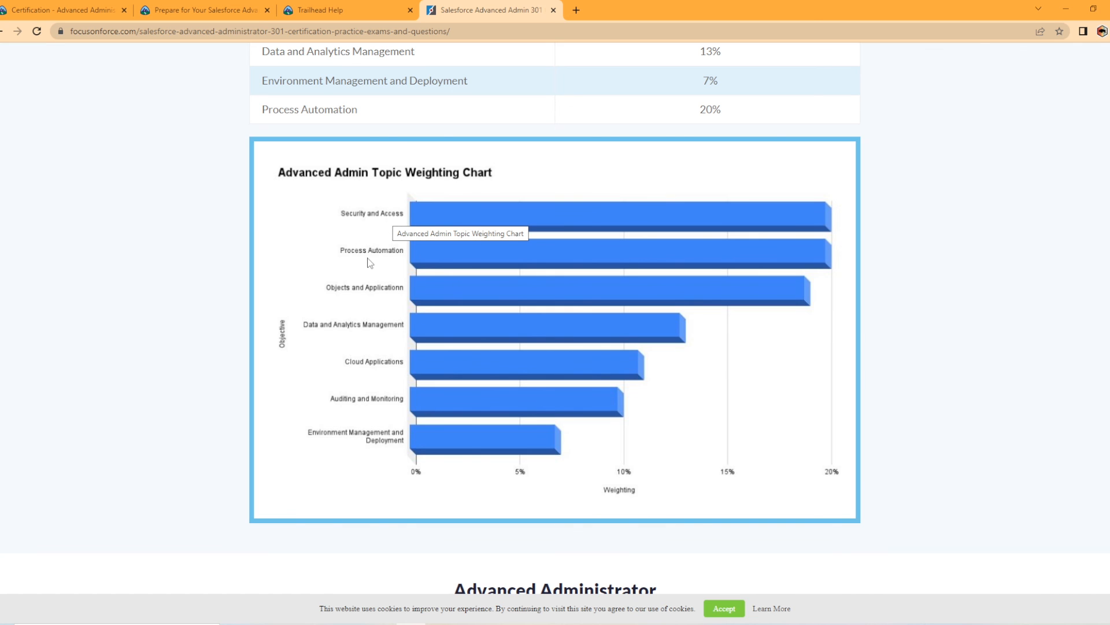
mouse_move(804, 276)
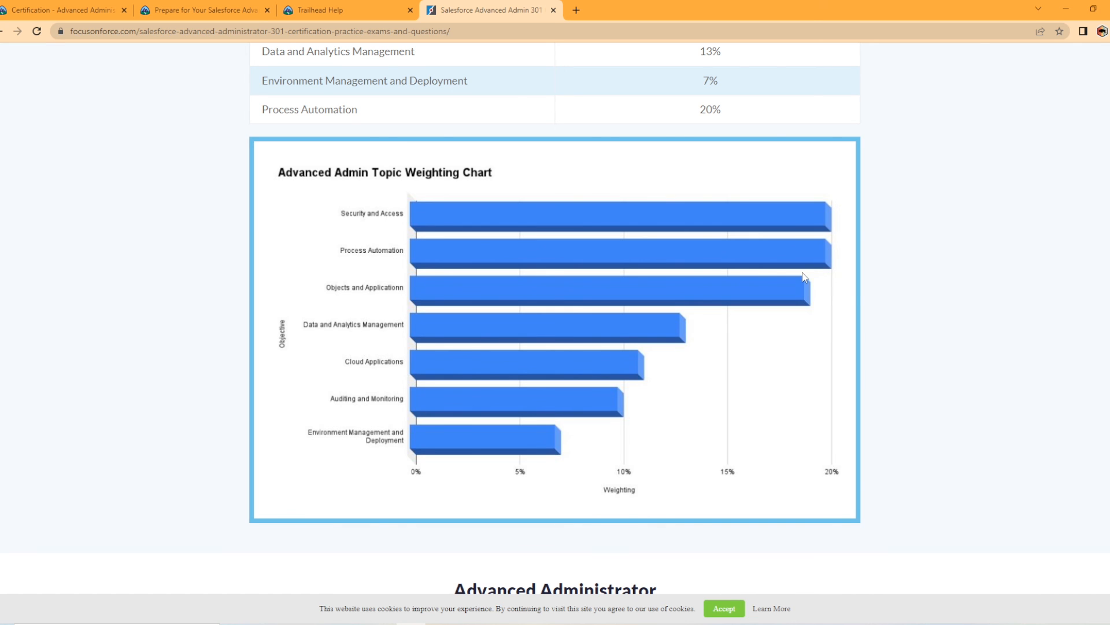
mouse_move(917, 250)
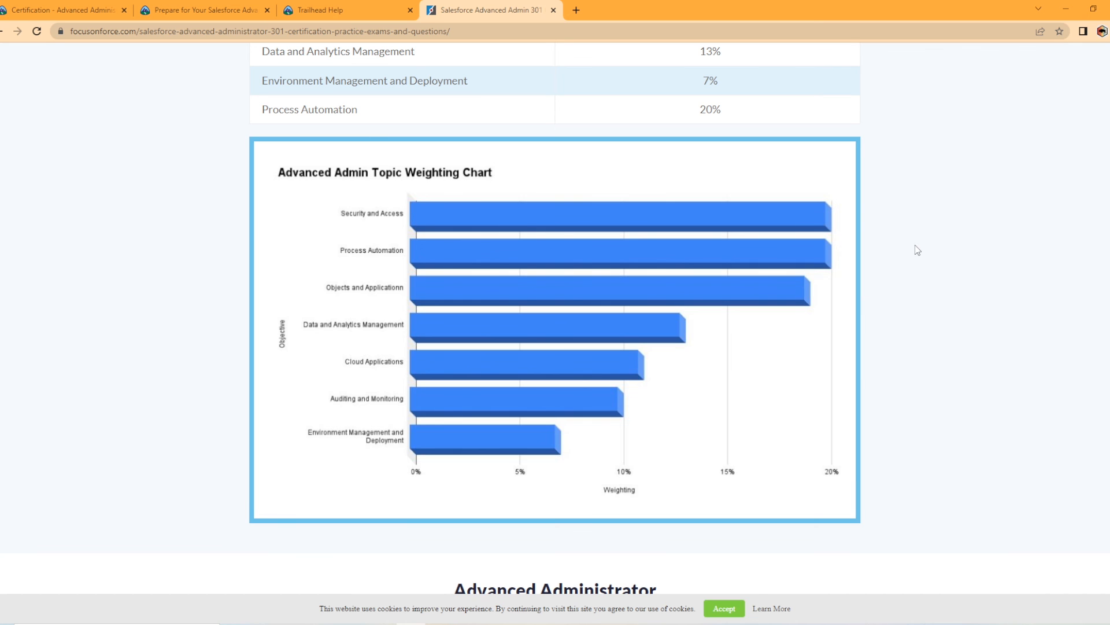
mouse_move(495, 458)
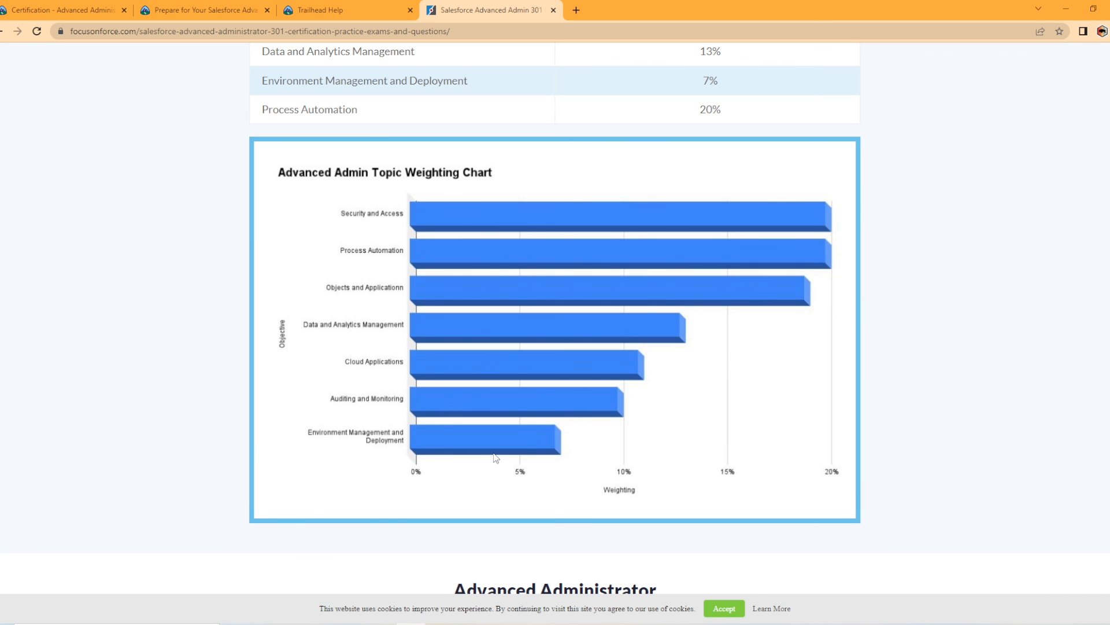
scroll("down", 3)
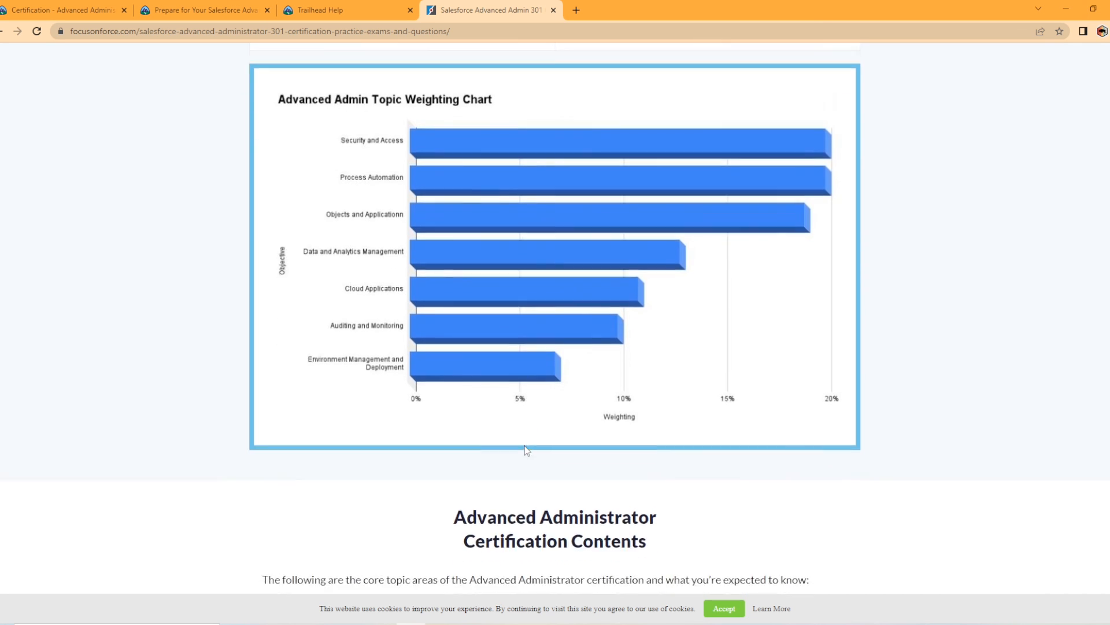
scroll("down", 3)
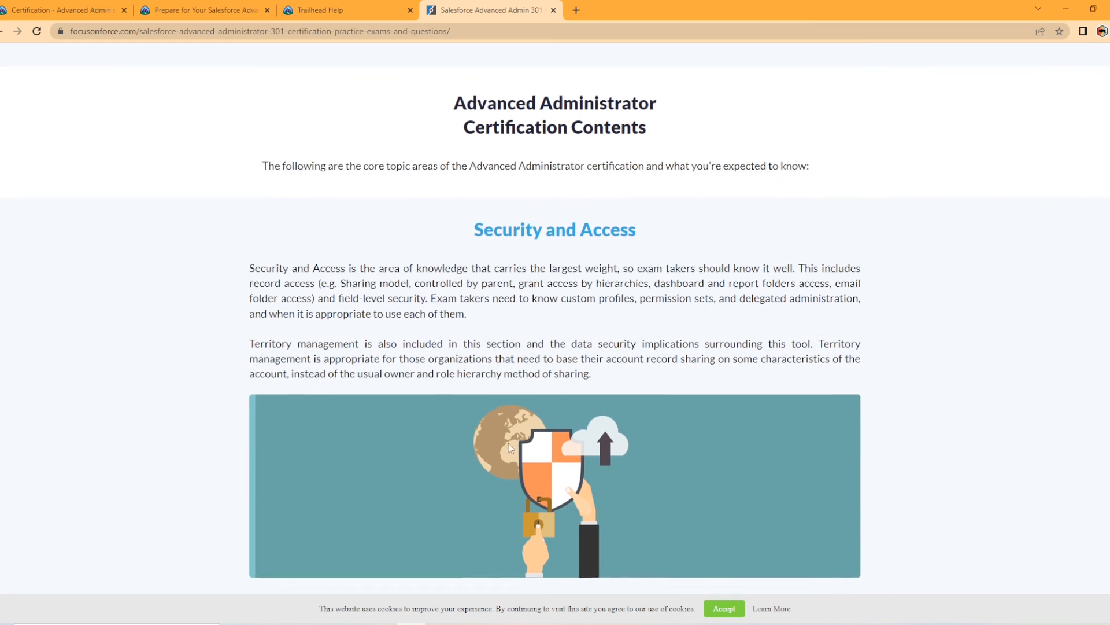
scroll("down", 3)
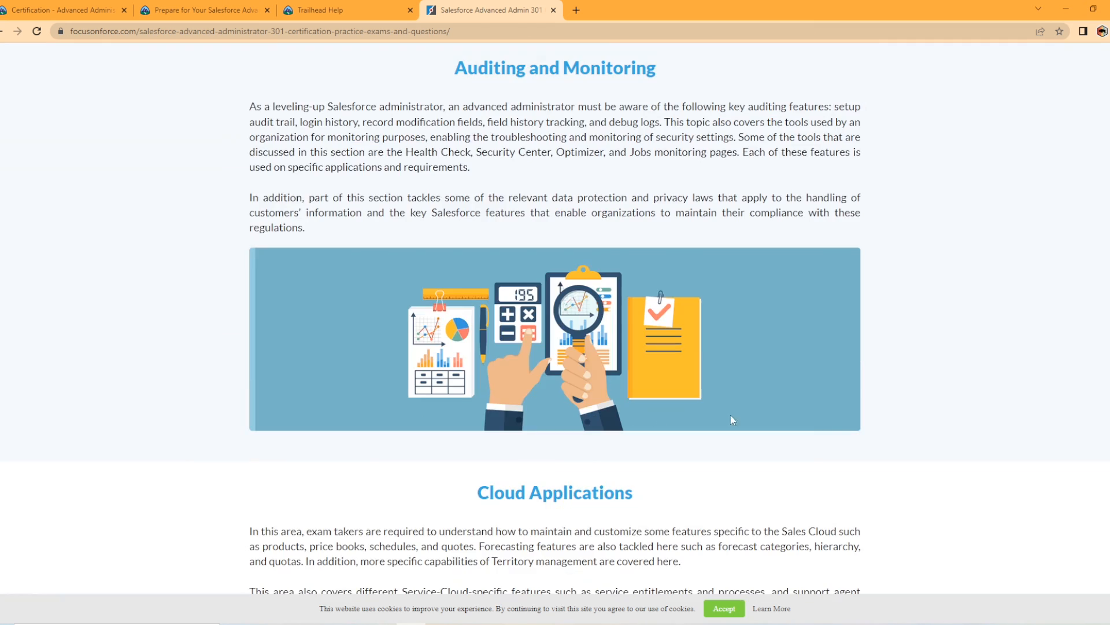